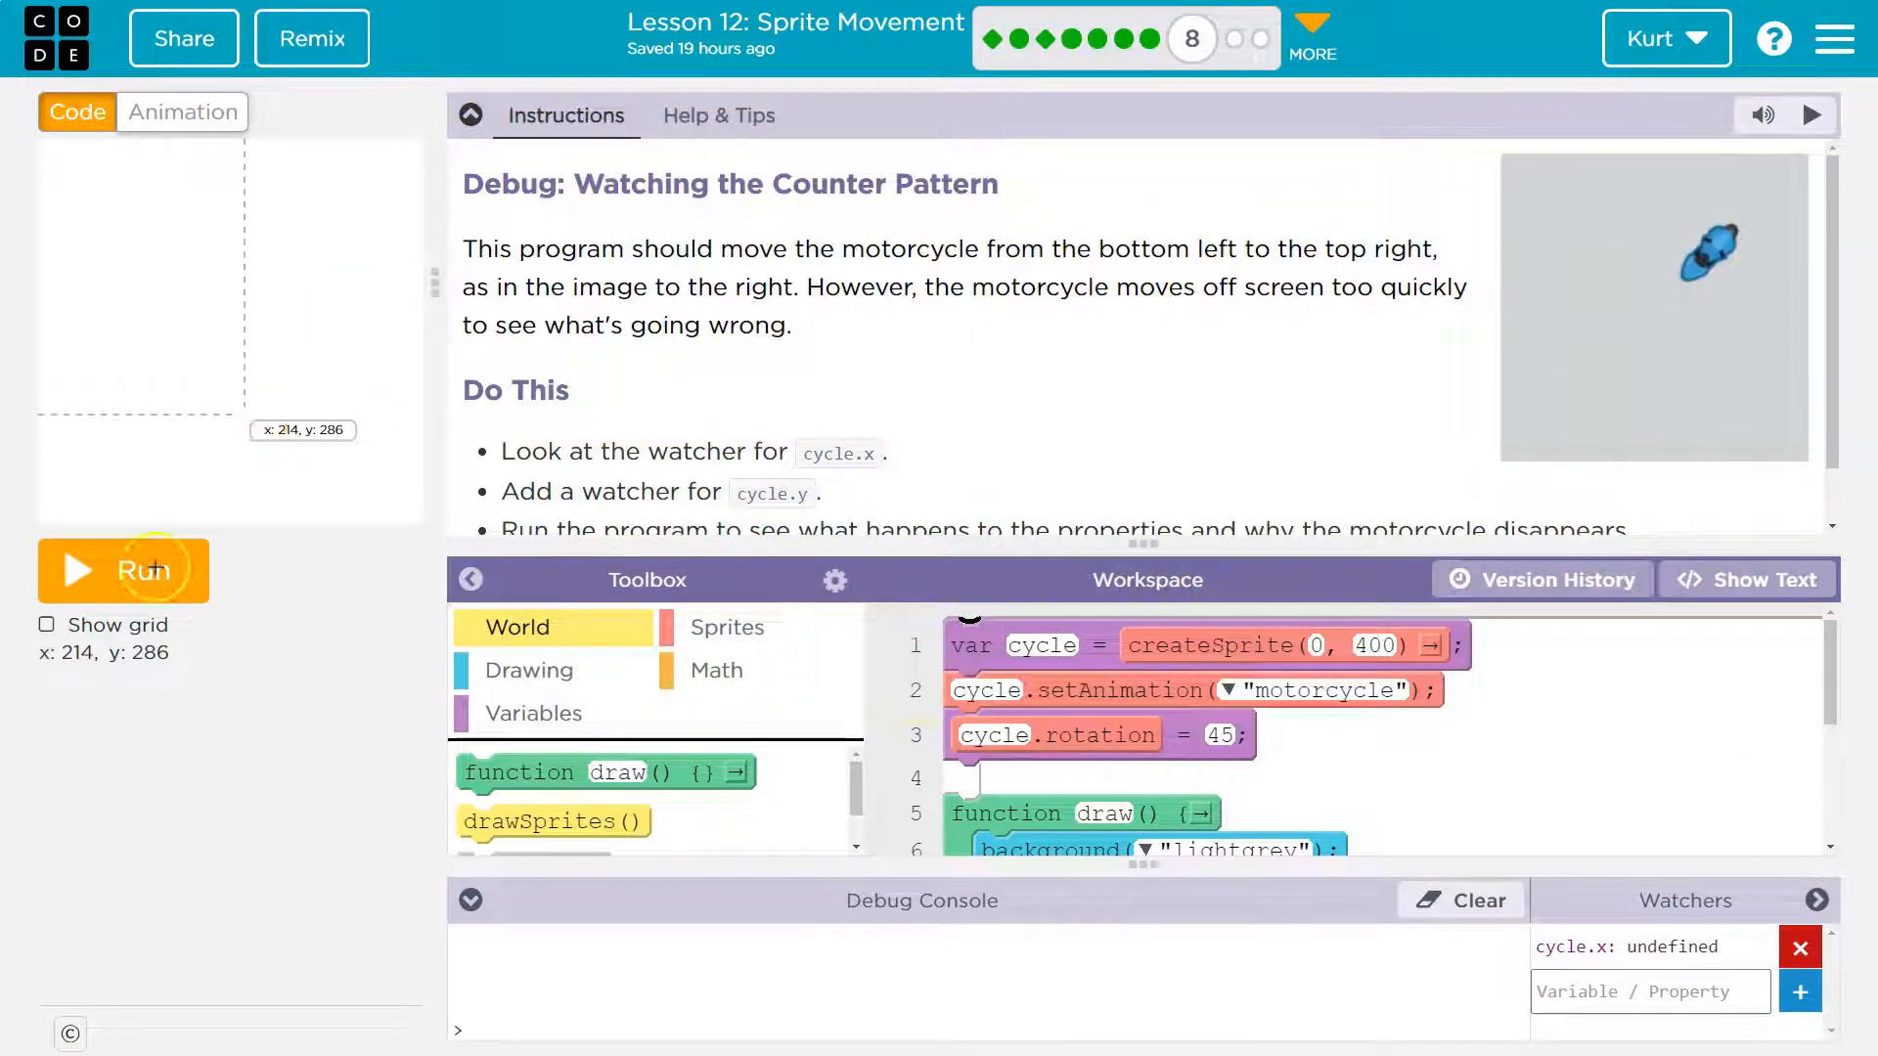
Run and reset the motorcycle program several times to watch it move
{"action": "left_click", "coordinate": [122, 570]}
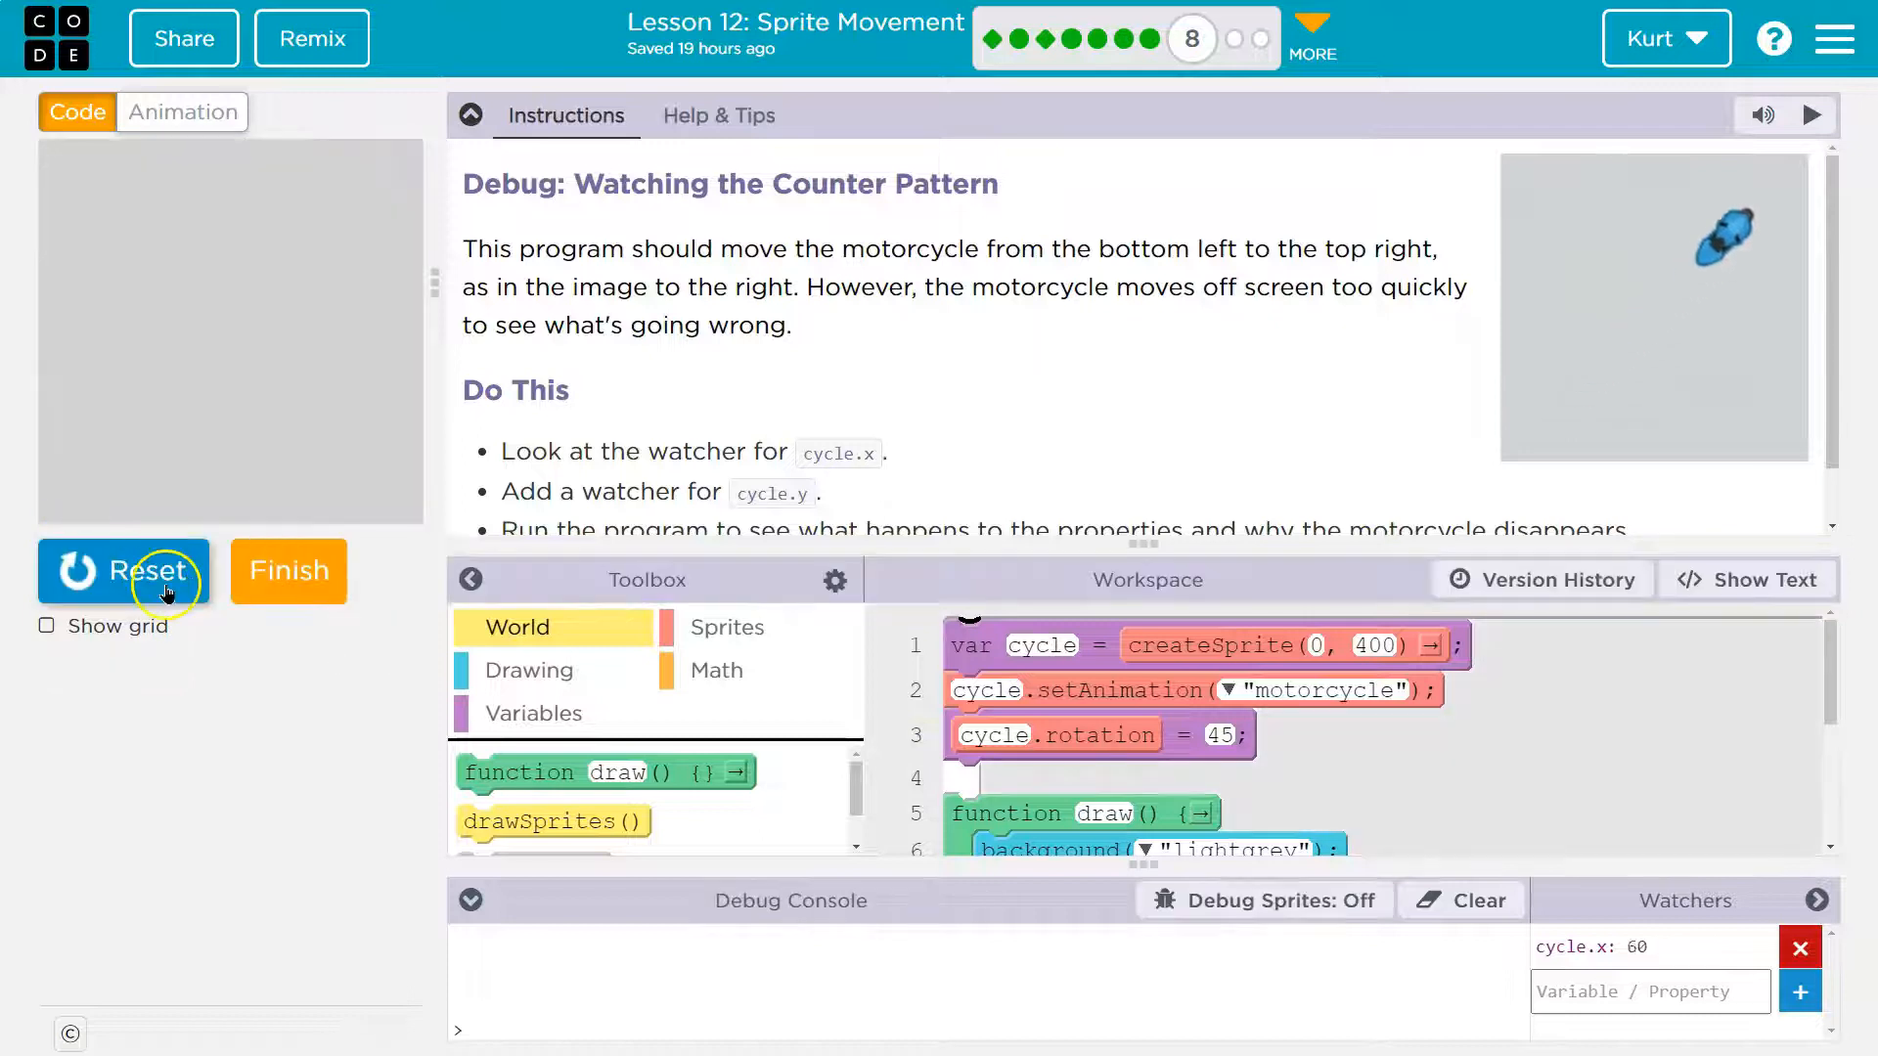
{"action": "left_click", "coordinate": [122, 571]}
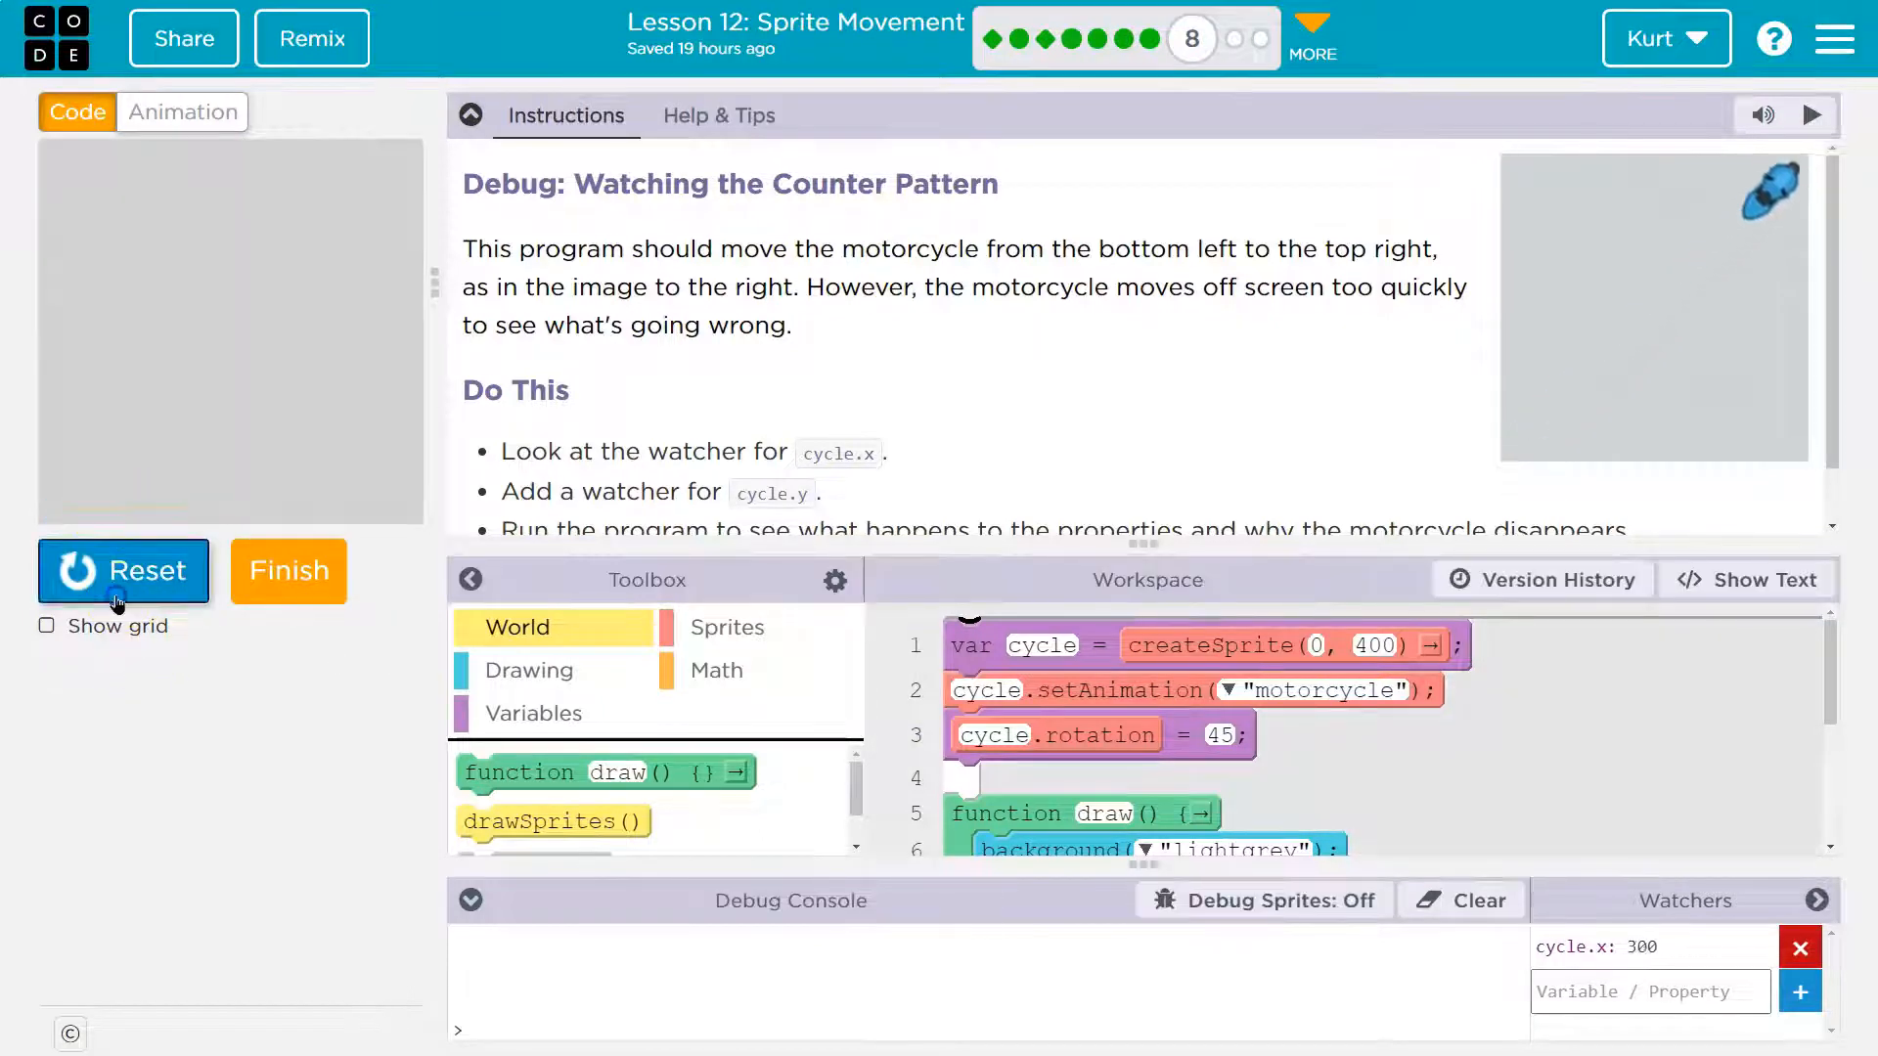
{"action": "left_click", "coordinate": [123, 572]}
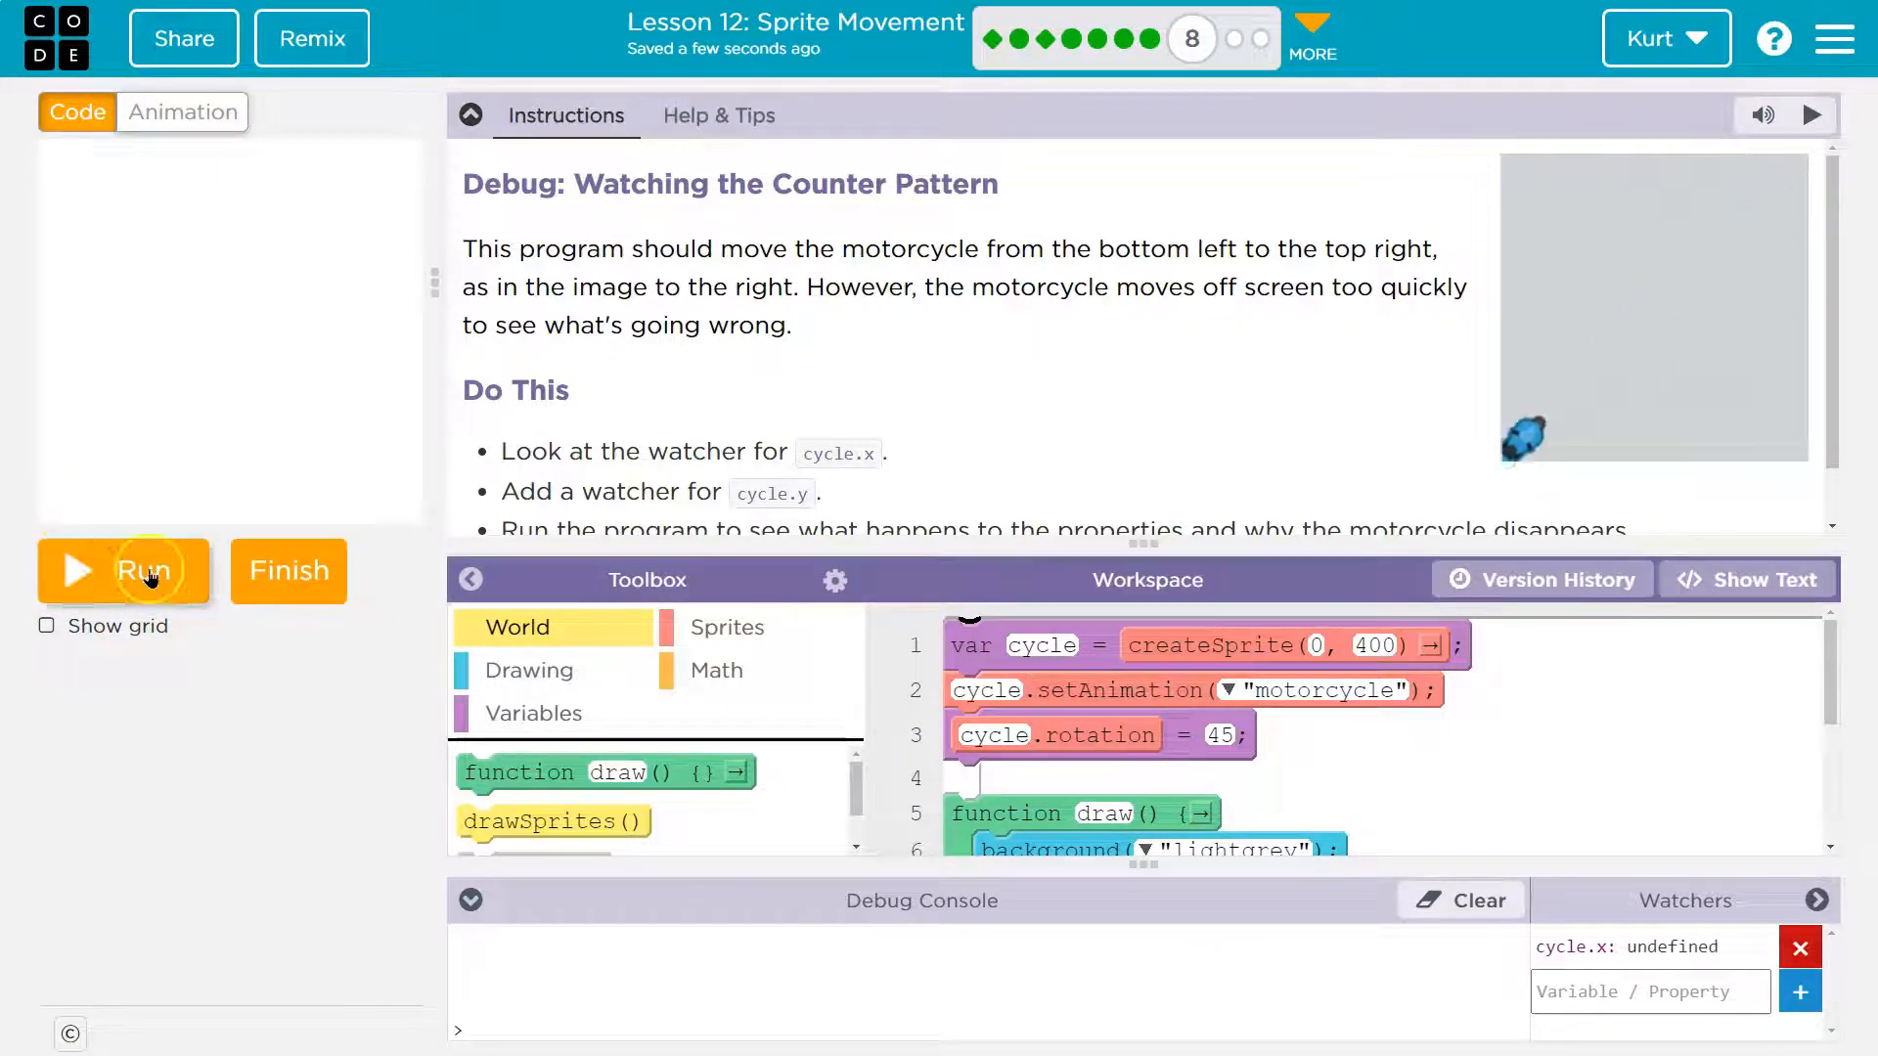
{"action": "left_click", "coordinate": [123, 572]}
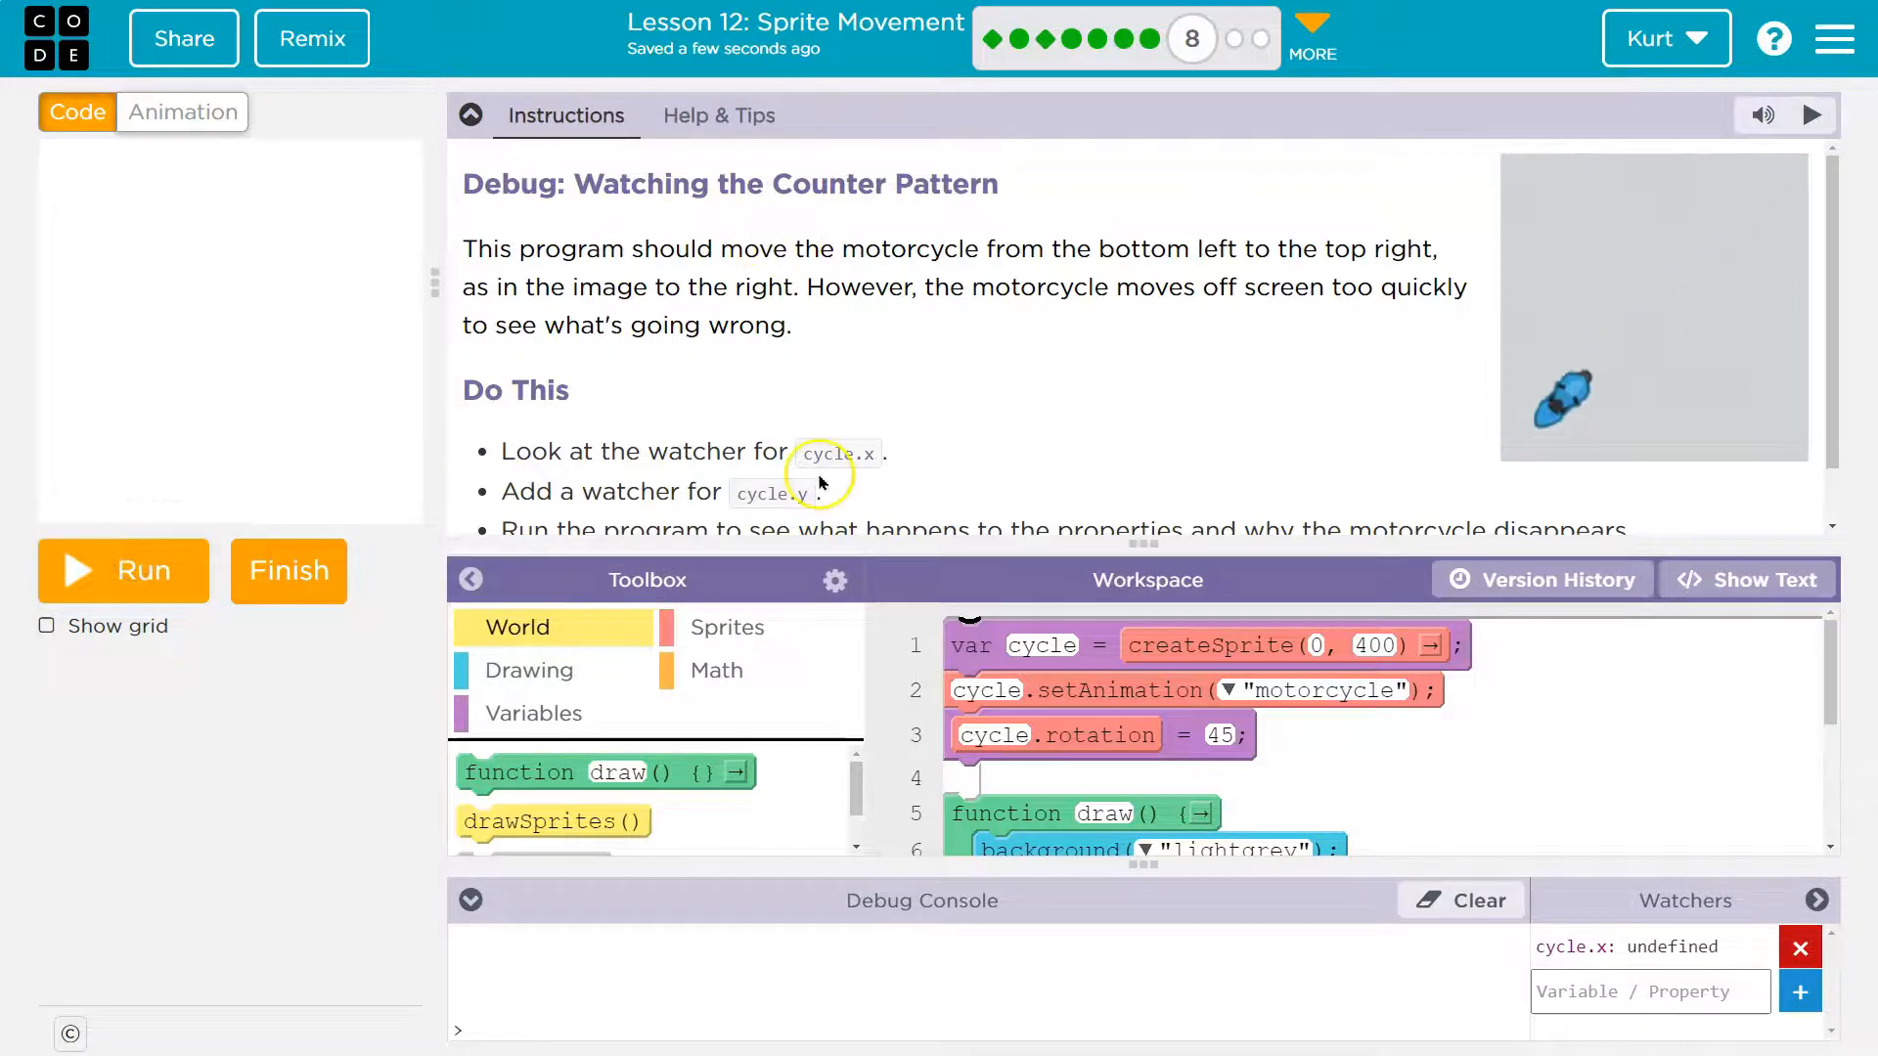
{"action": "mouse_move", "coordinate": [1127, 255]}
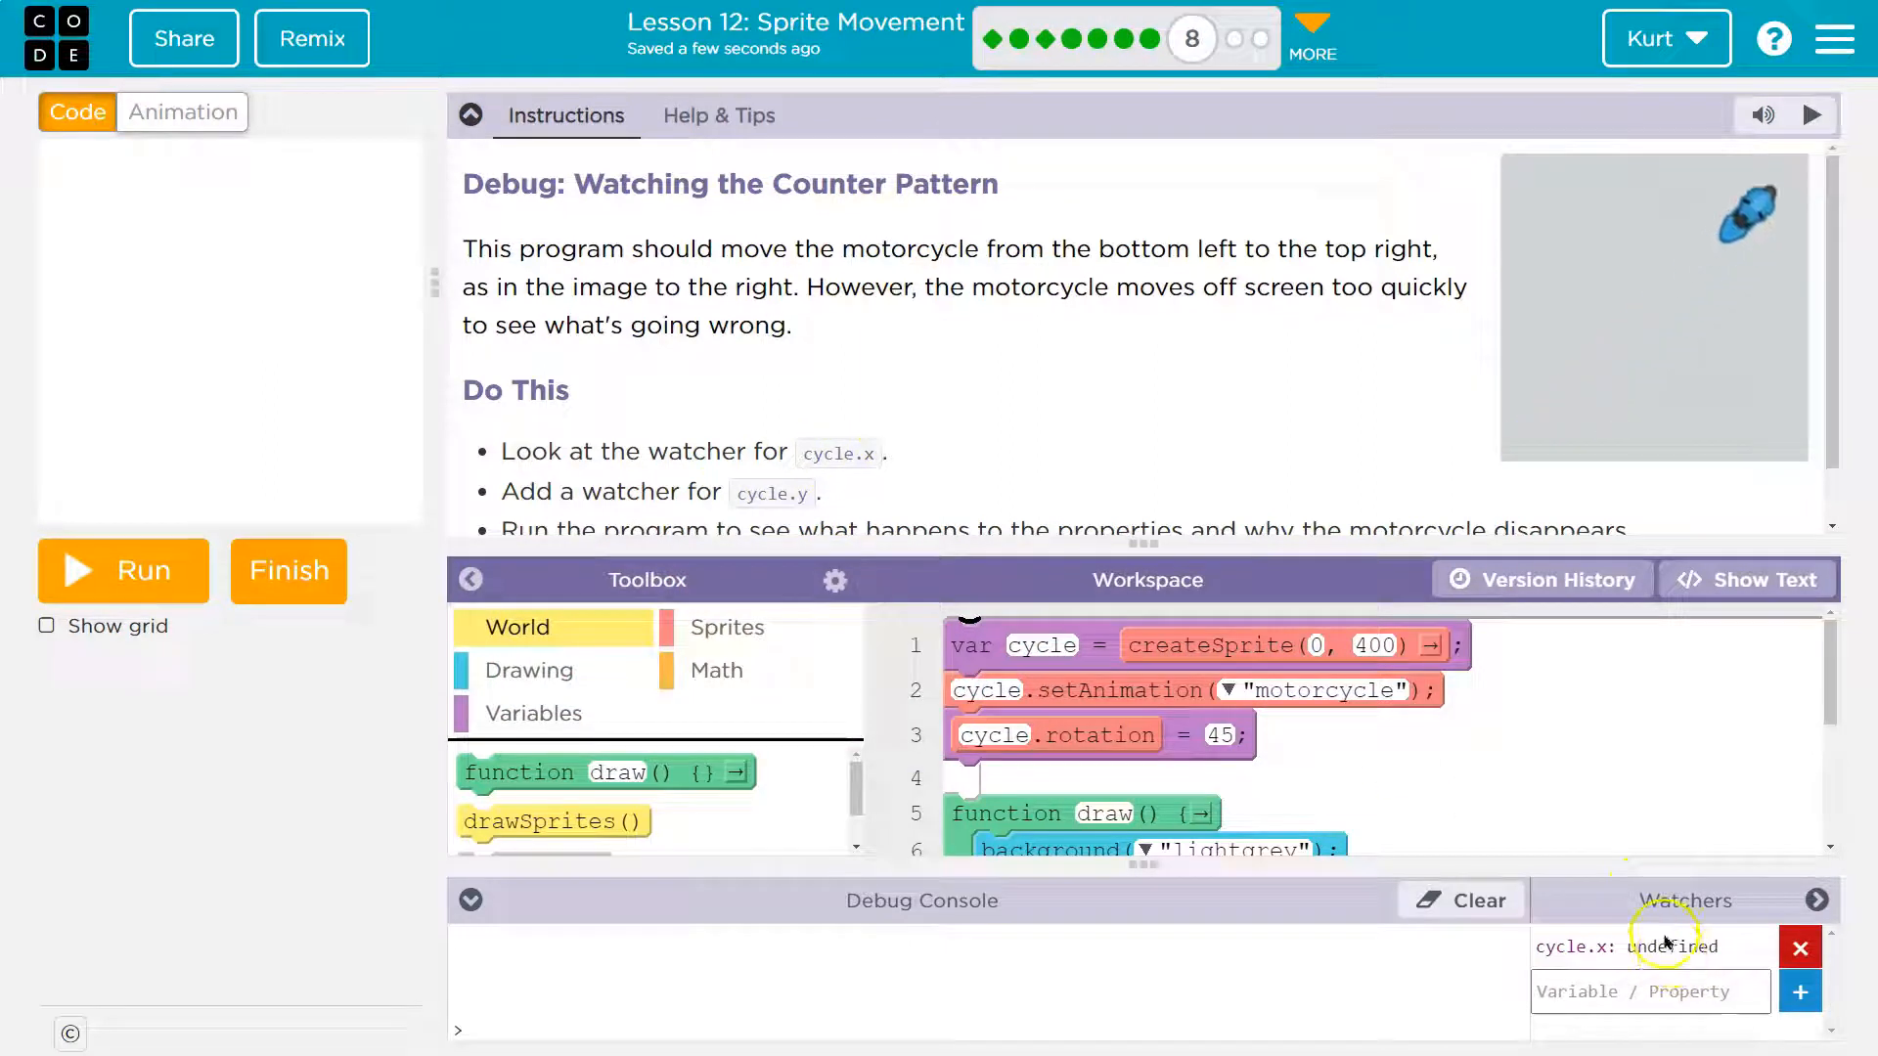
{"action": "left_click", "coordinate": [123, 570]}
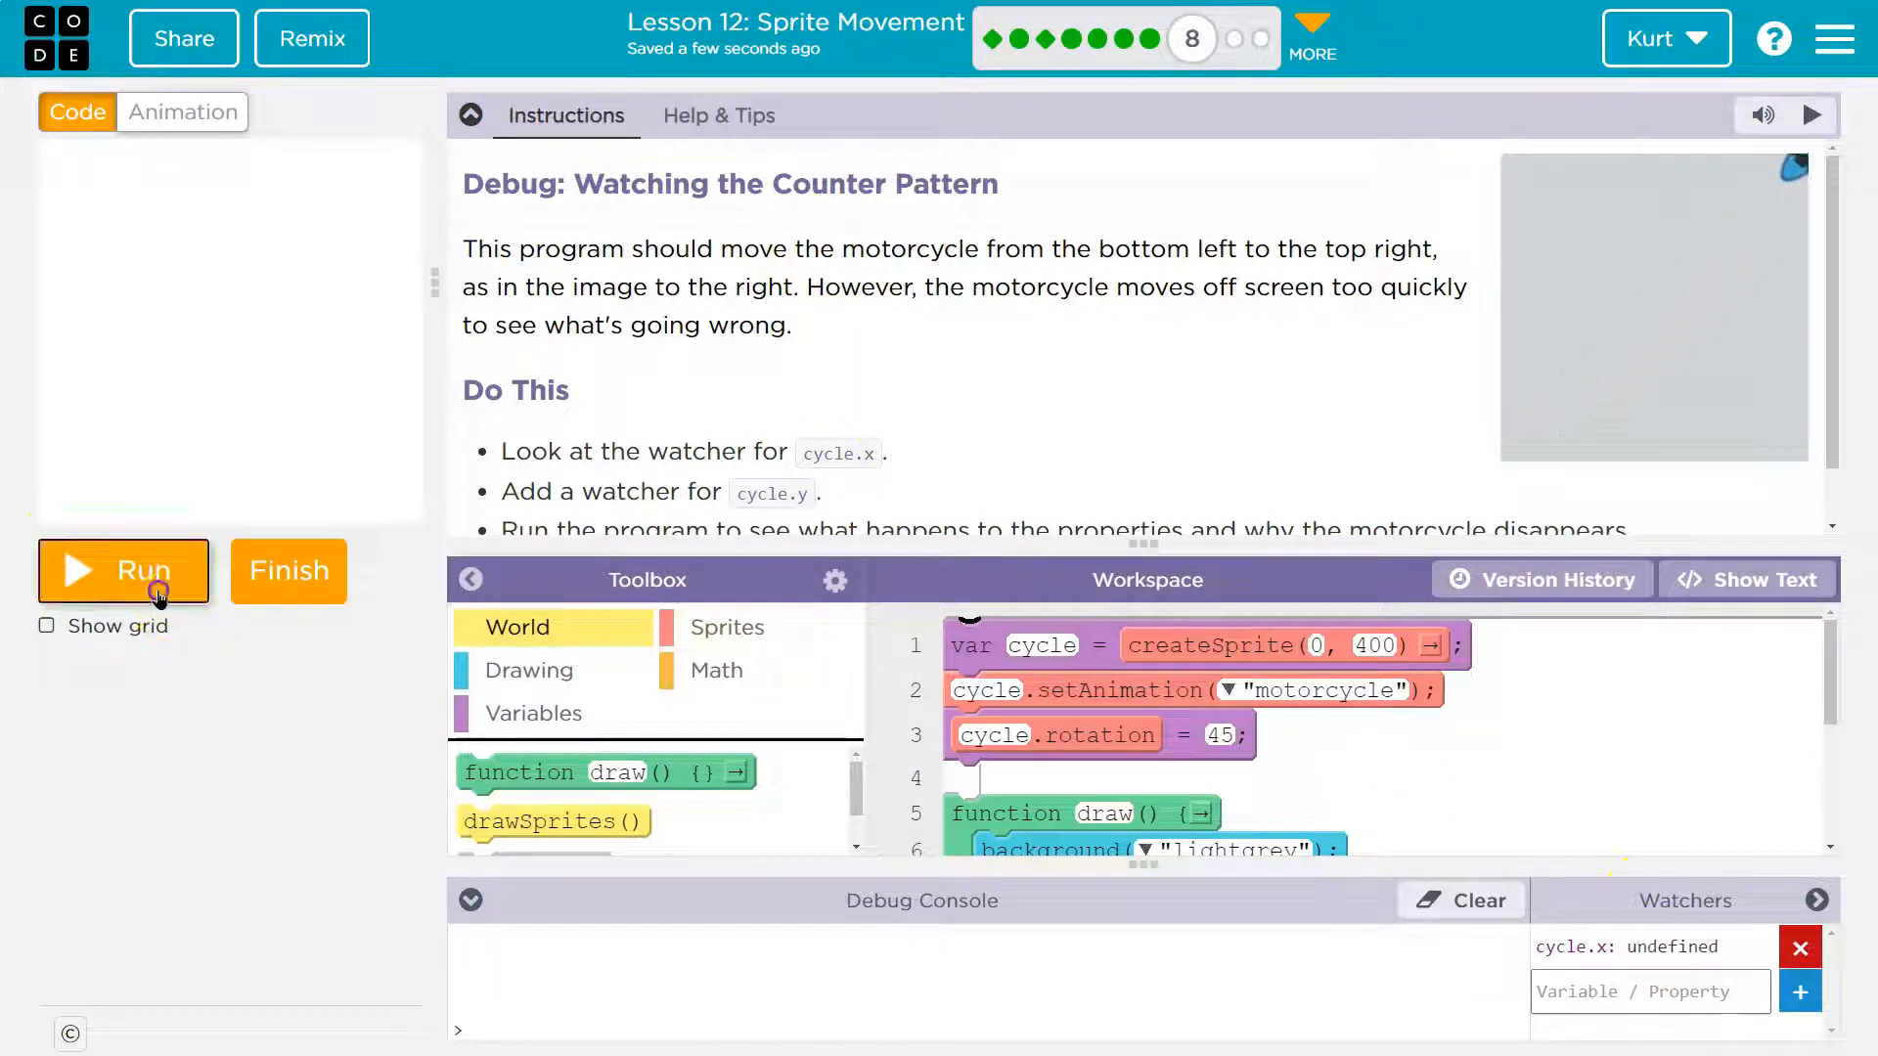
{"action": "left_click", "coordinate": [124, 571]}
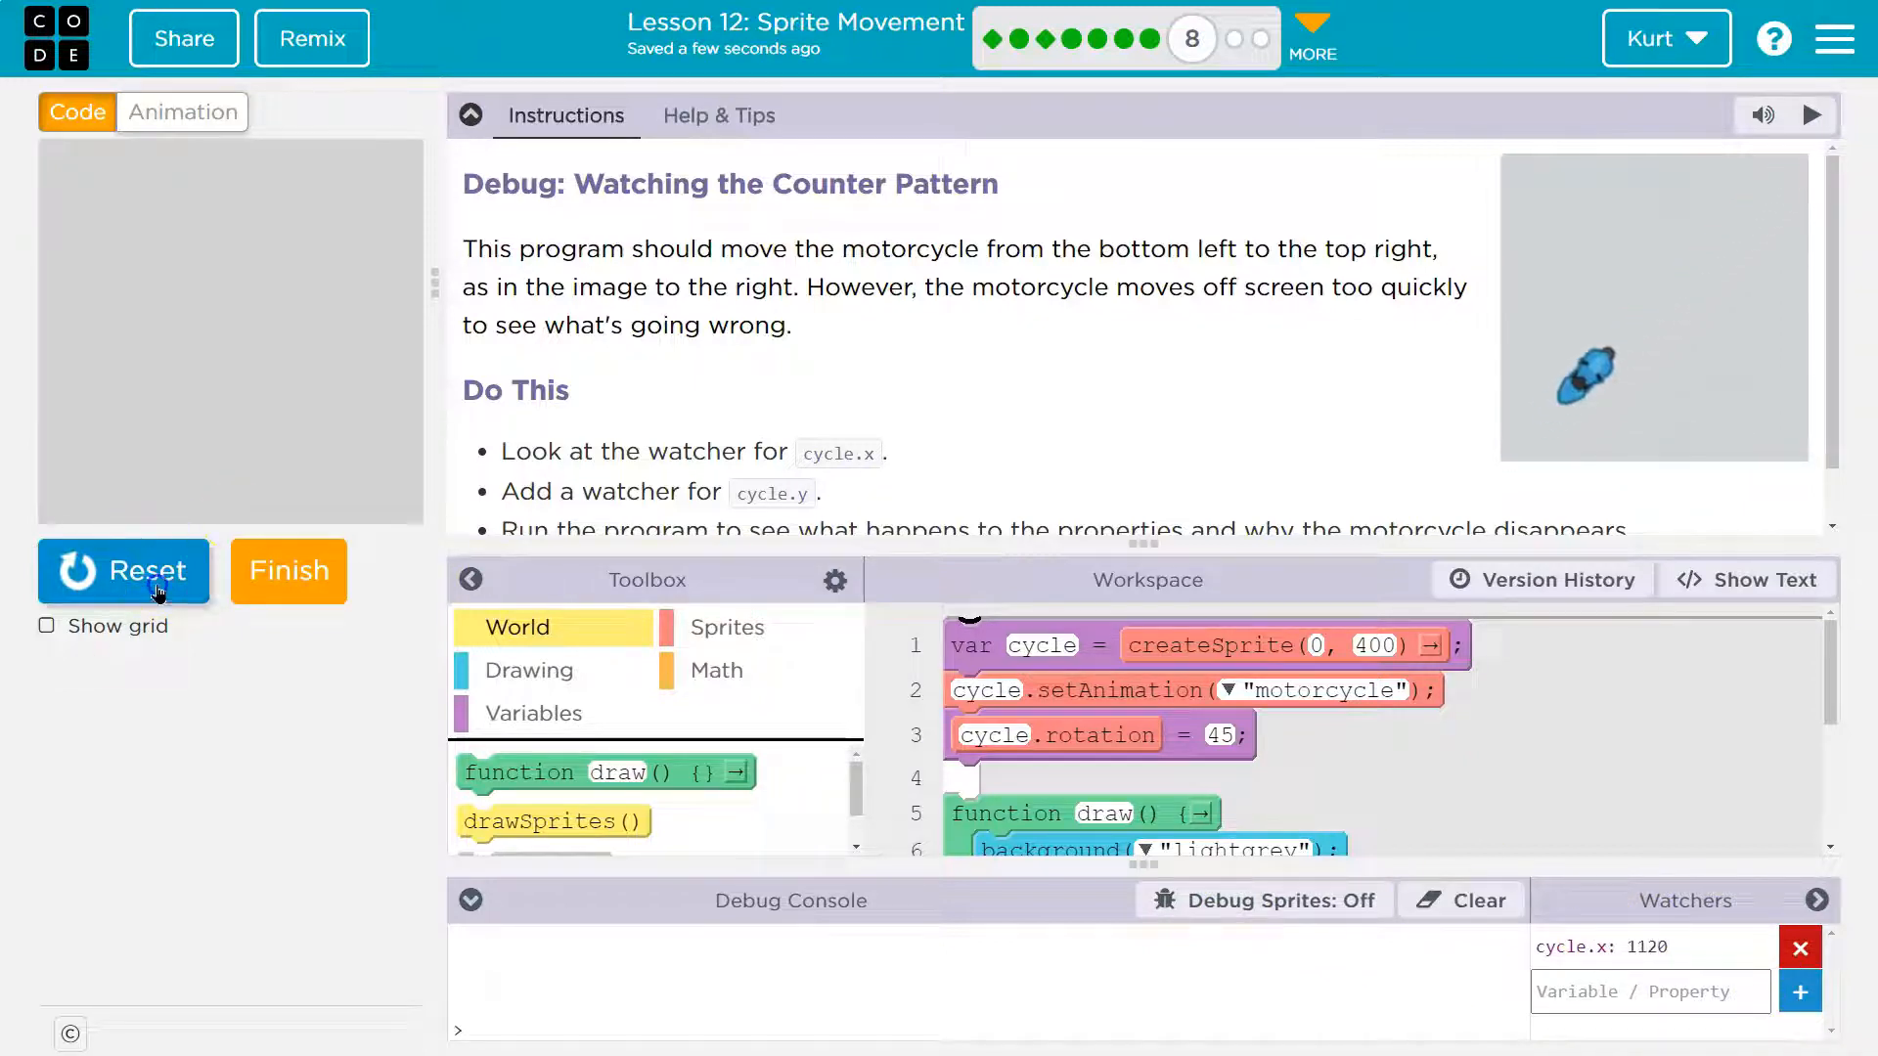
{"action": "left_click", "coordinate": [123, 571]}
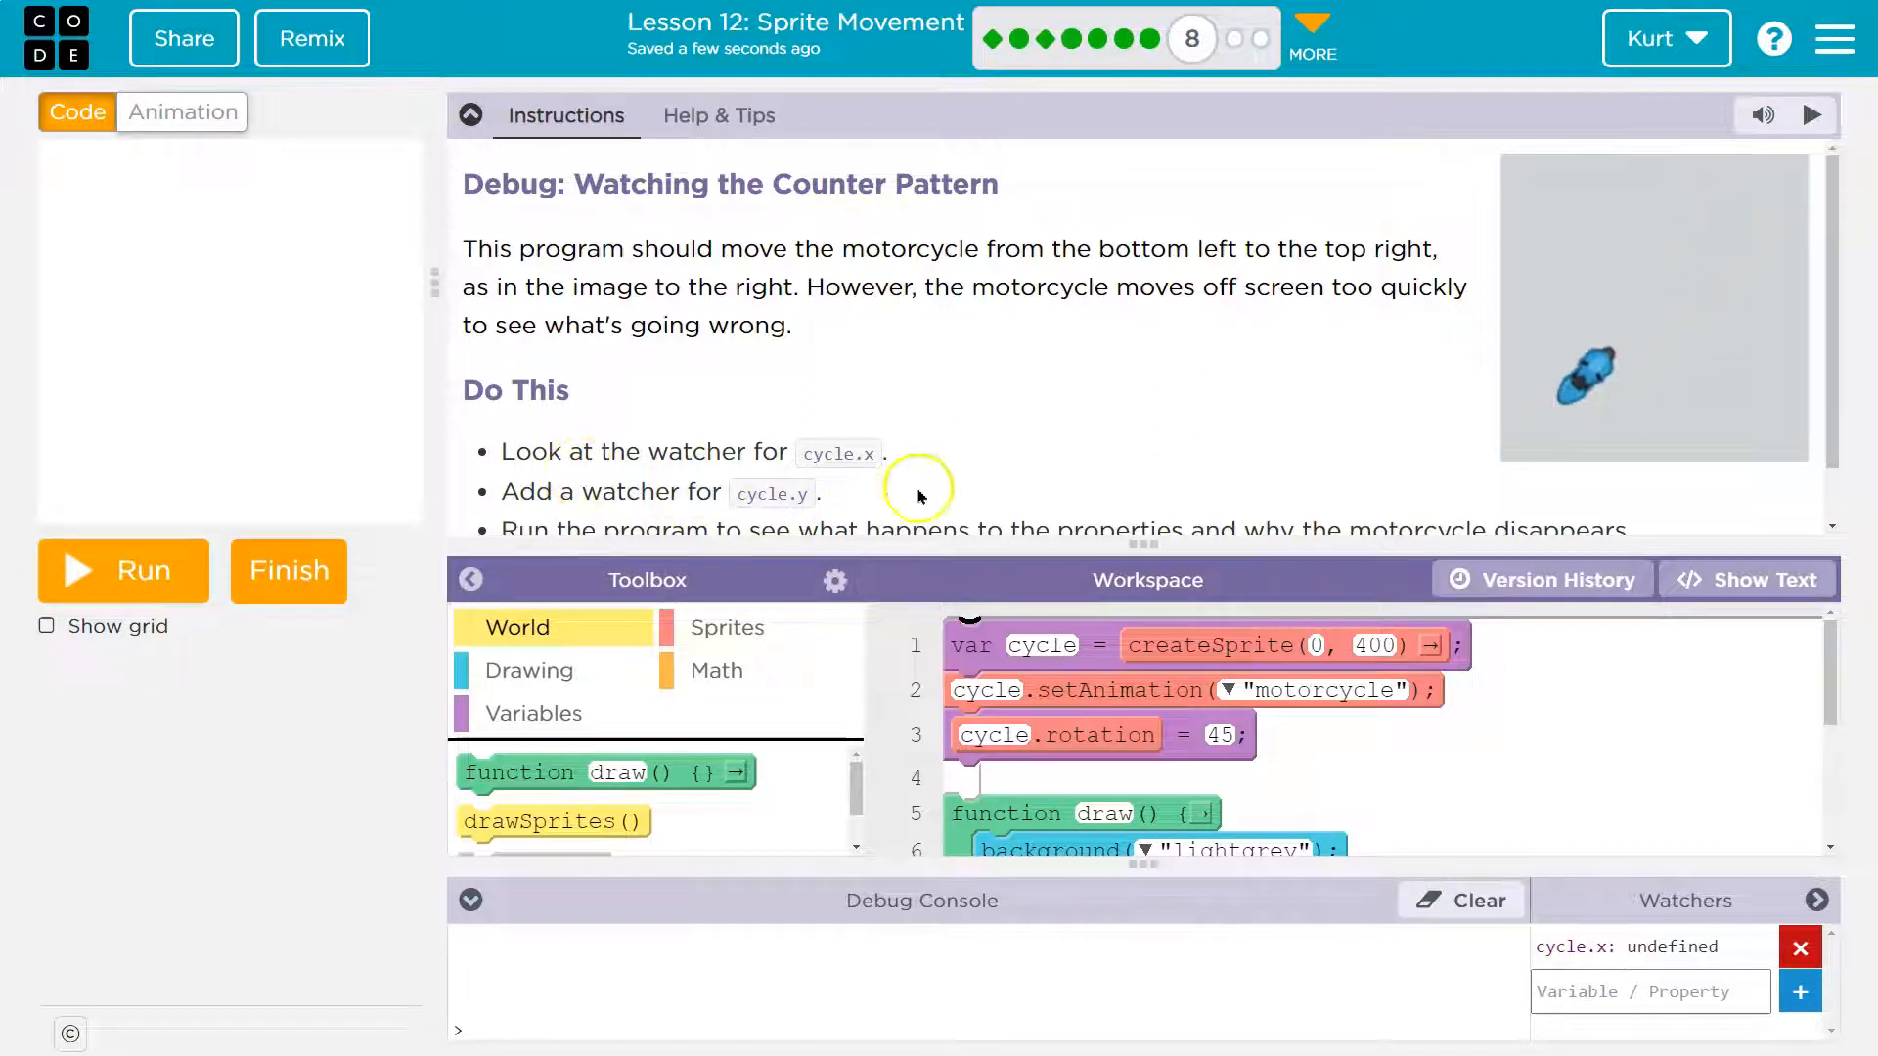
Enter cycle.y as a new watcher property and add it below cycle.x
{"action": "left_click", "coordinate": [1649, 992]}
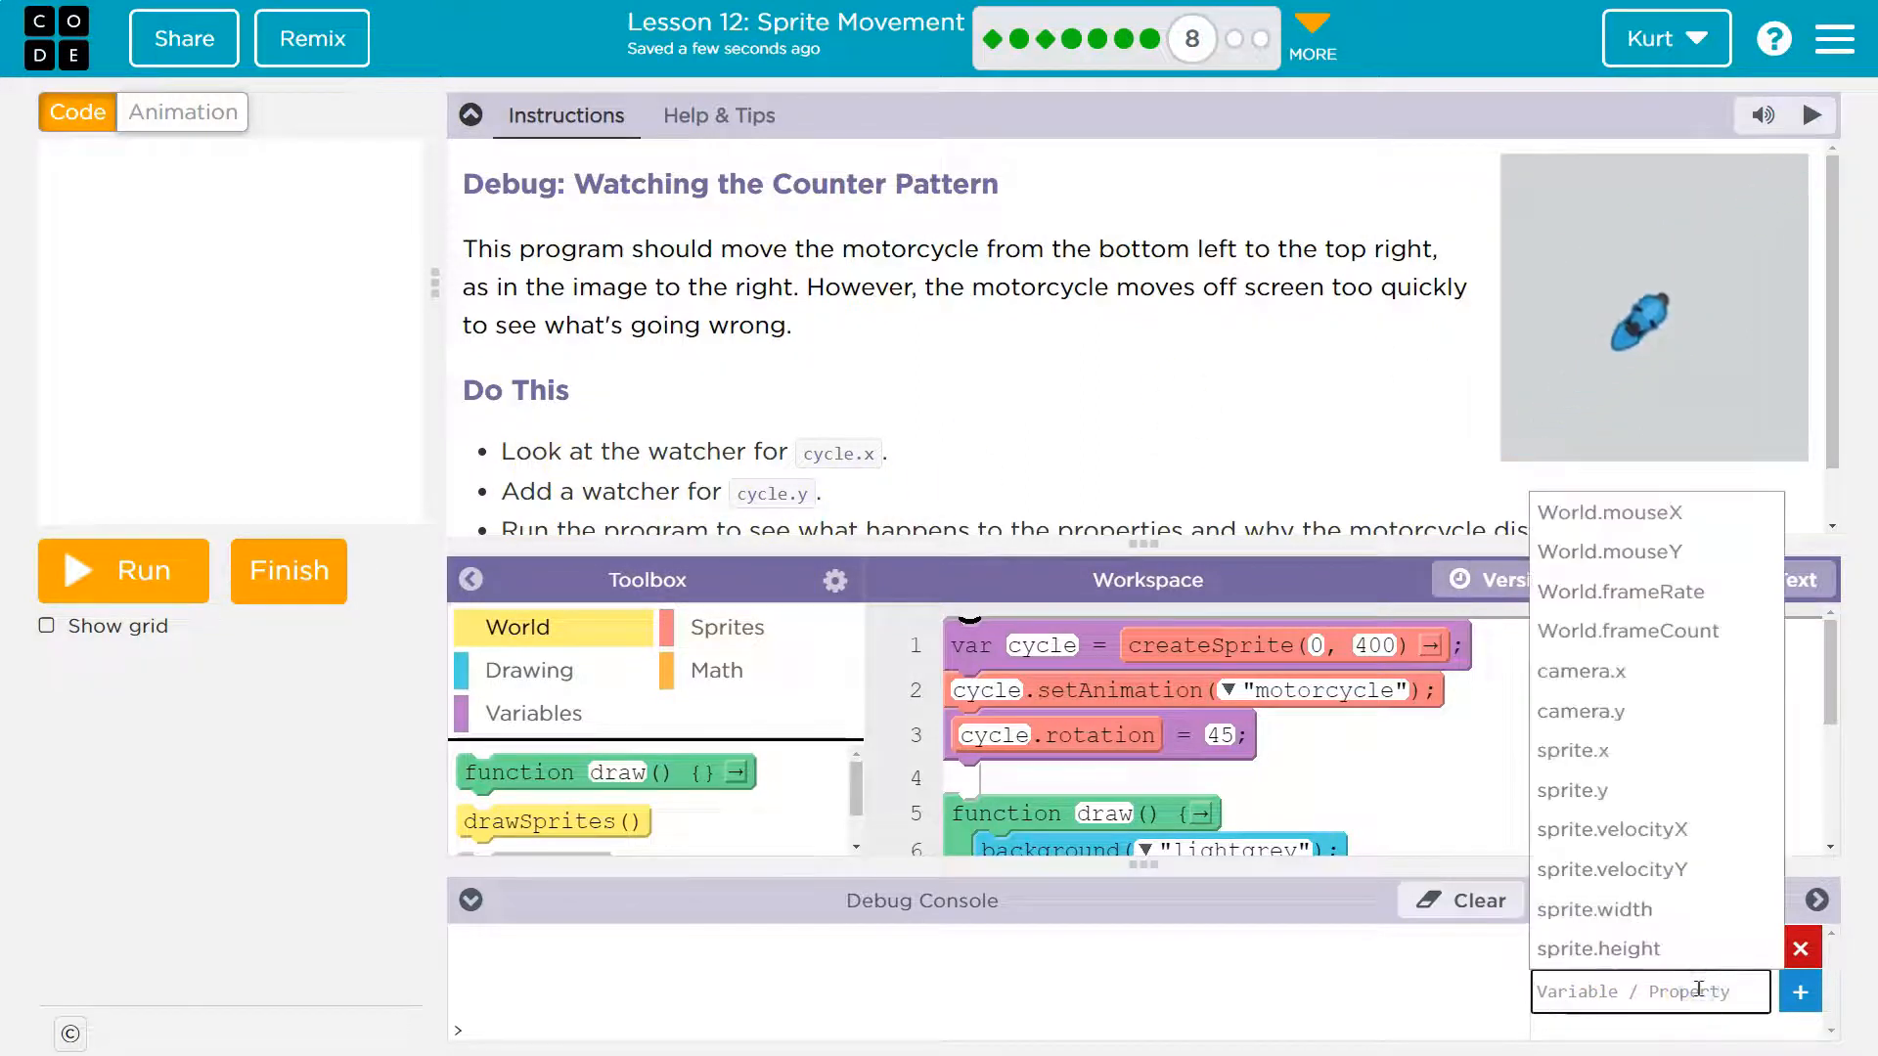
{"action": "type", "text": "cycle.y"}
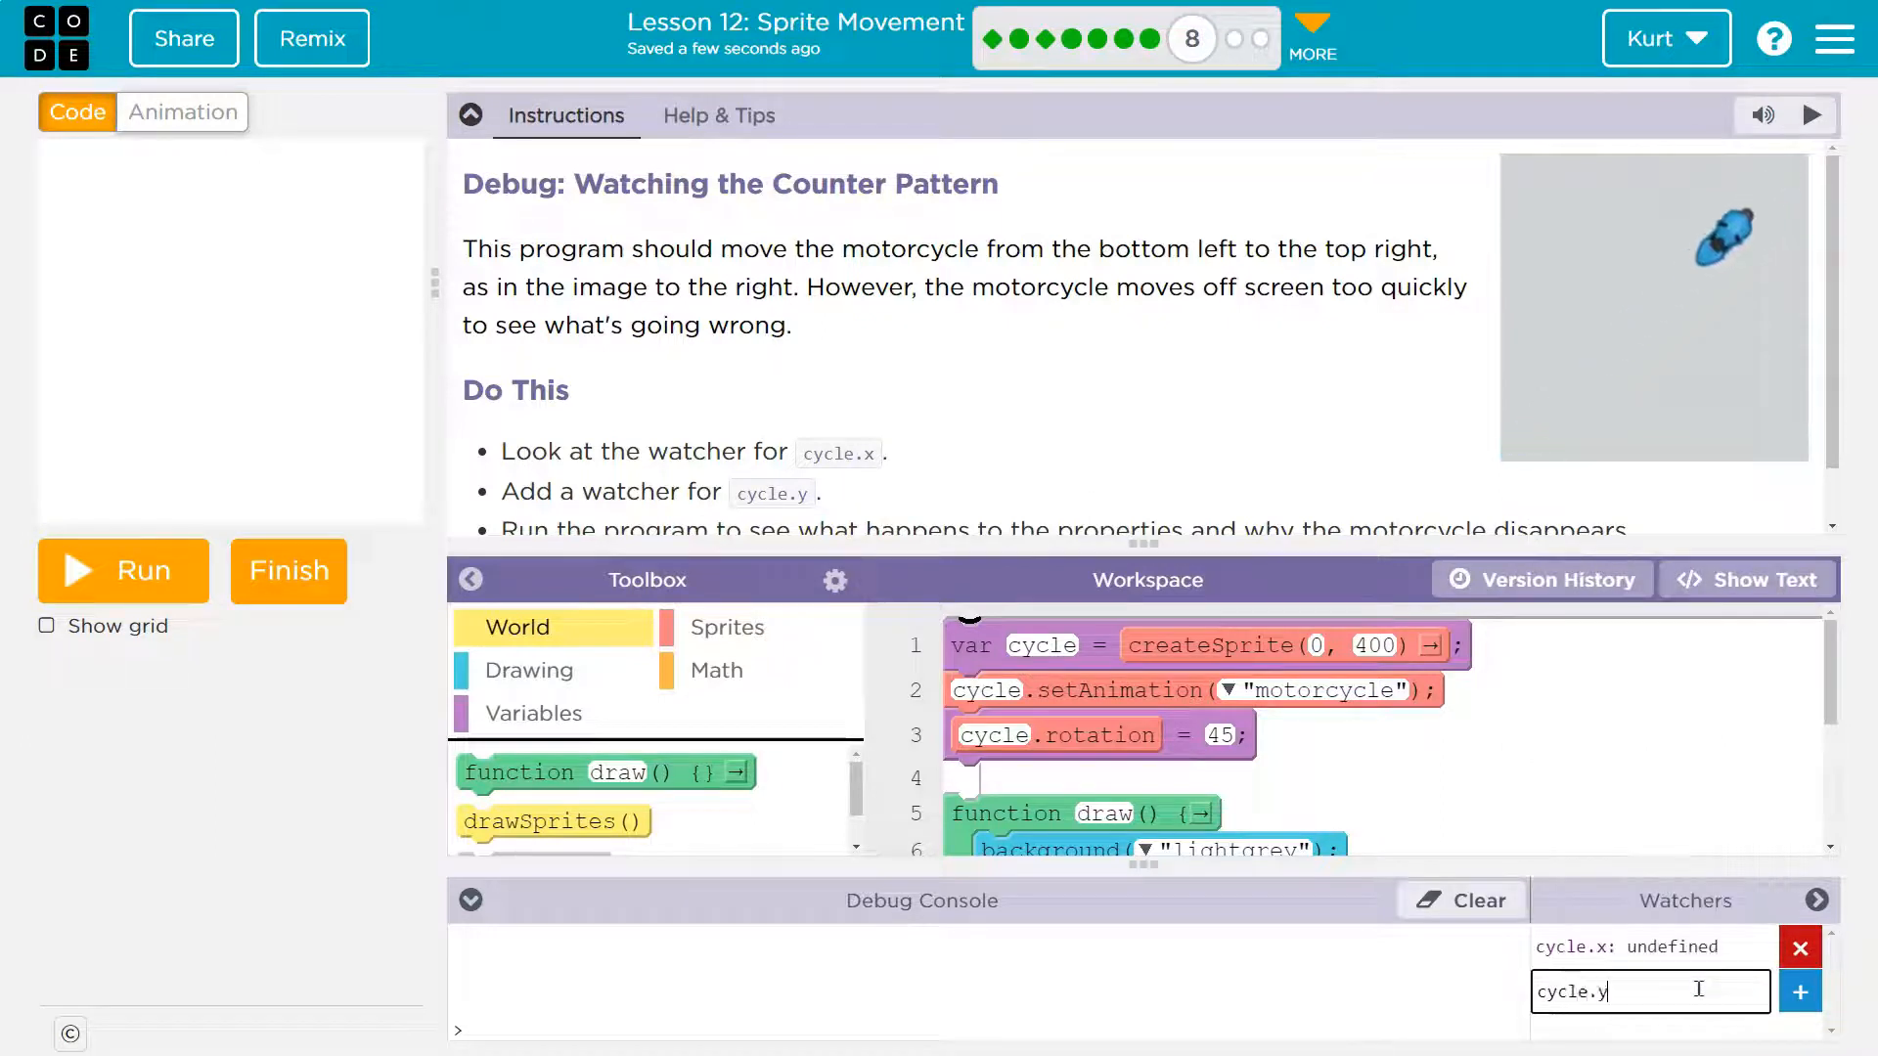
{"action": "left_click", "coordinate": [1798, 991]}
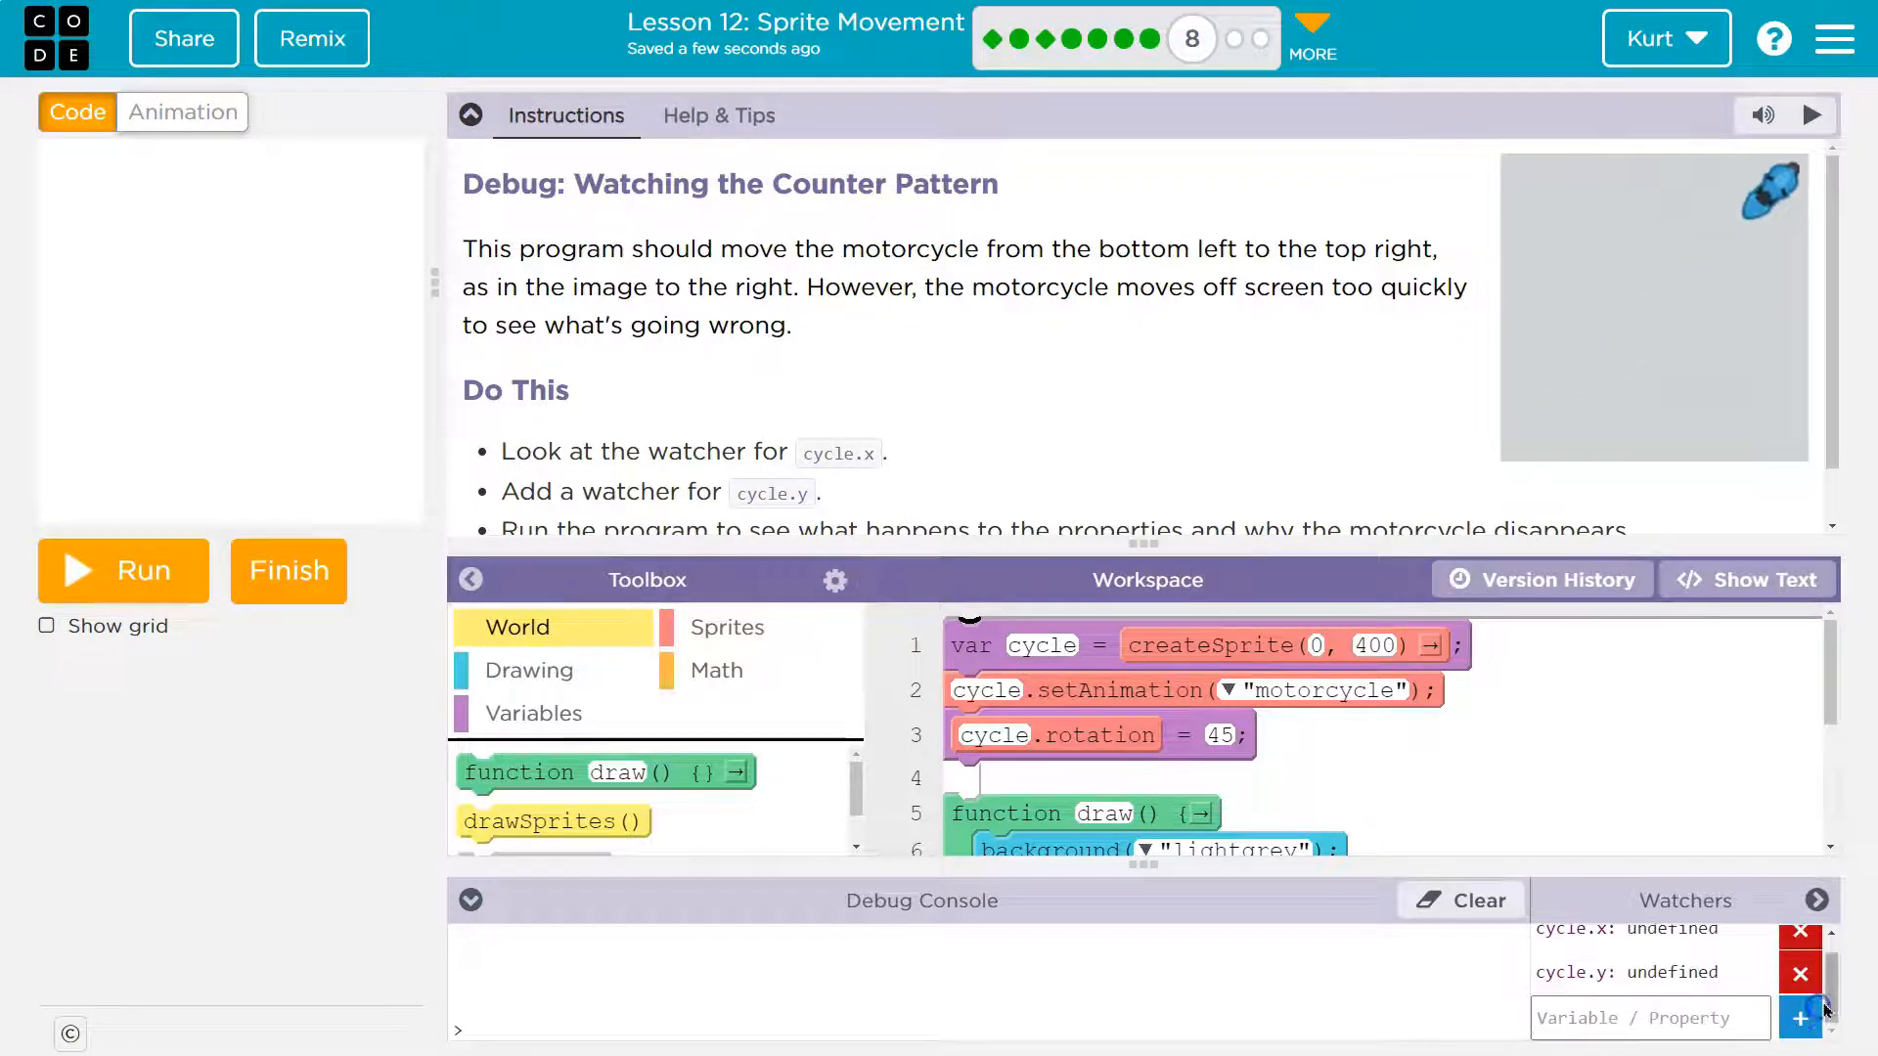
{"action": "scroll", "scroll_direction": "down", "scroll_amount": 3}
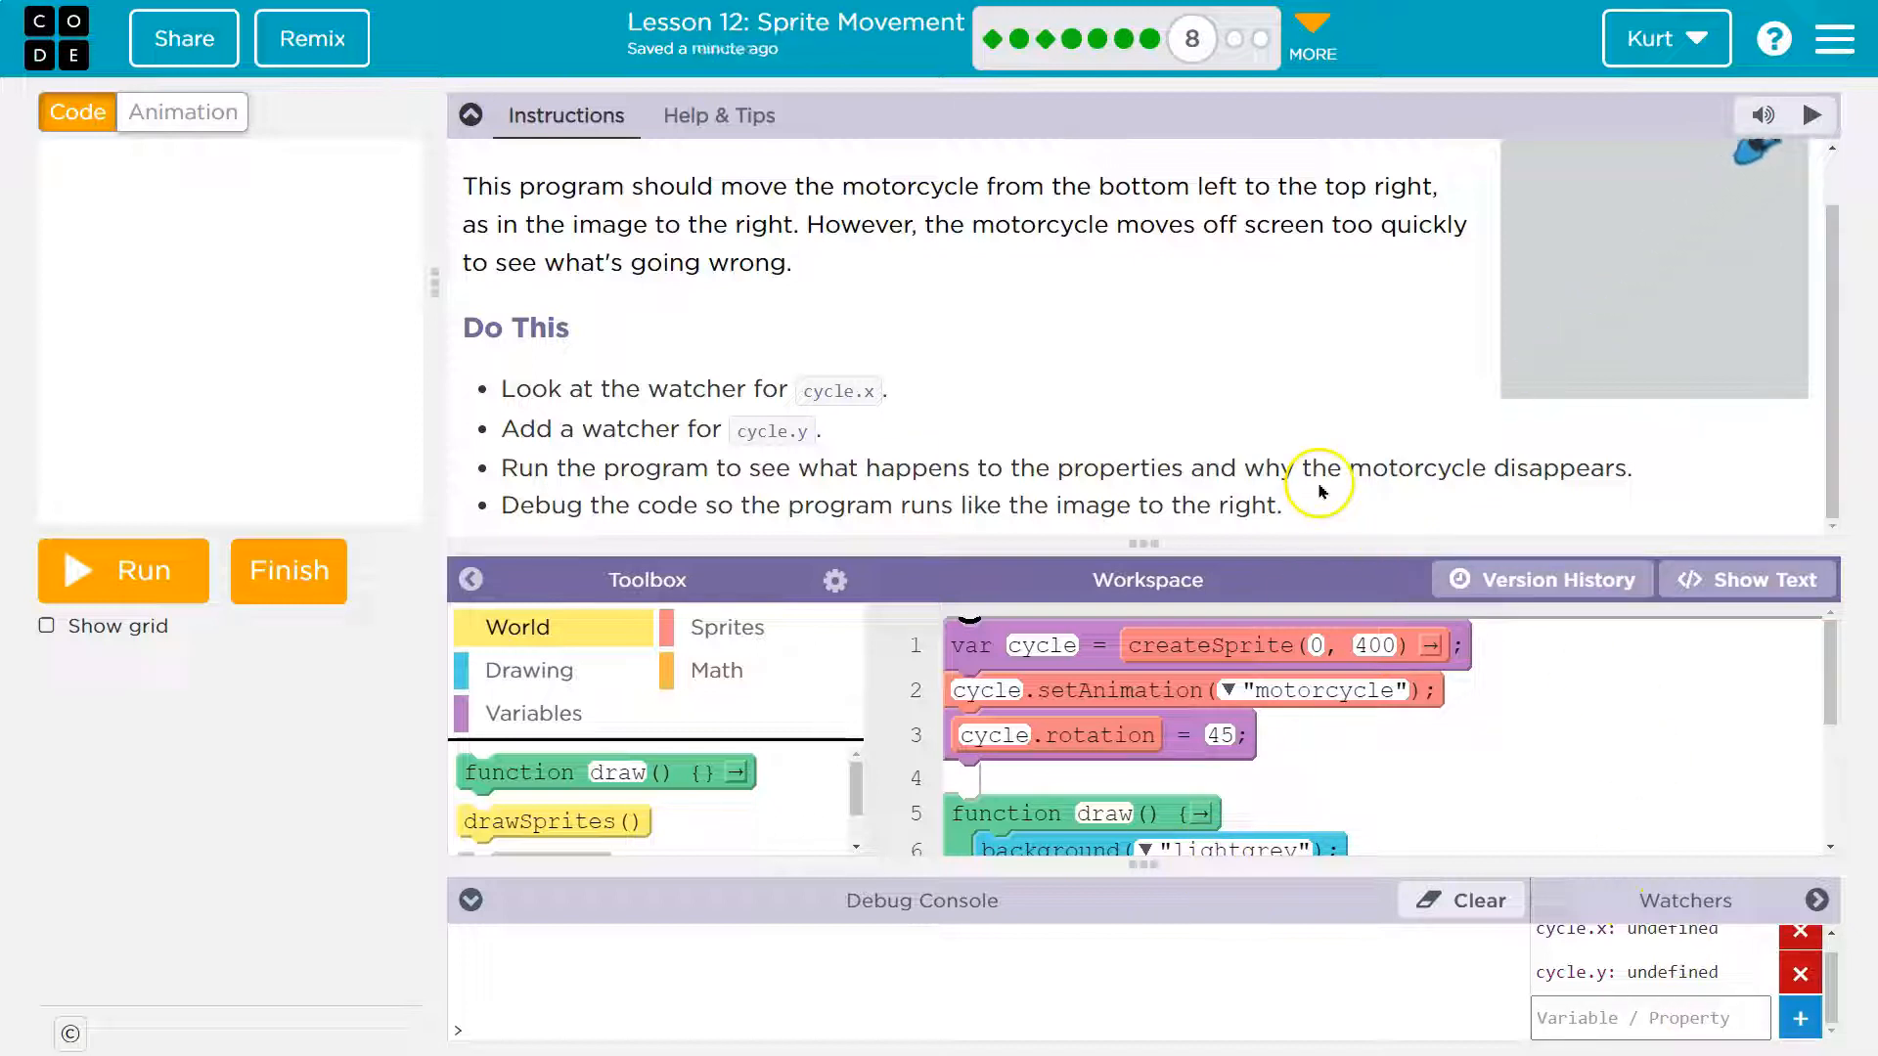
{"action": "left_click", "coordinate": [121, 570]}
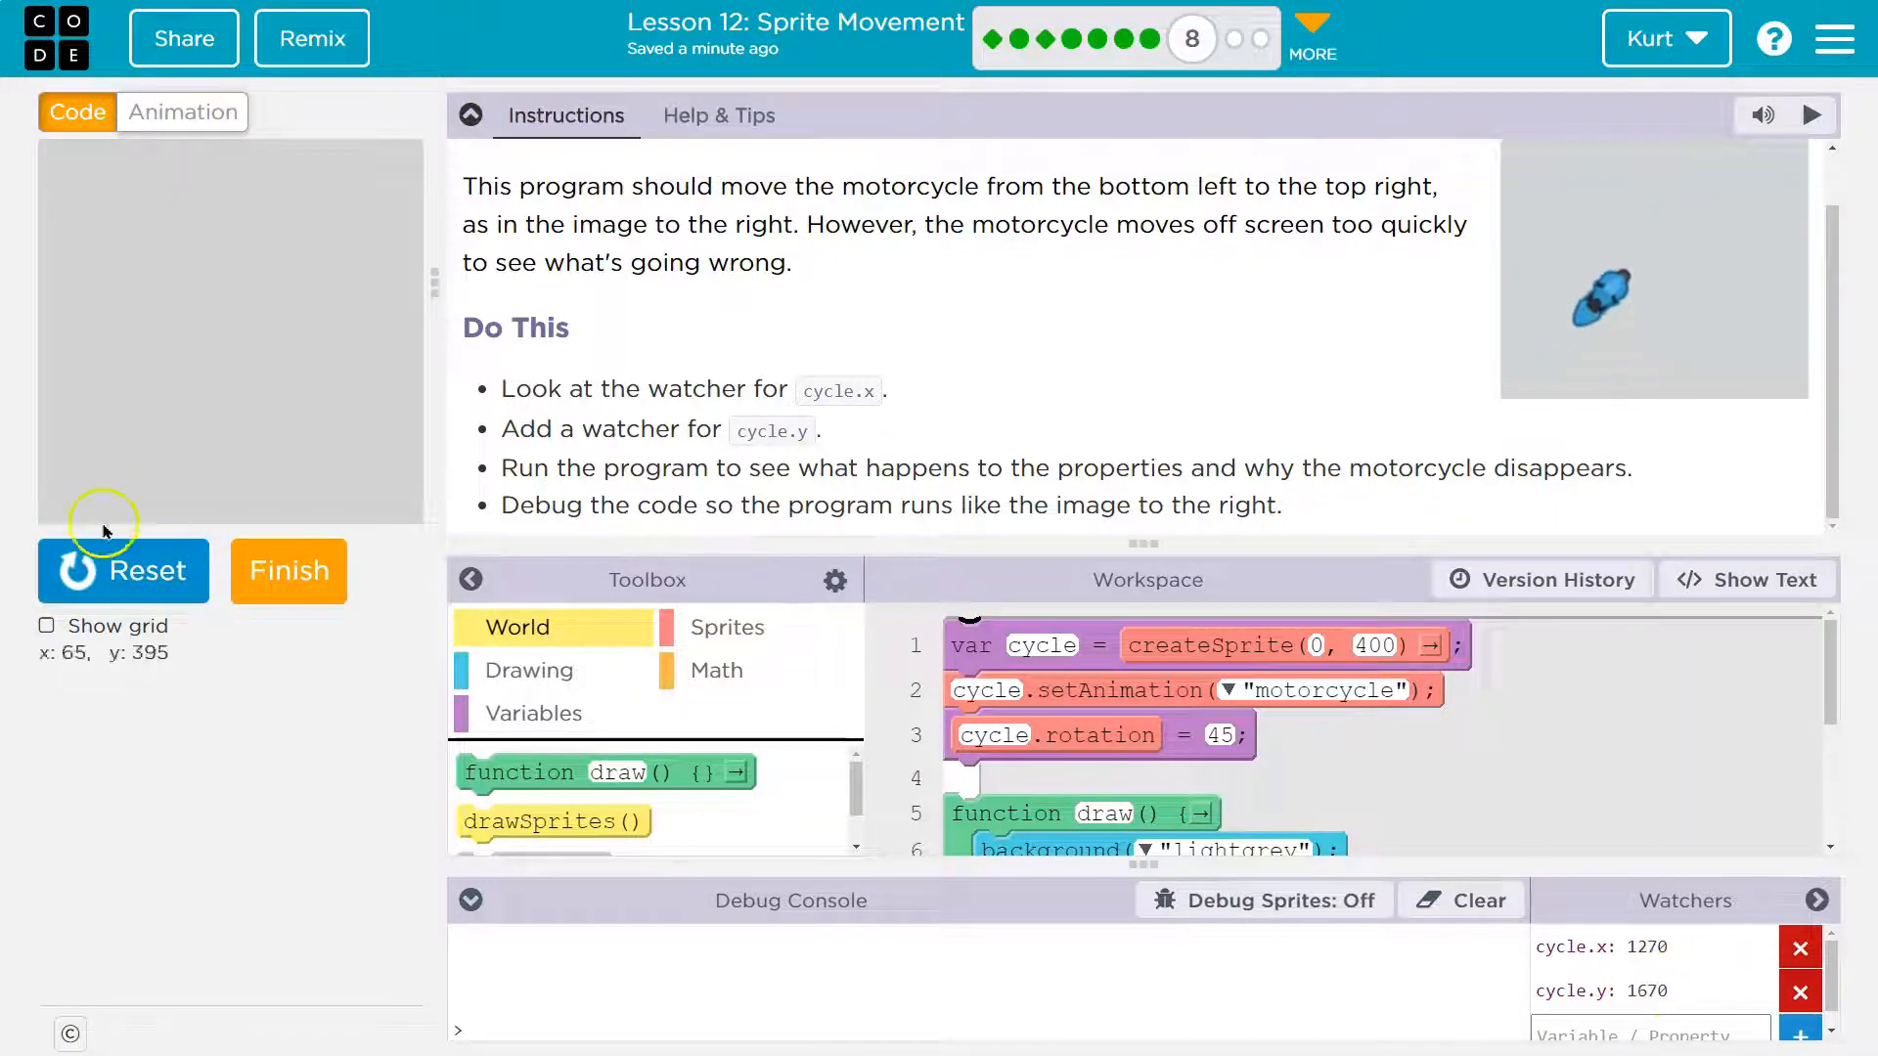
{"action": "left_click", "coordinate": [122, 570]}
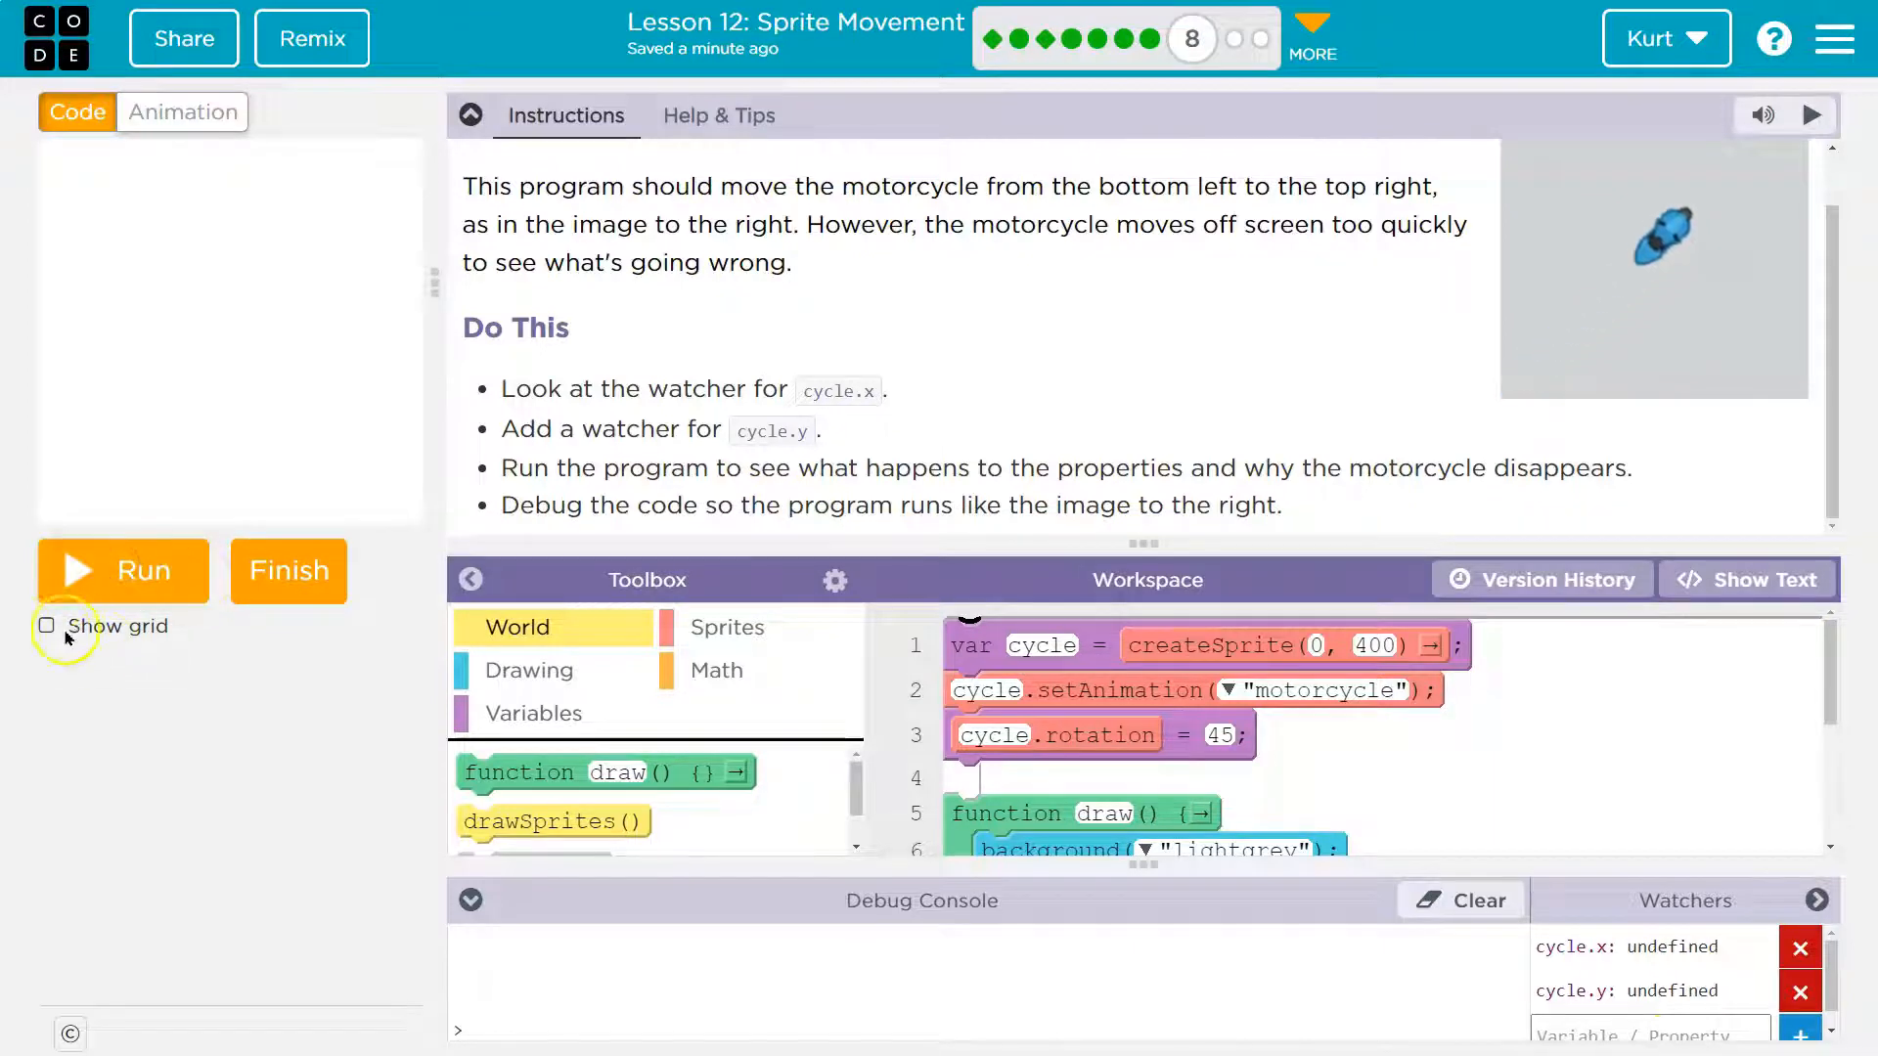
Enable Show grid and run the program as watchers climb past cycle.x 3810, cycle.y 4210
{"action": "left_click", "coordinate": [48, 625]}
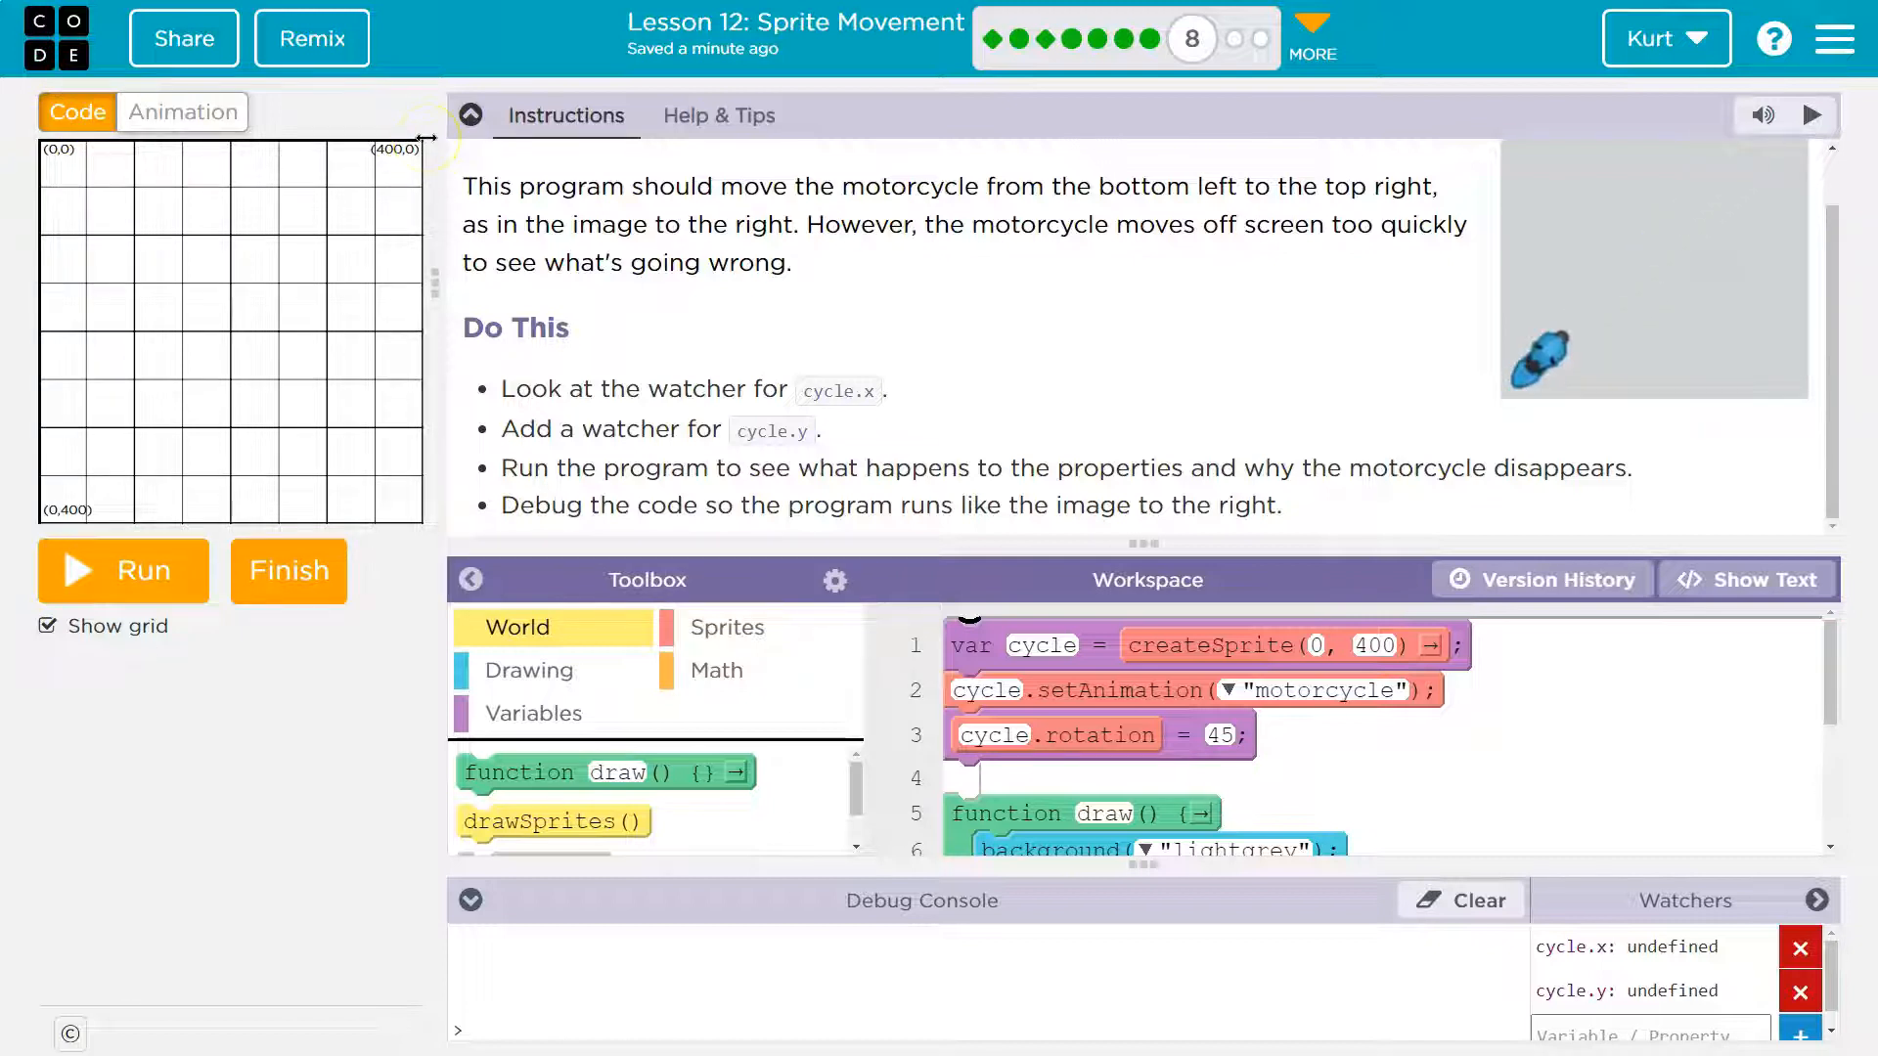
{"action": "mouse_move", "coordinate": [324, 156]}
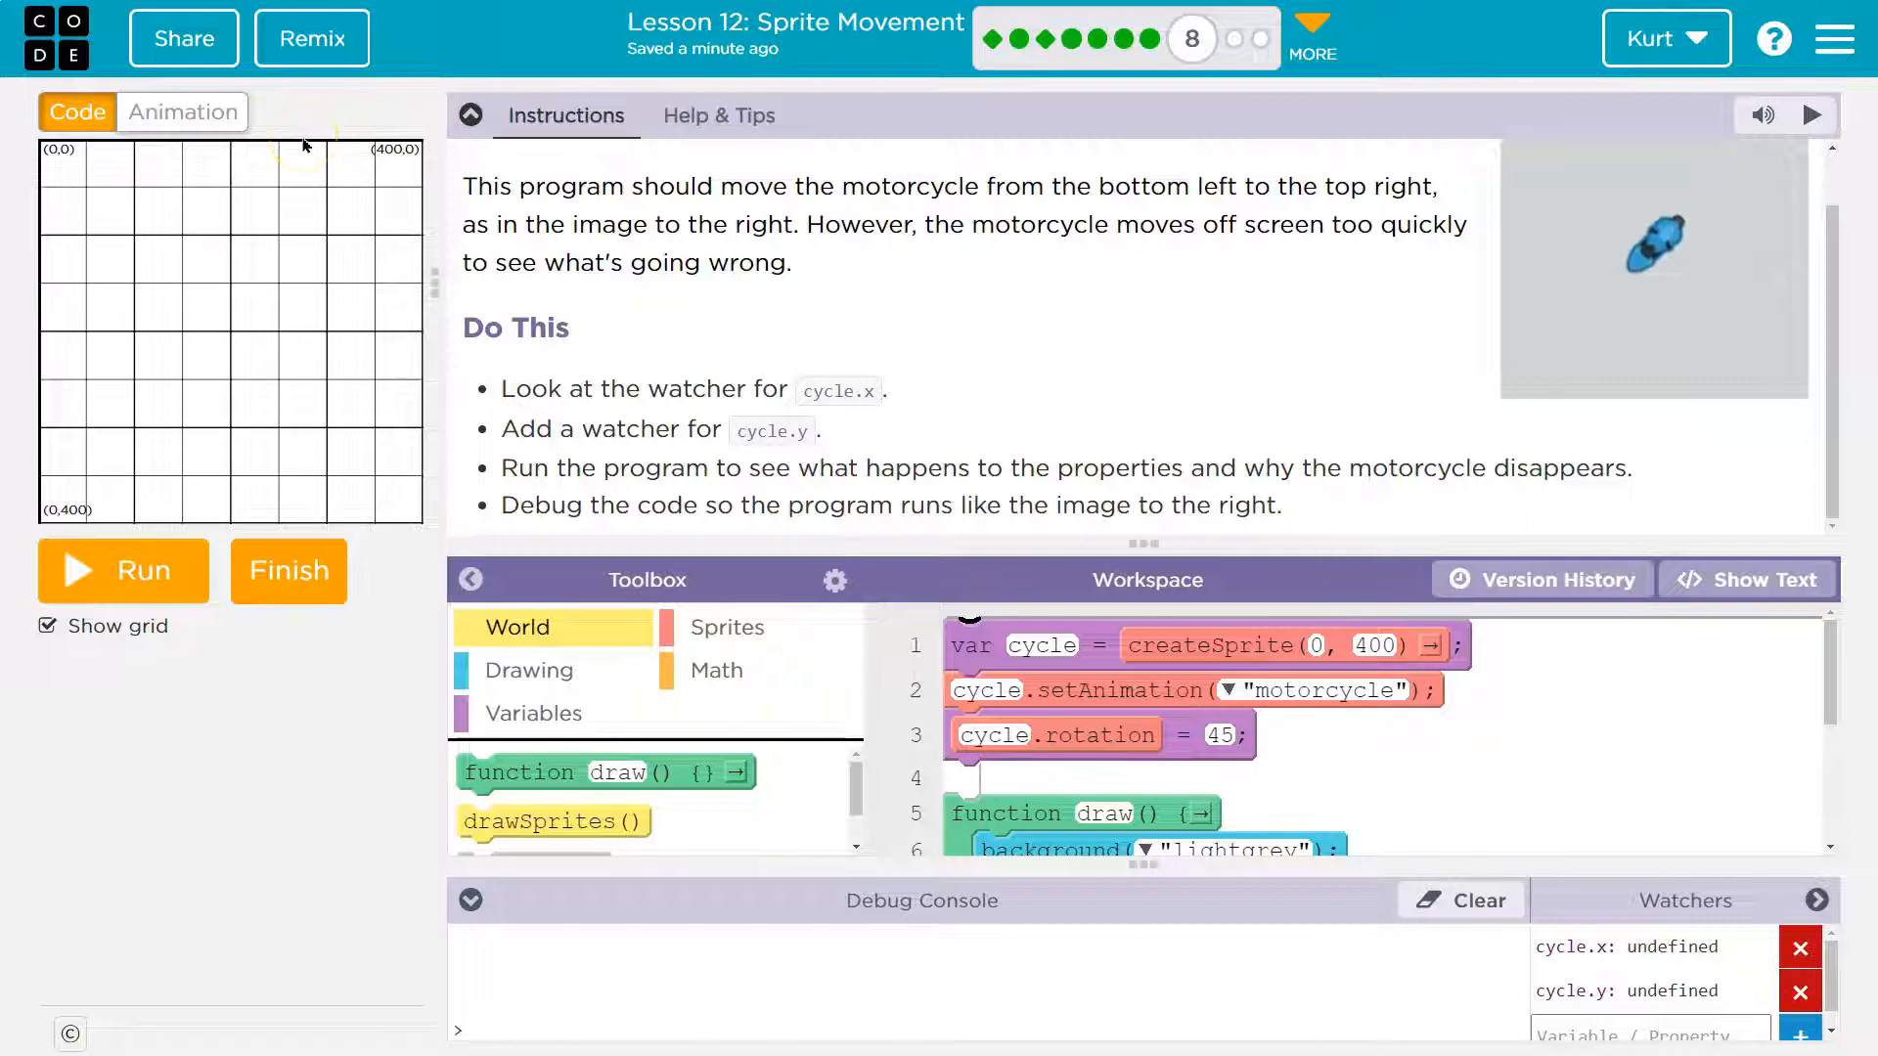
{"action": "mouse_move", "coordinate": [279, 508]}
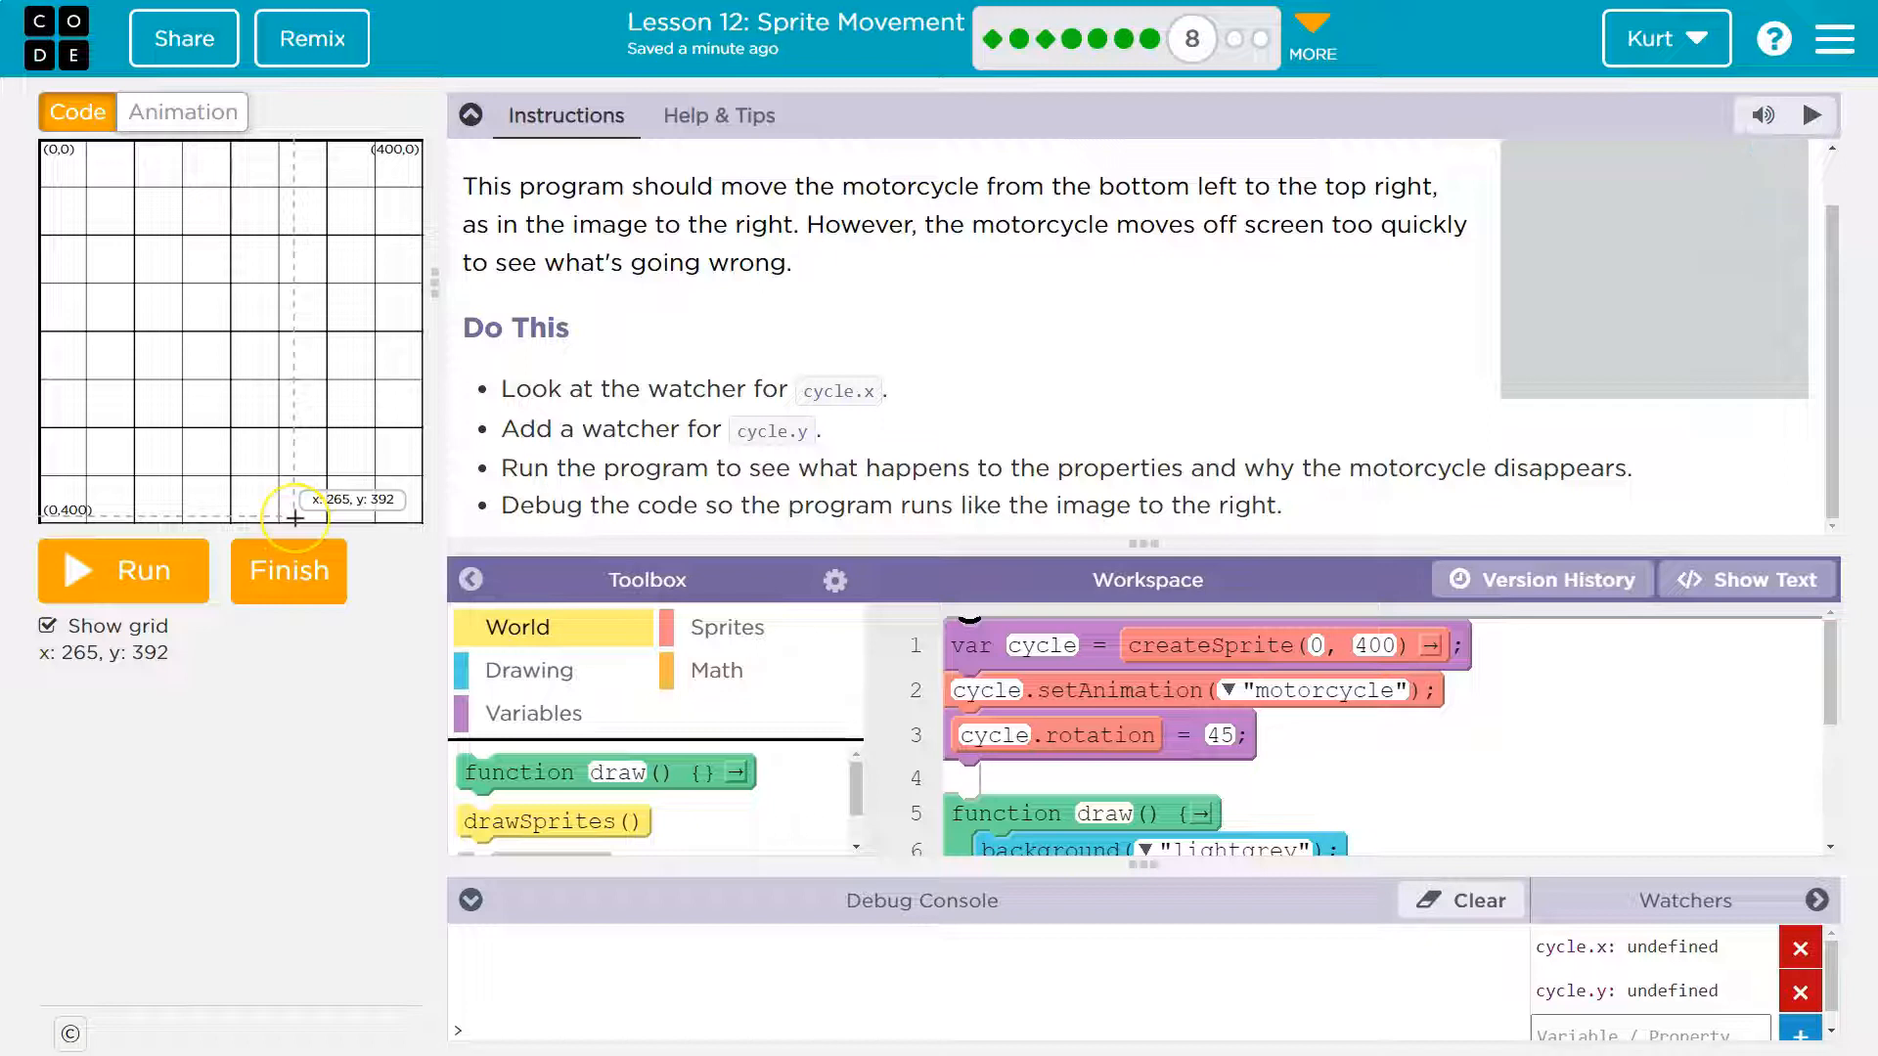
{"action": "mouse_move", "coordinate": [298, 463]}
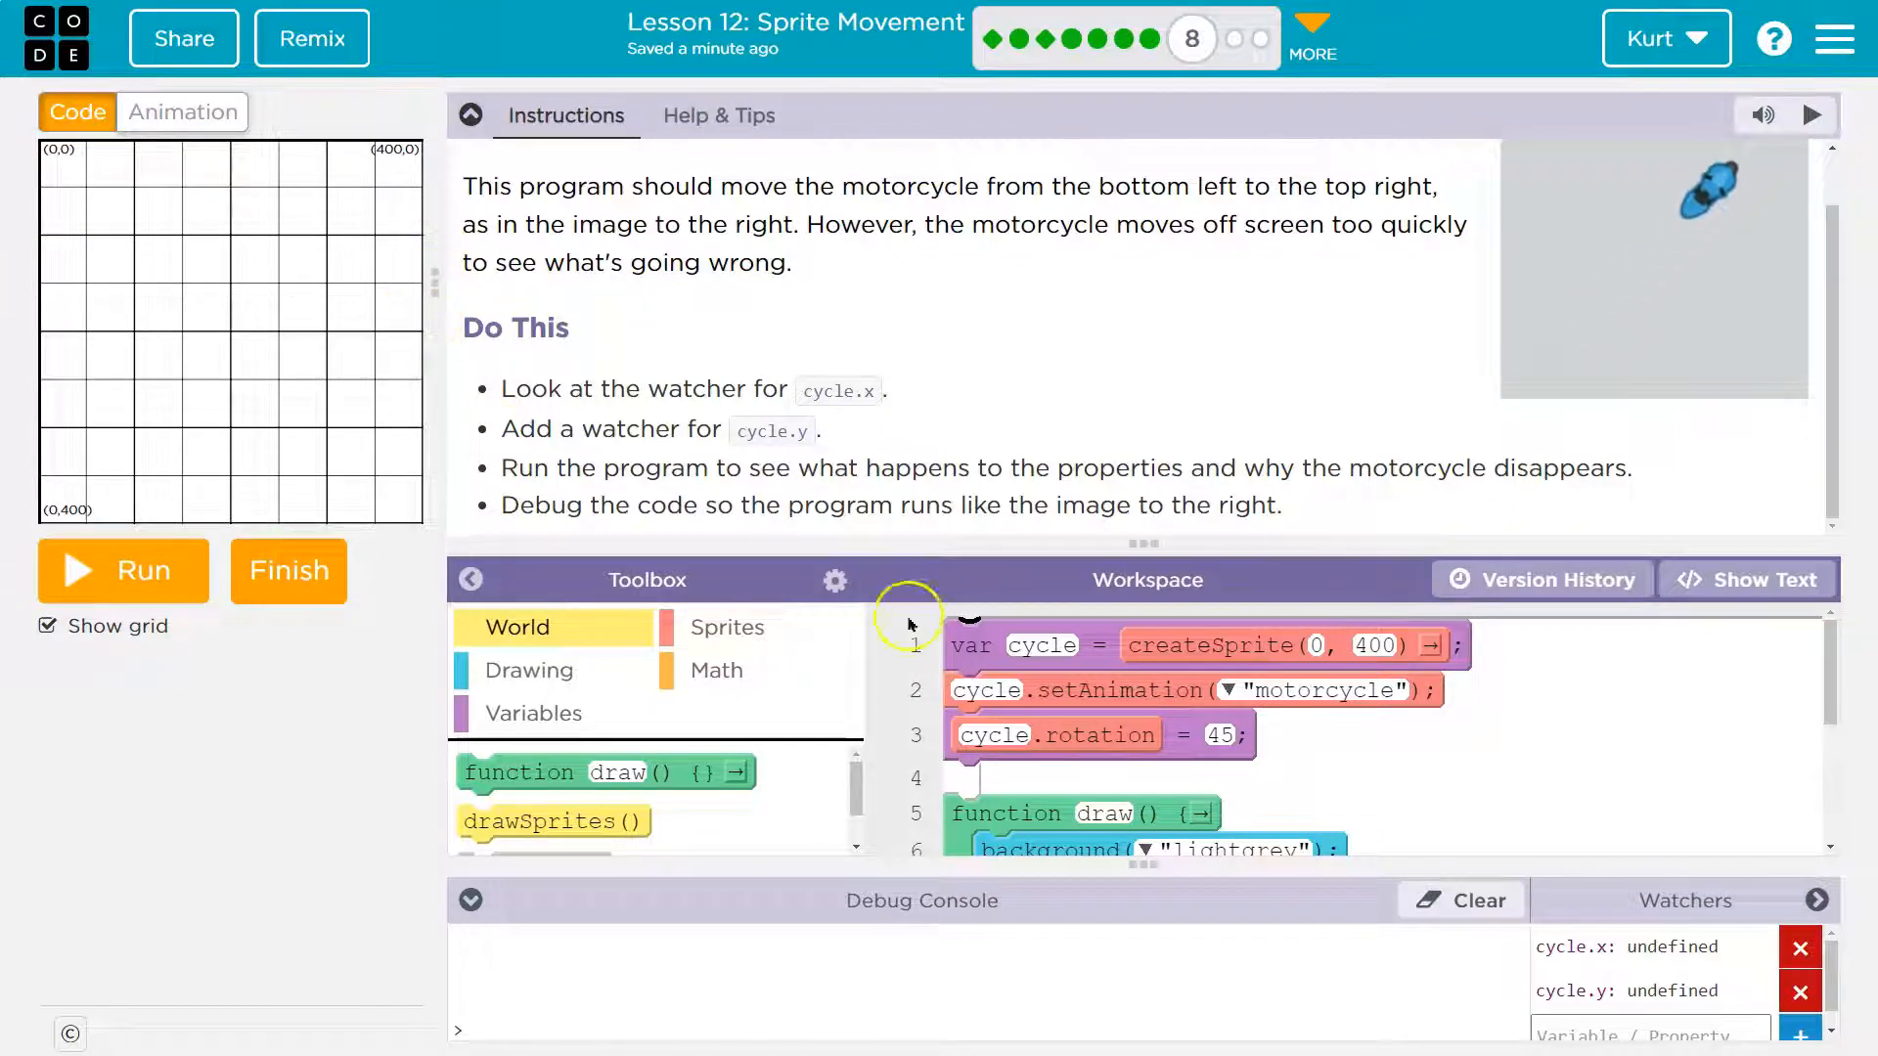
{"action": "left_click", "coordinate": [123, 571]}
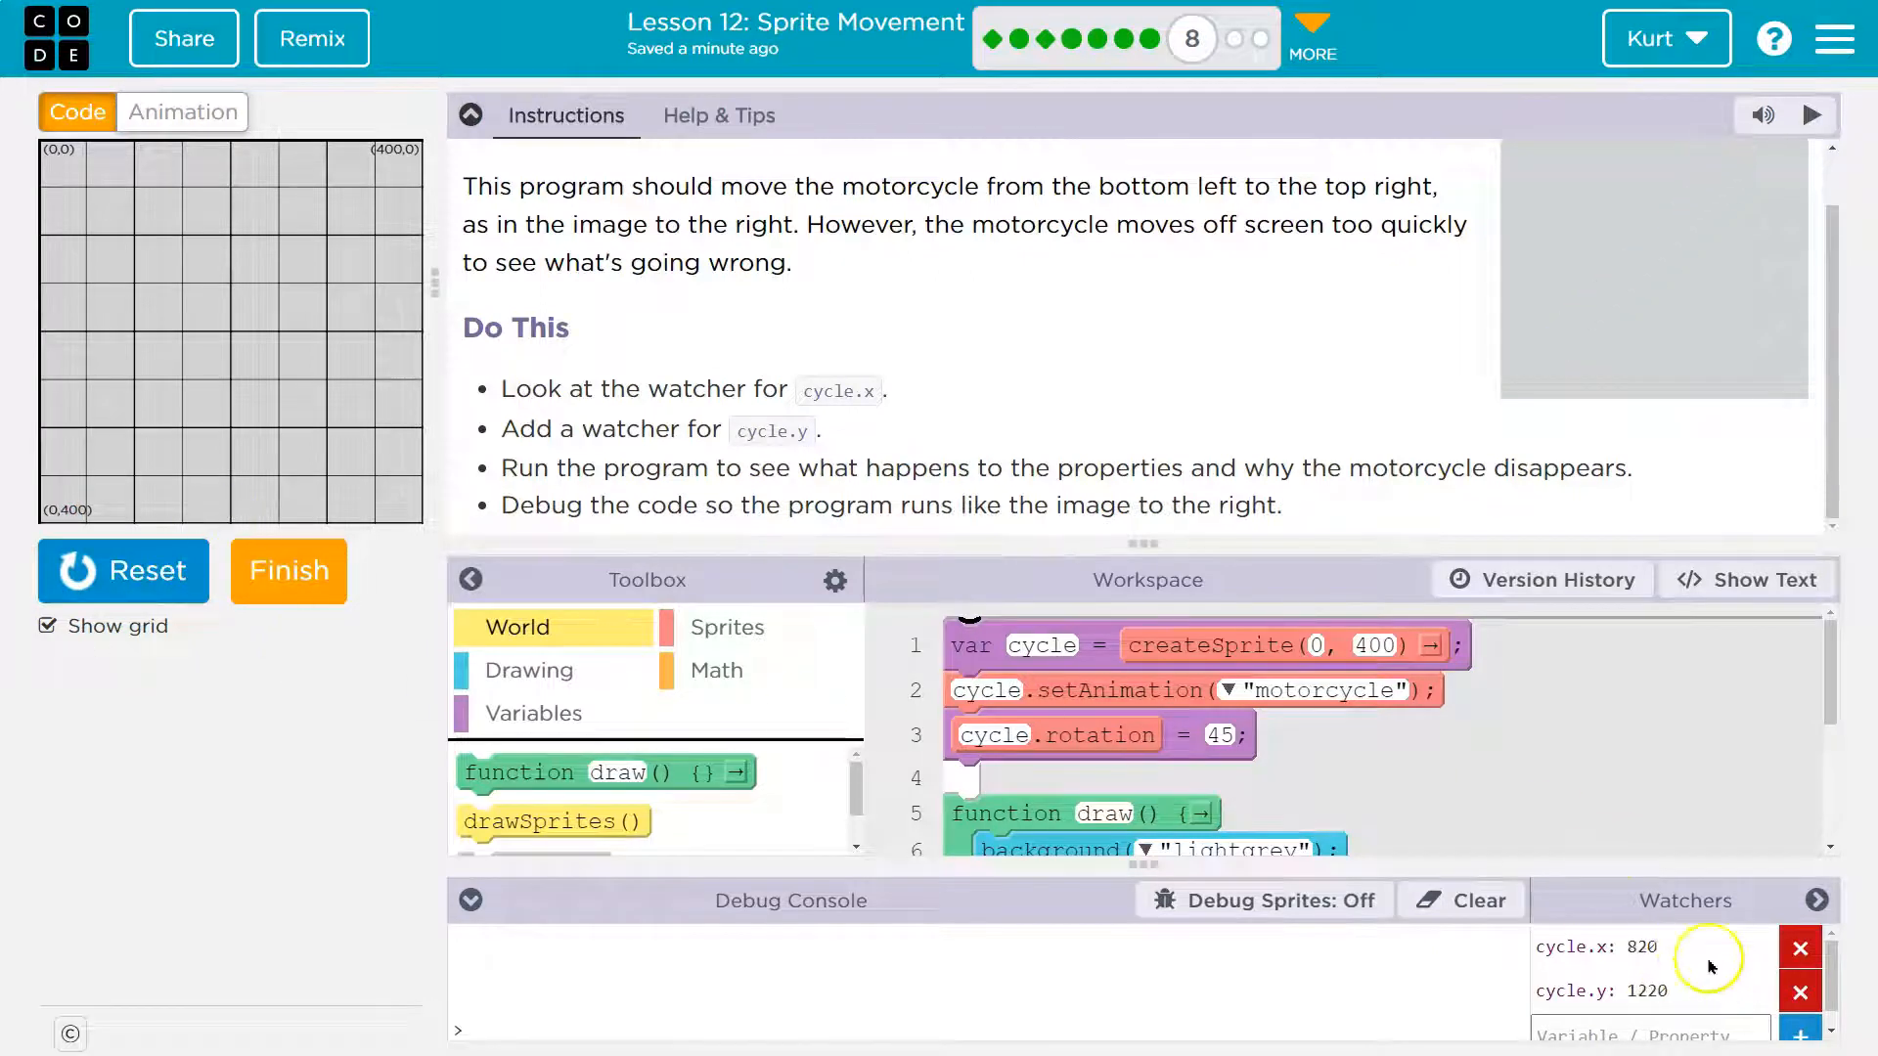
{"action": "left_click", "coordinate": [1812, 116]}
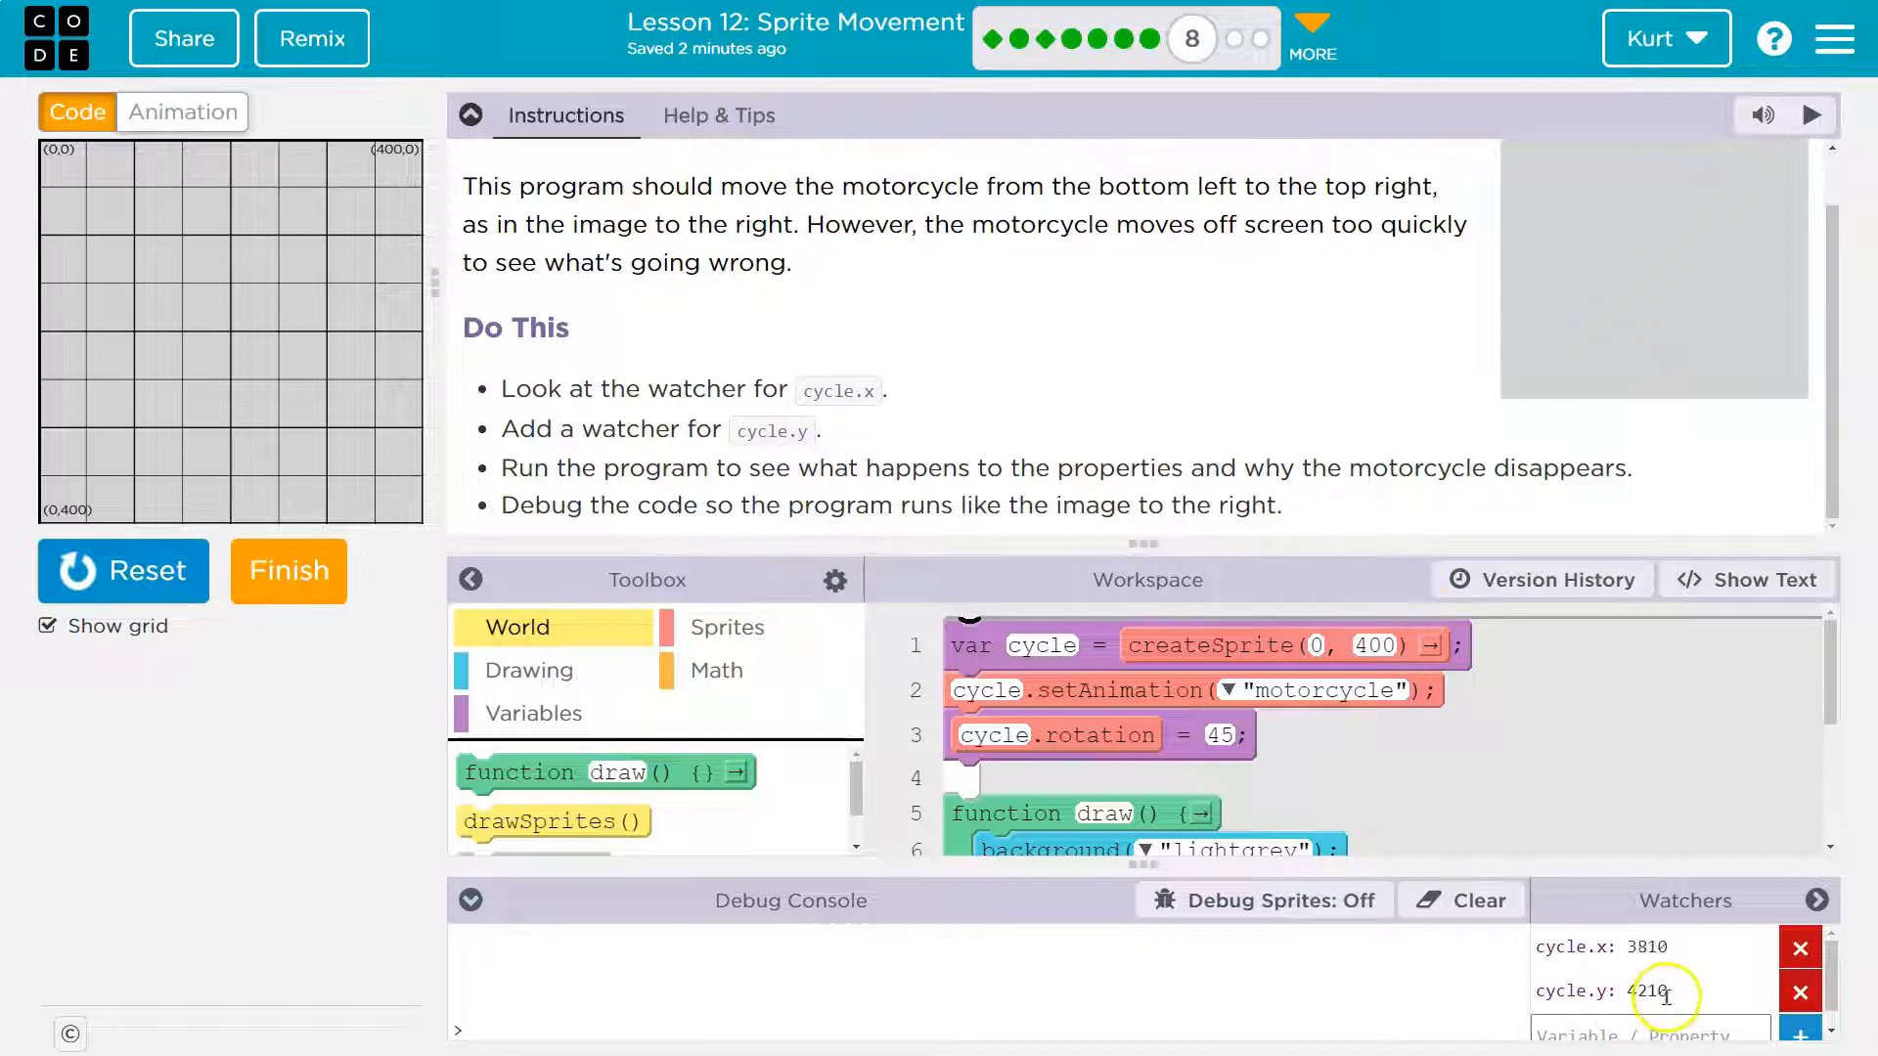
Reset and rerun, watching cycle.x pass 2220 and cycle.y pass 1890, then reset
{"action": "left_click", "coordinate": [122, 570]}
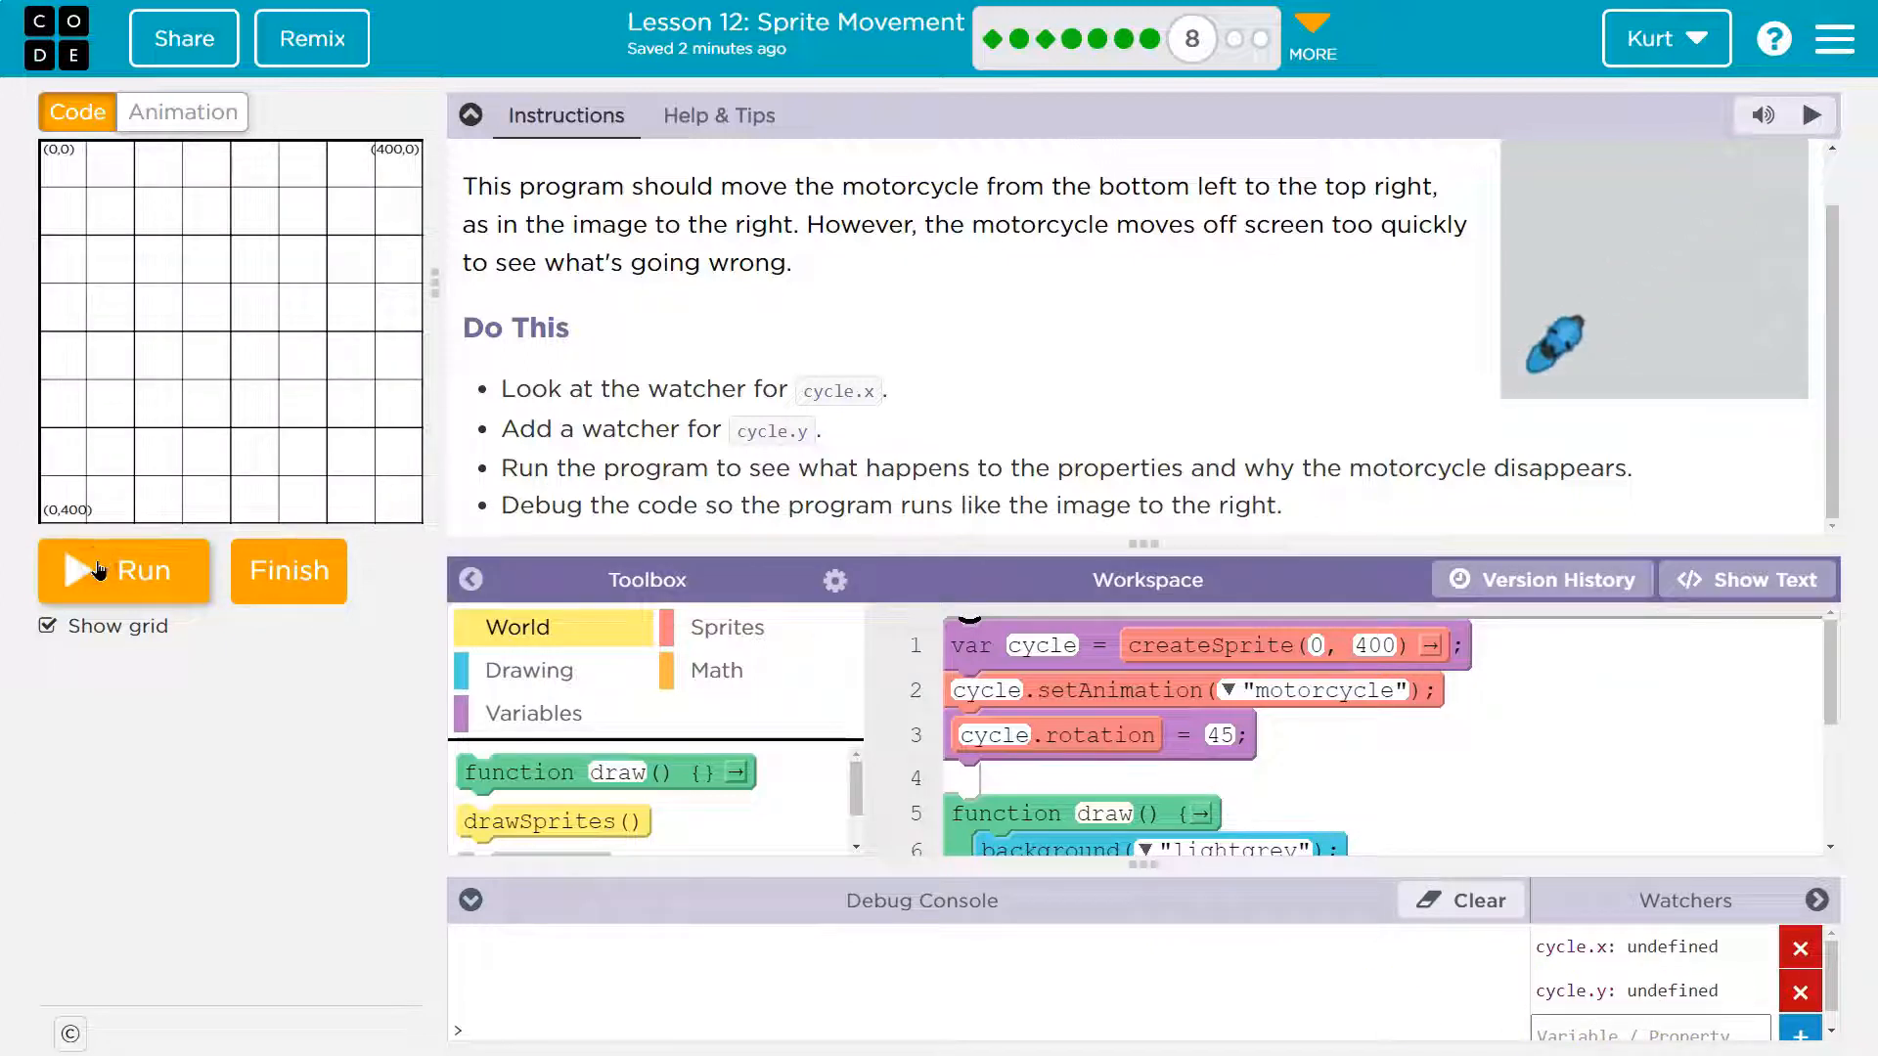
{"action": "left_click", "coordinate": [123, 571]}
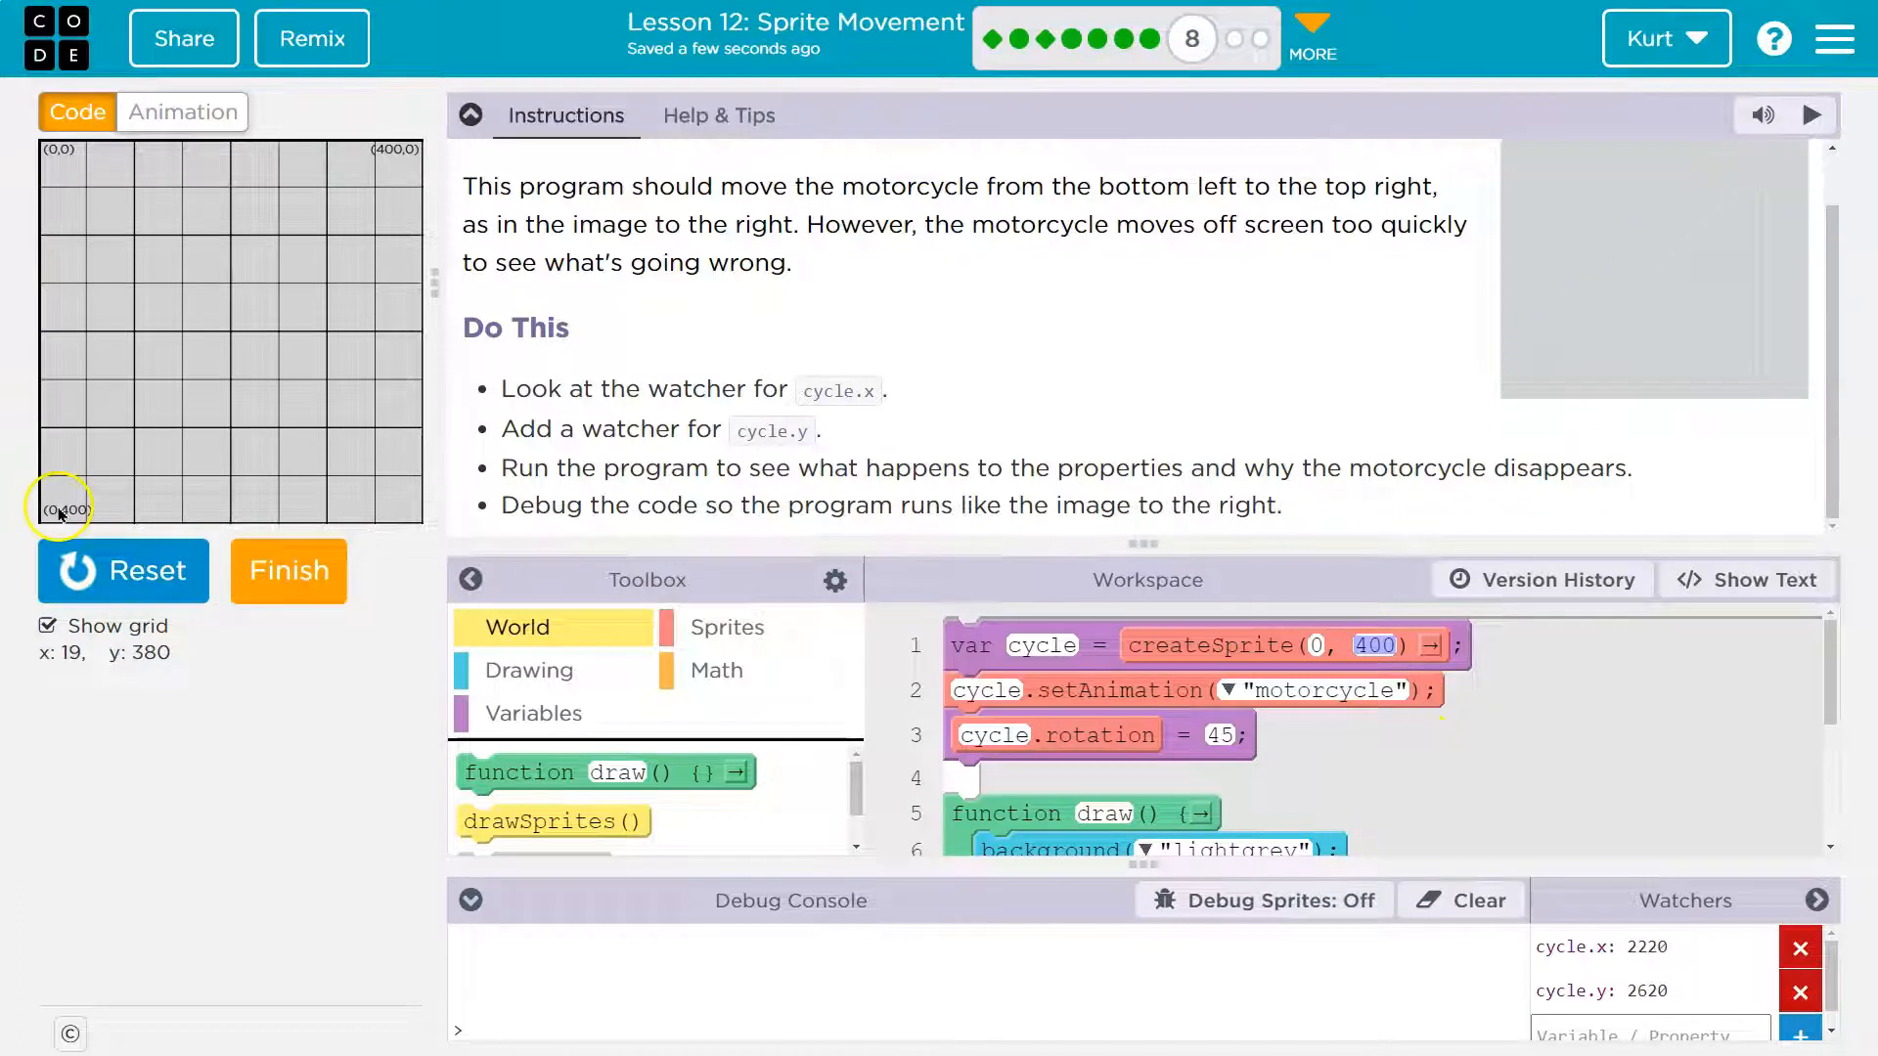
{"action": "left_click", "coordinate": [1815, 115]}
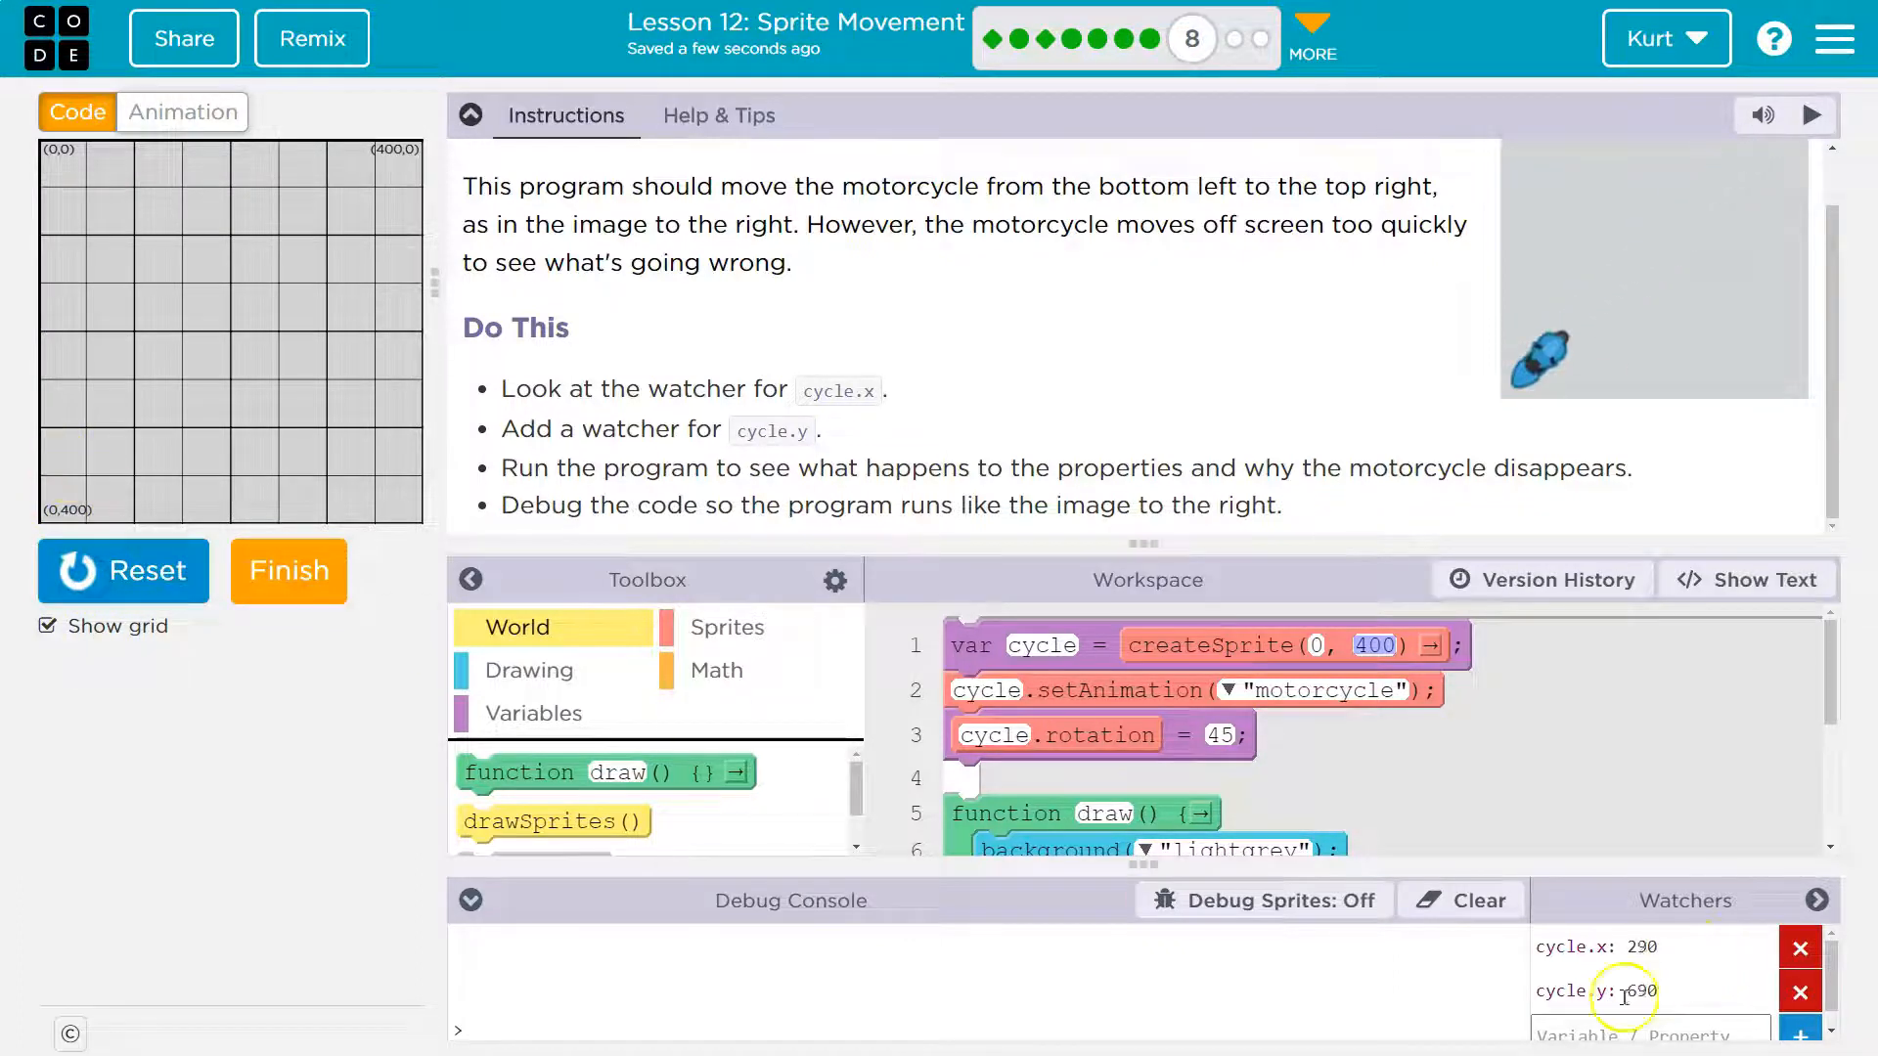
{"action": "left_click", "coordinate": [1812, 115]}
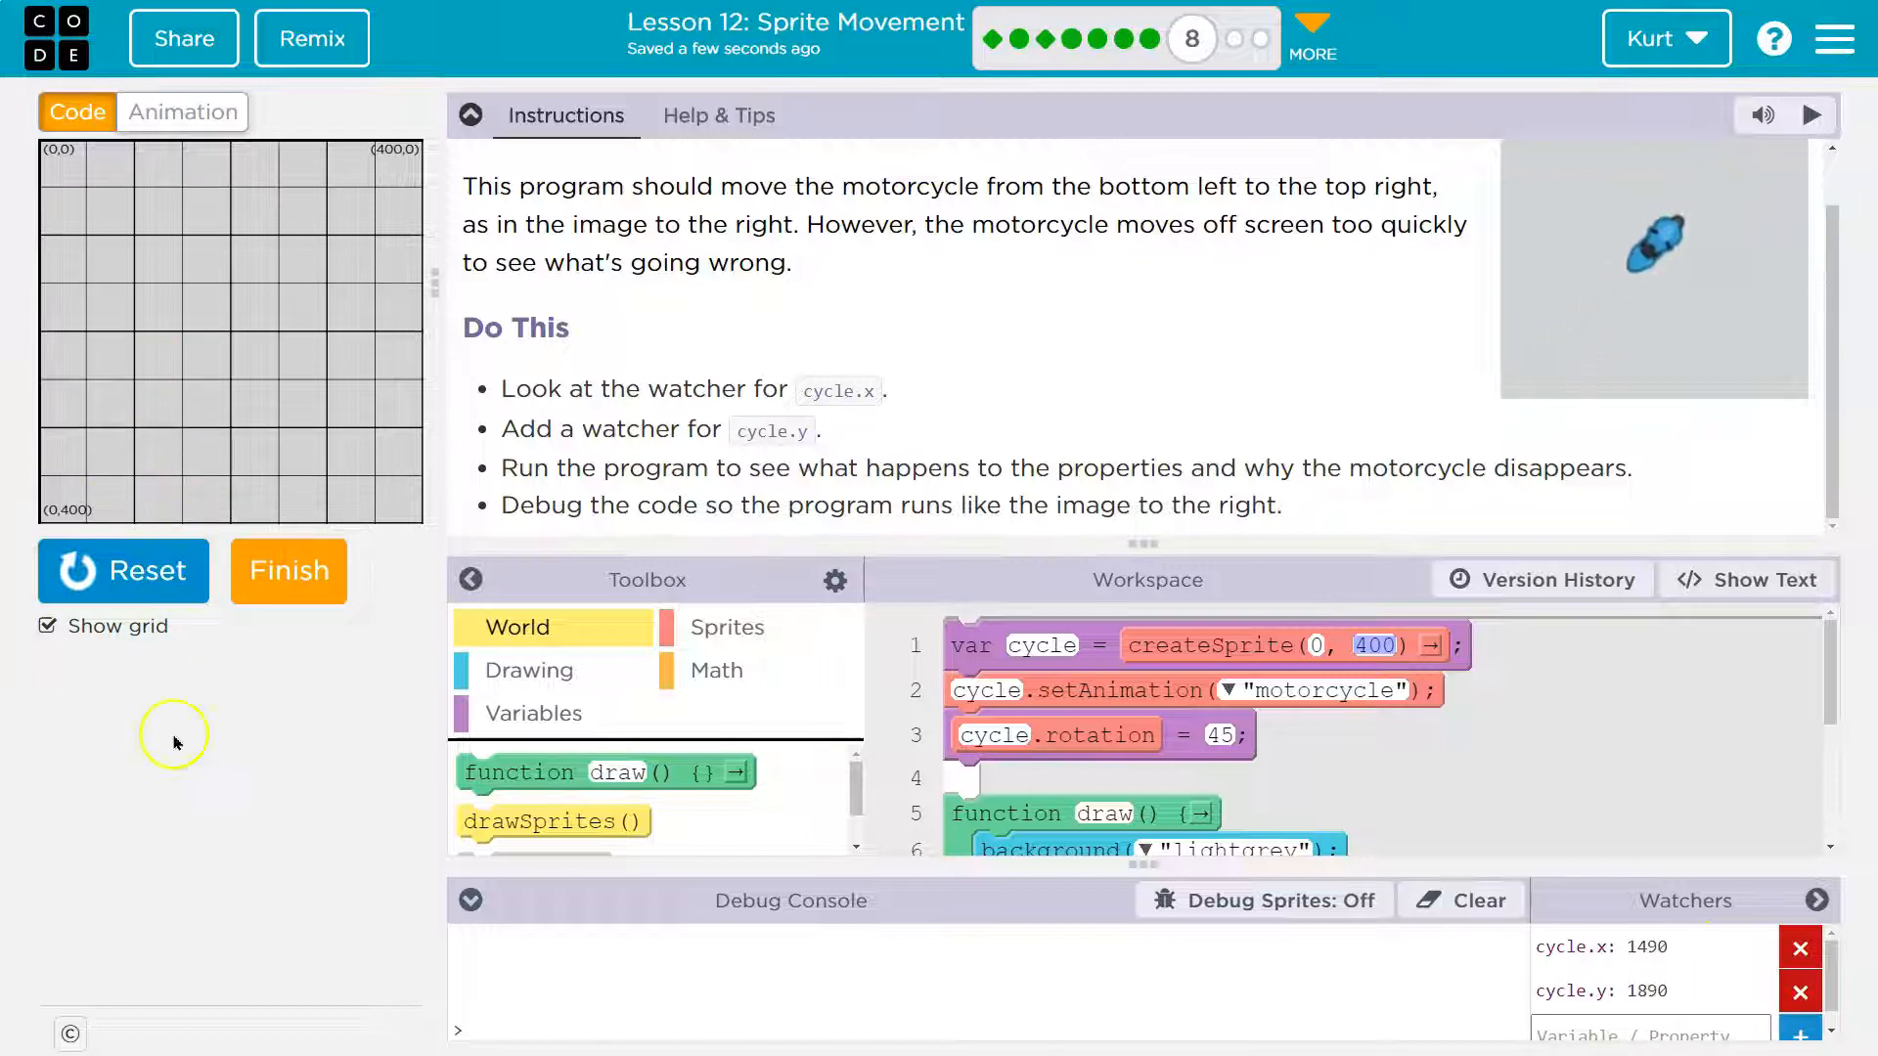
{"action": "left_click", "coordinate": [122, 570]}
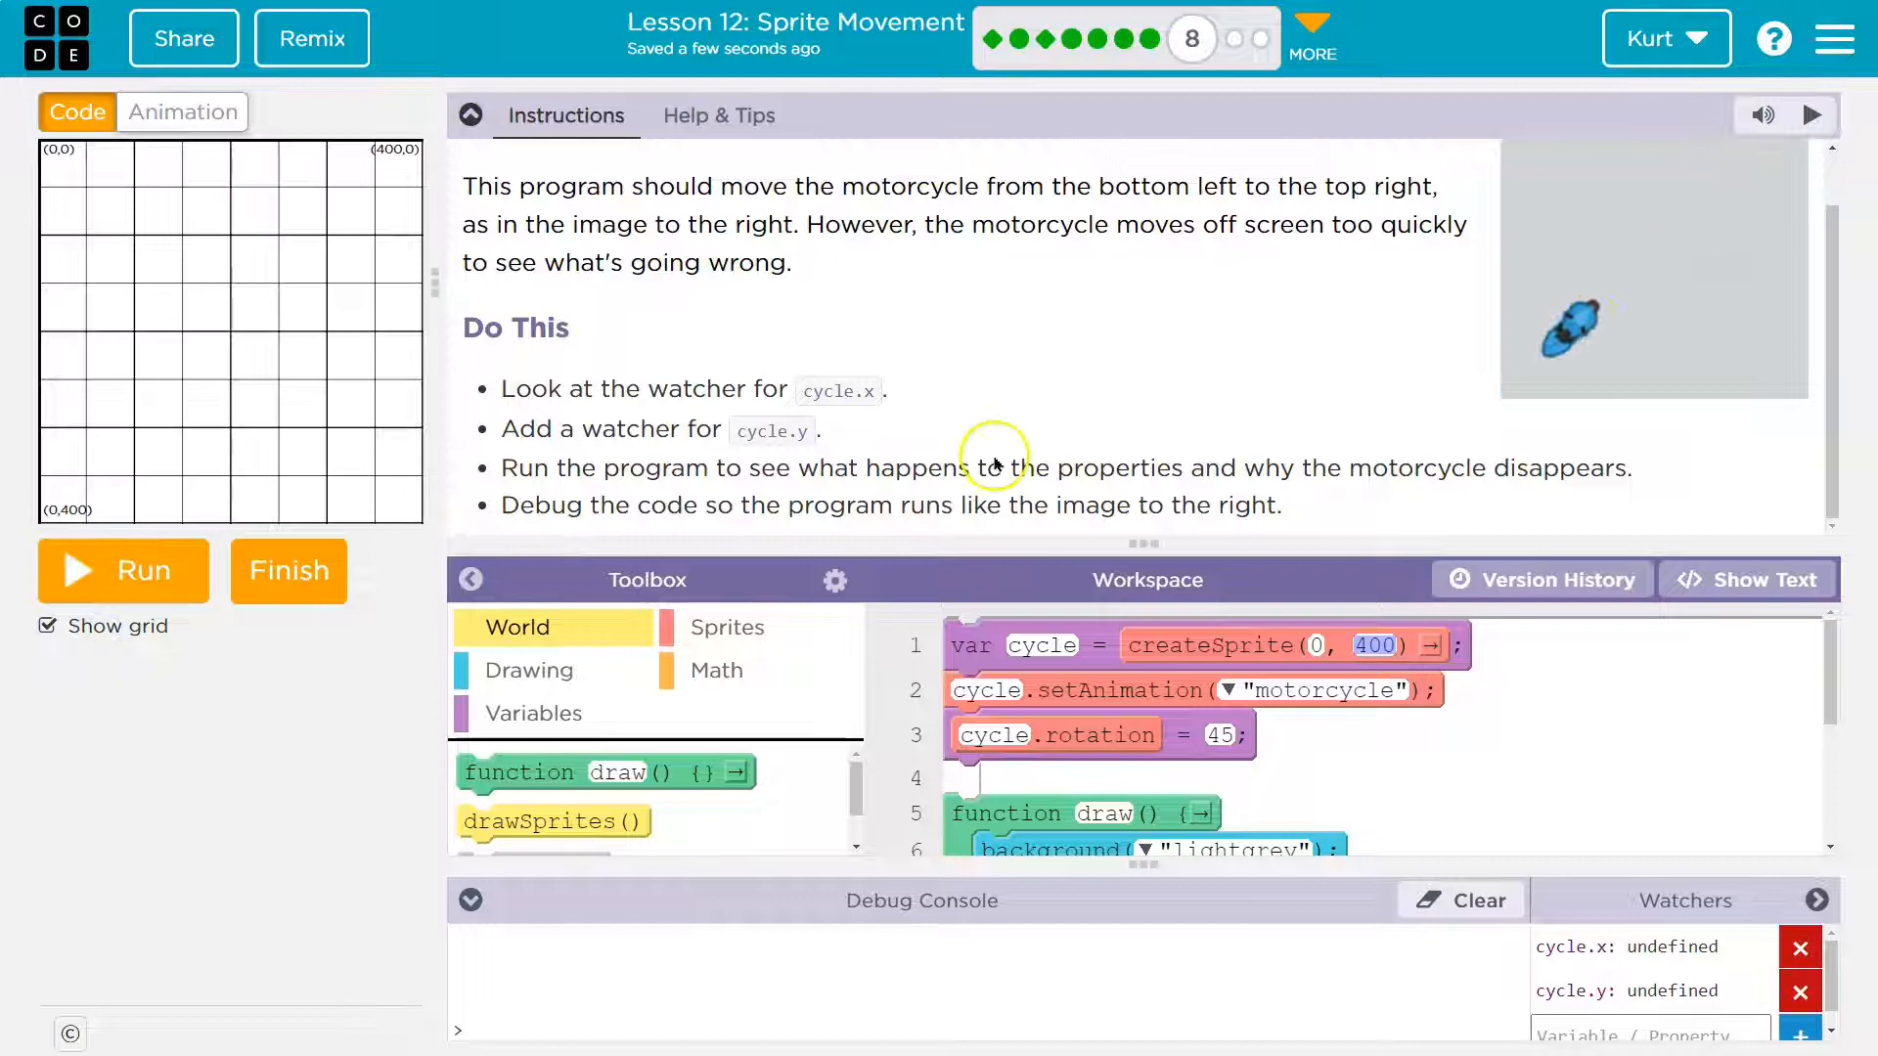
{"action": "mouse_move", "coordinate": [68, 428]}
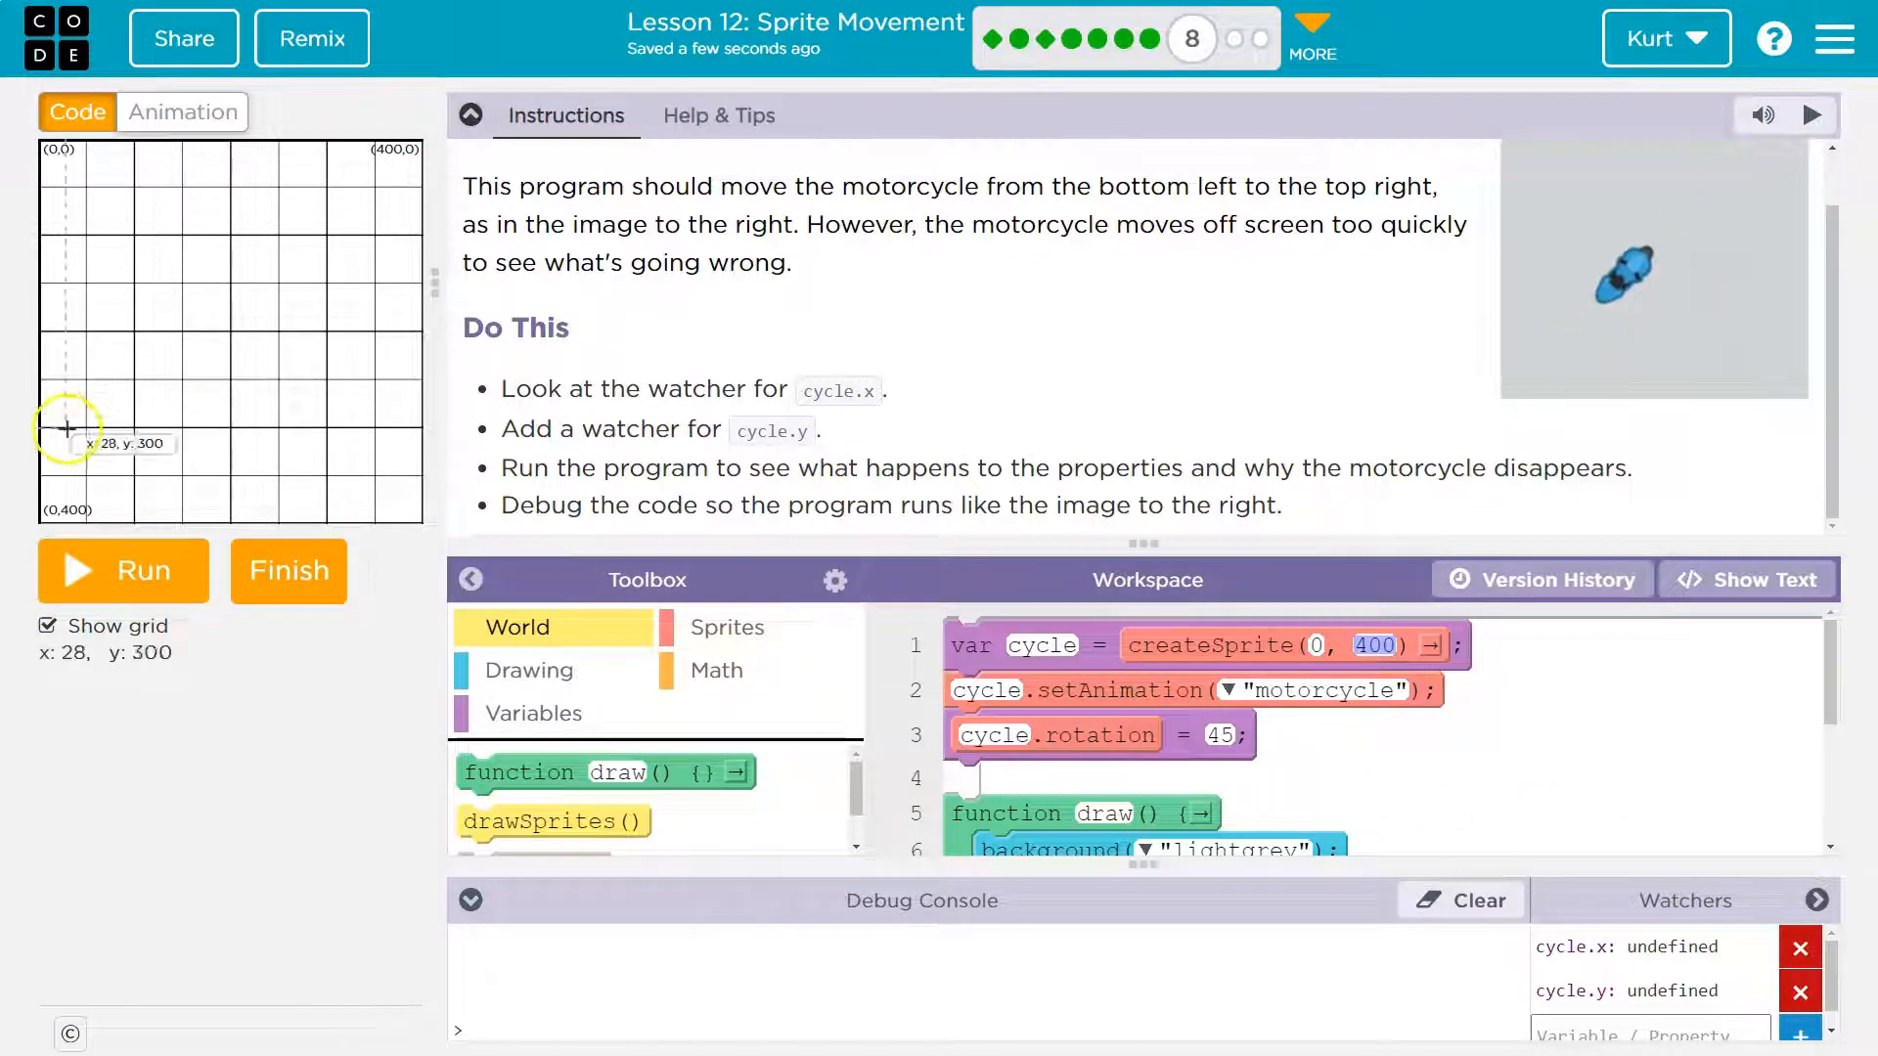
{"action": "scroll", "scroll_direction": "down", "scroll_amount": 3}
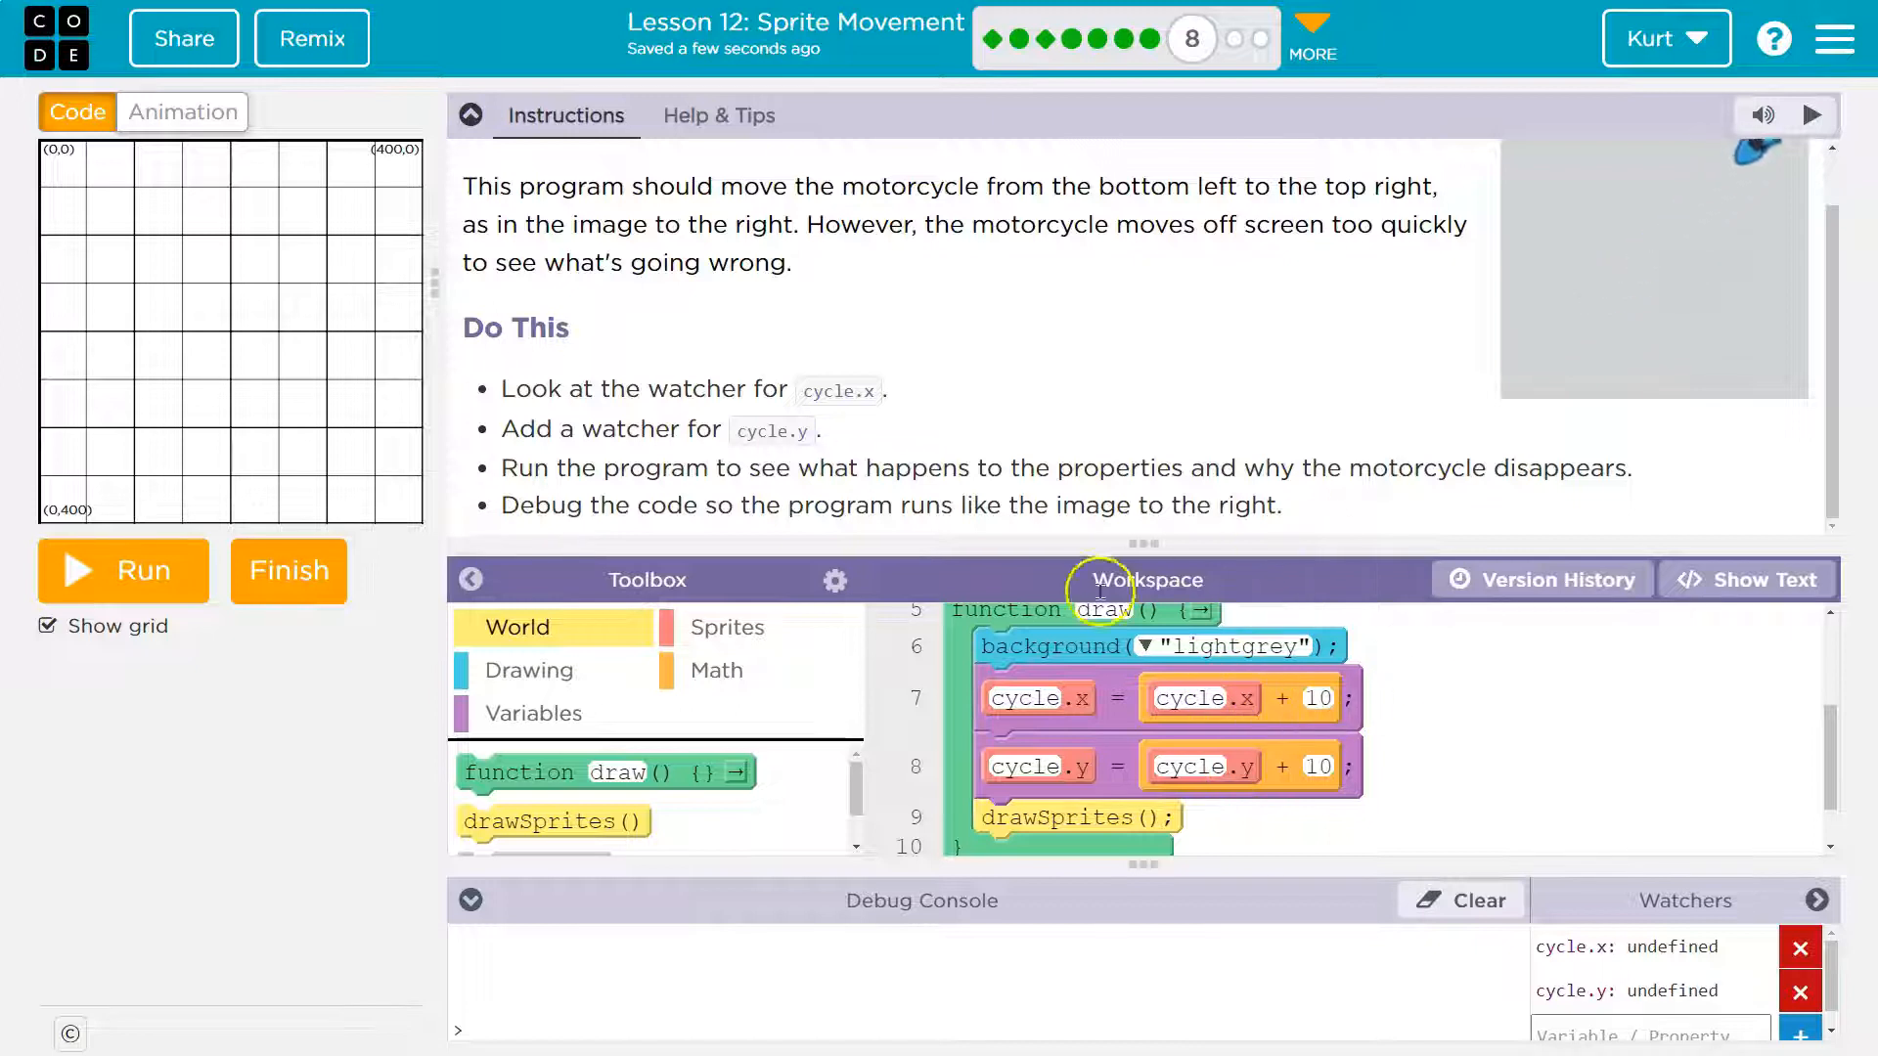
{"action": "scroll", "scroll_direction": "up", "scroll_amount": 3}
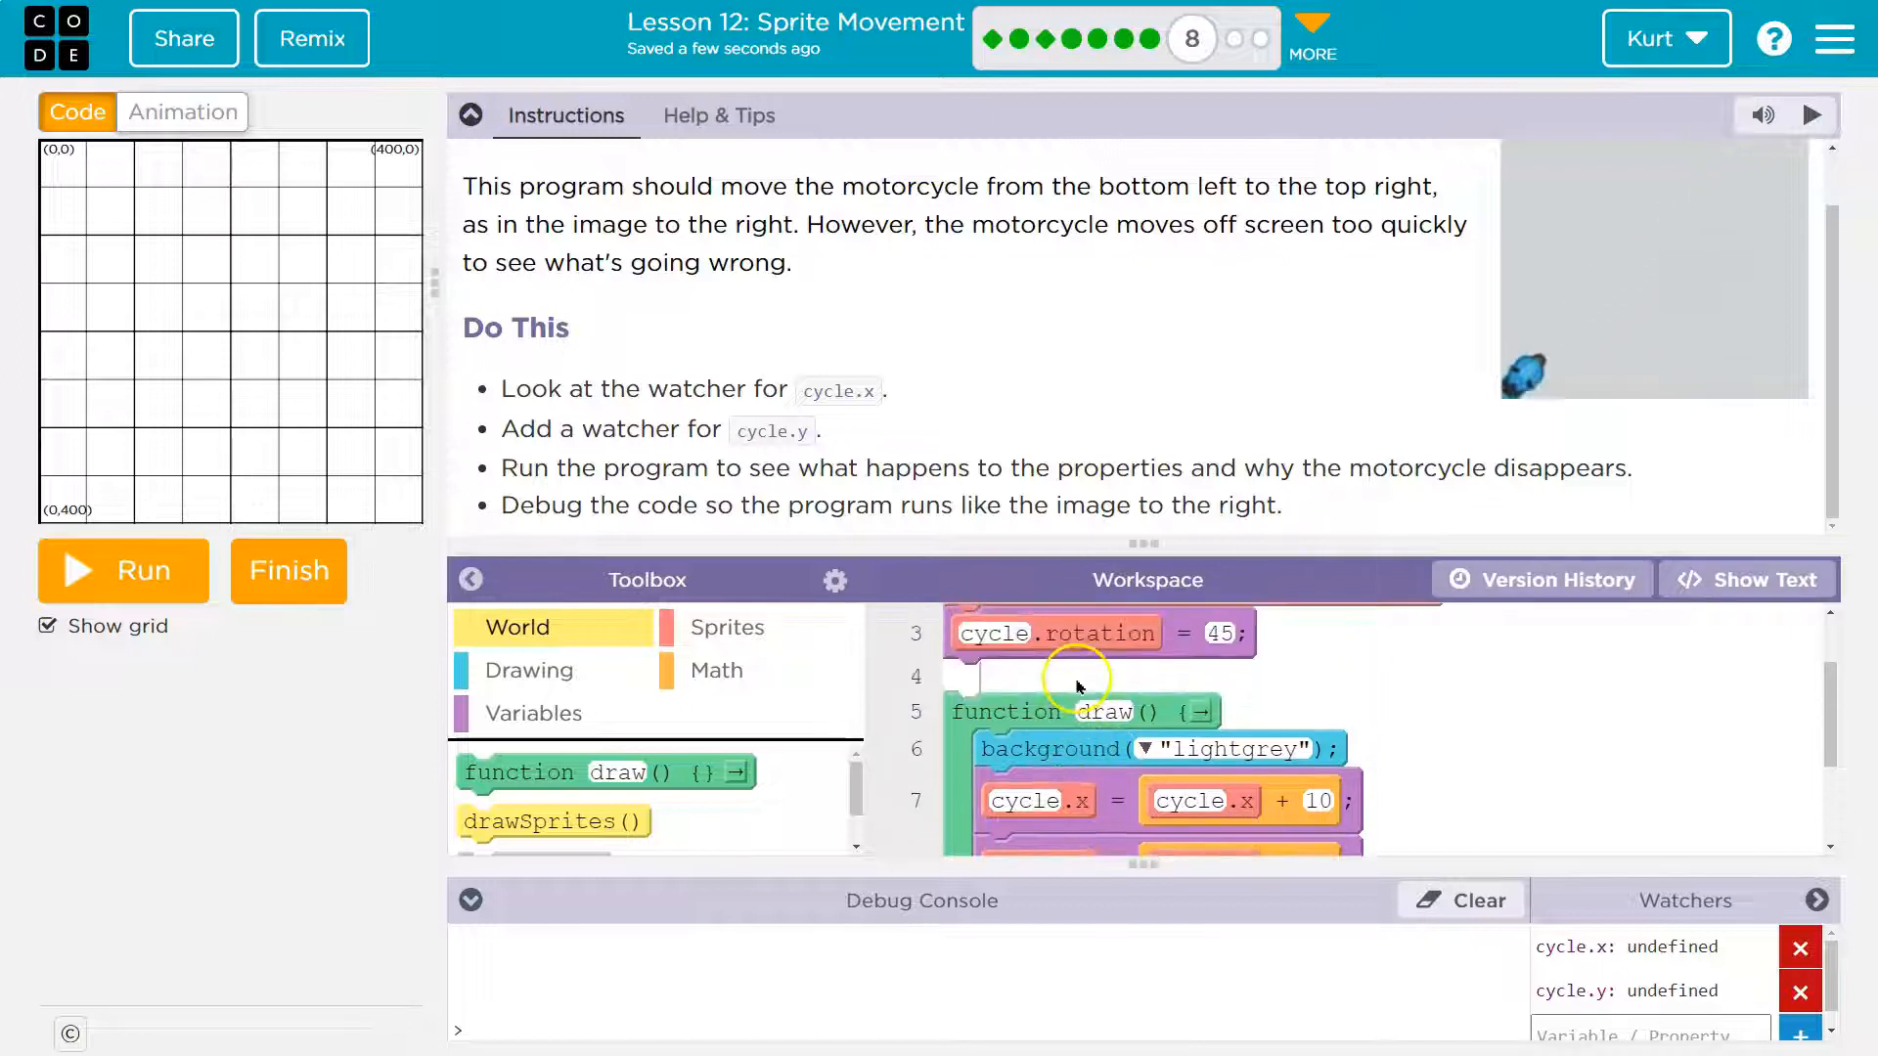
{"action": "left_click", "coordinate": [471, 115]}
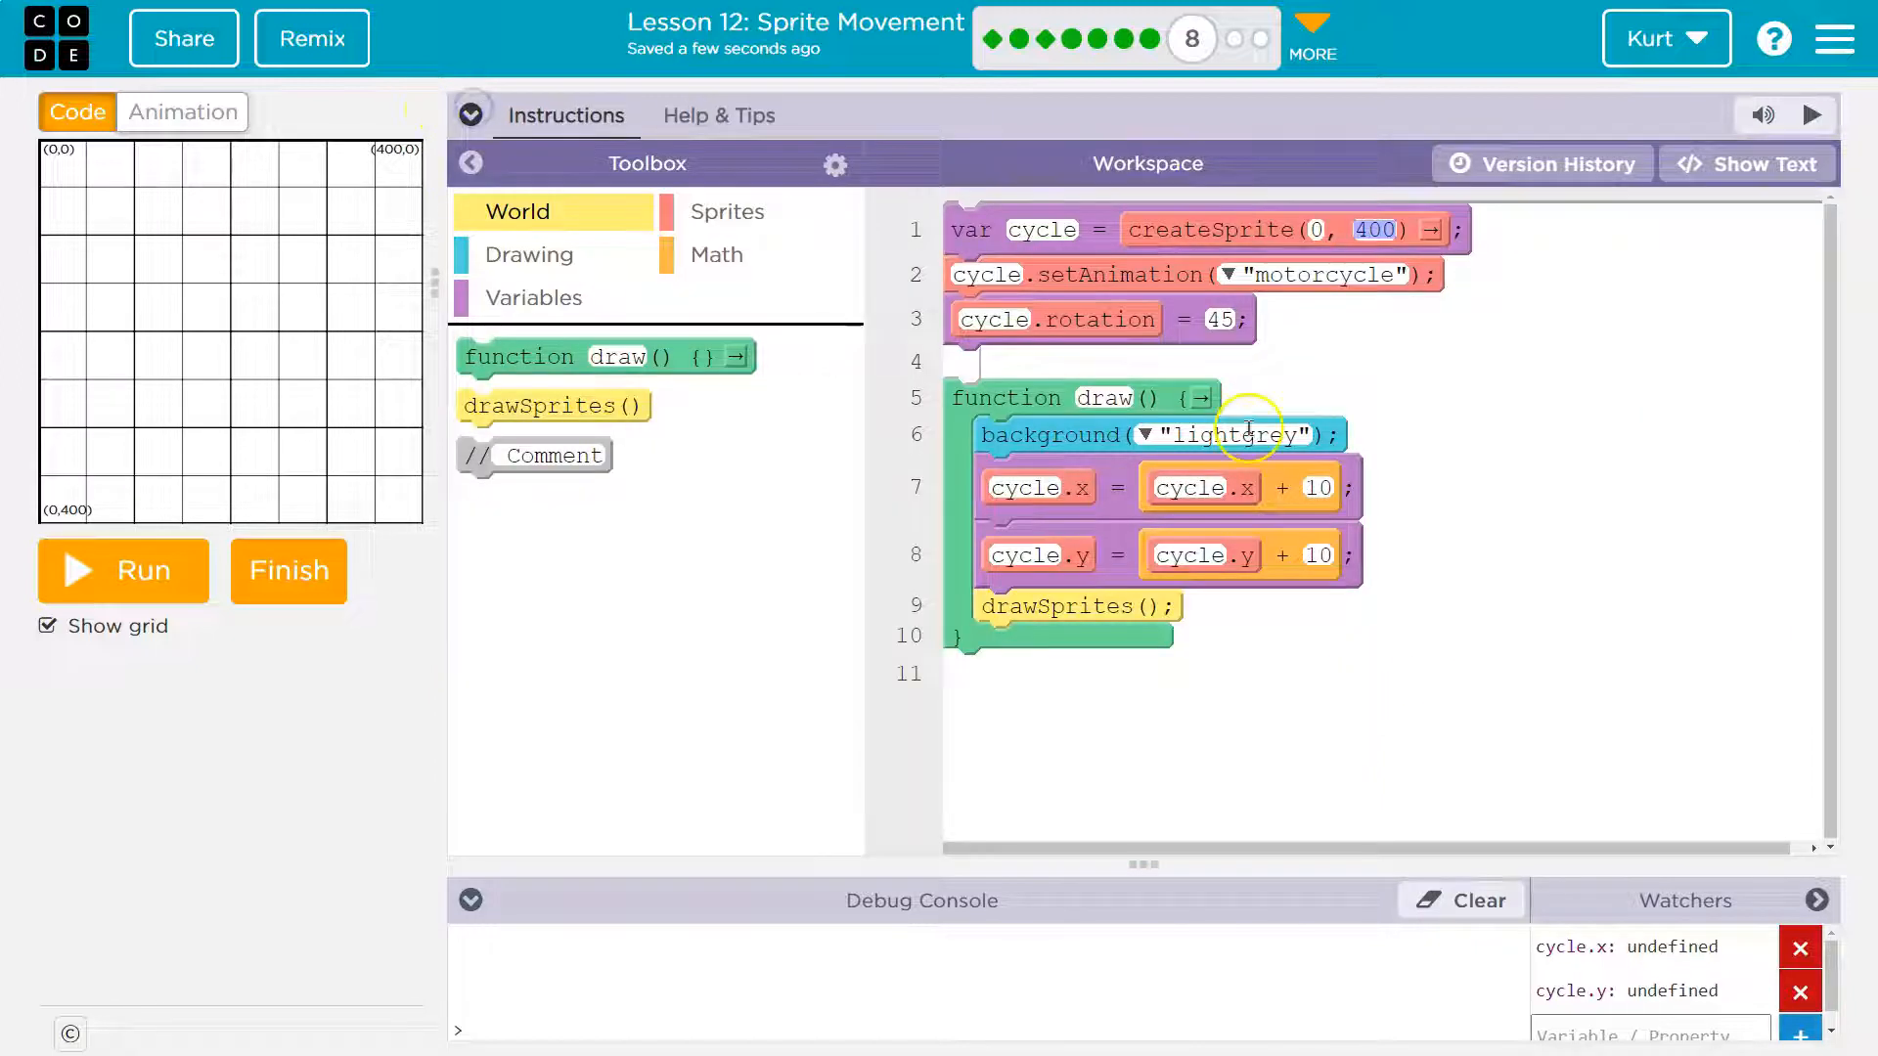
{"action": "mouse_move", "coordinate": [1109, 407]}
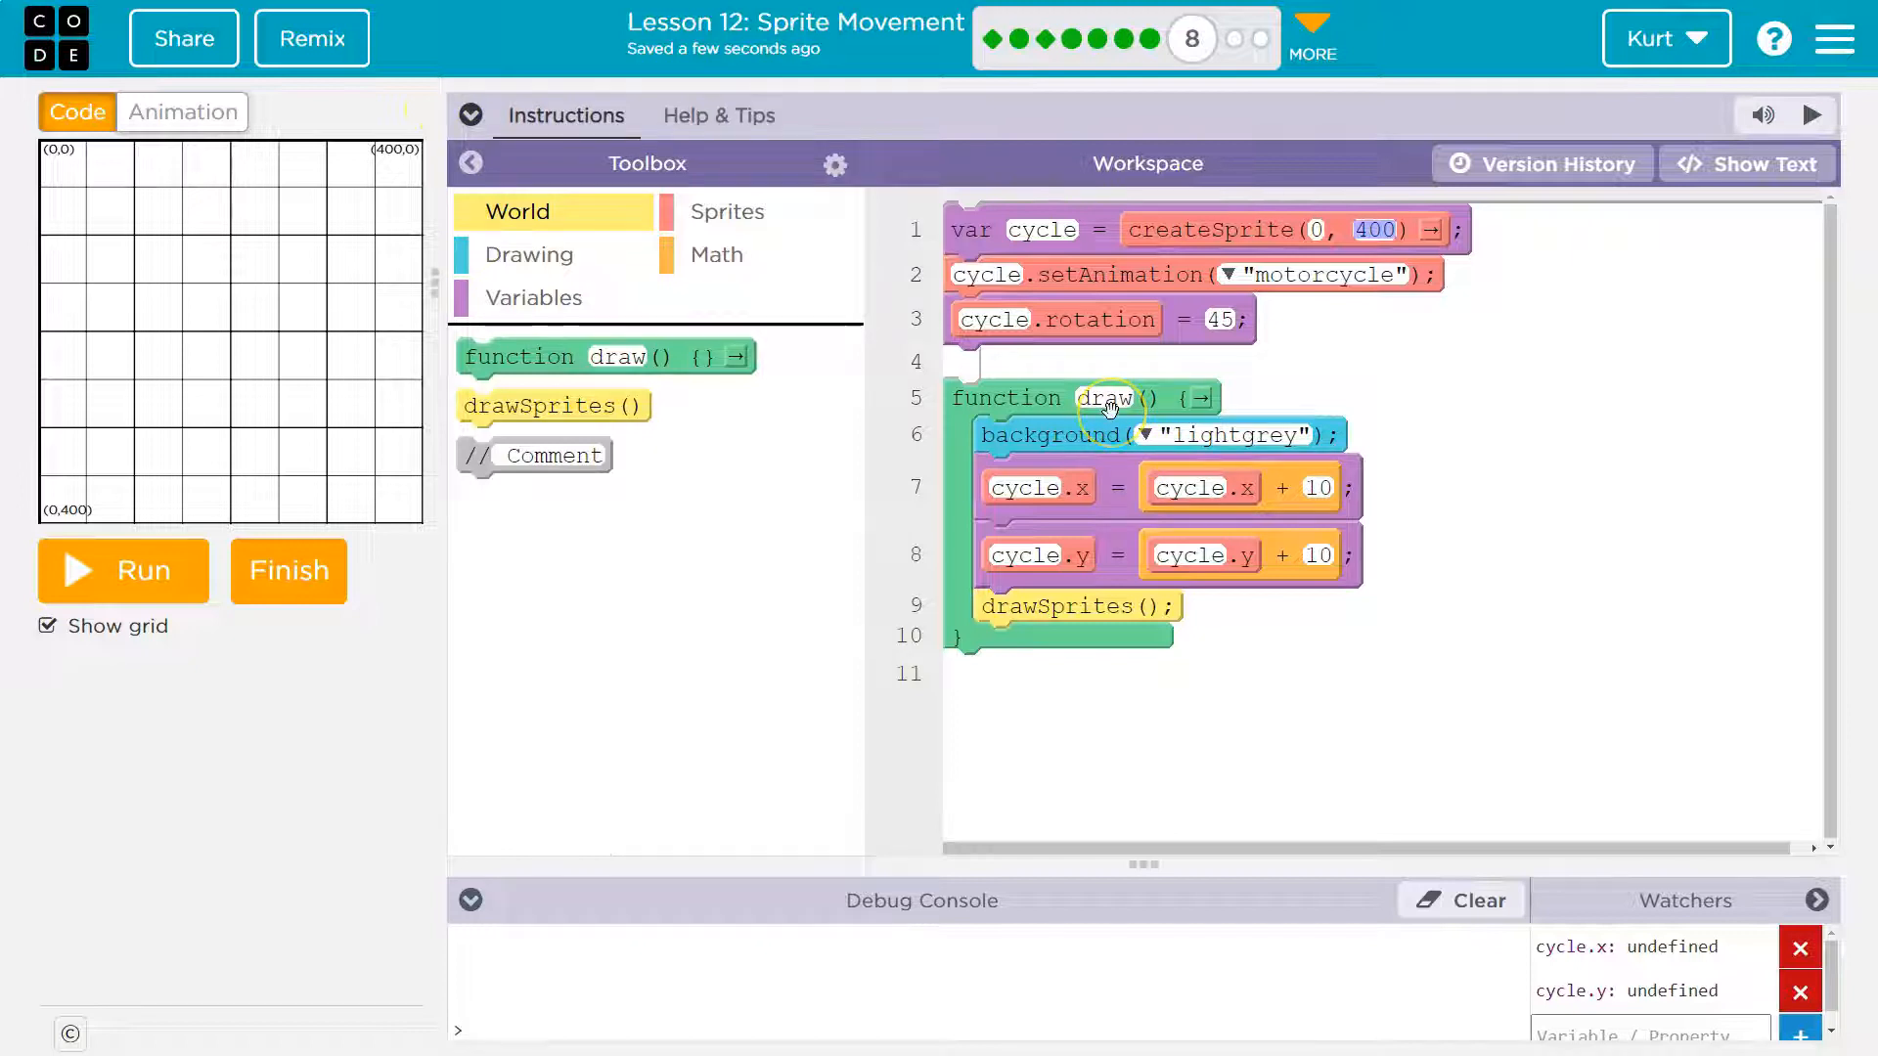
{"action": "mouse_move", "coordinate": [1126, 441]}
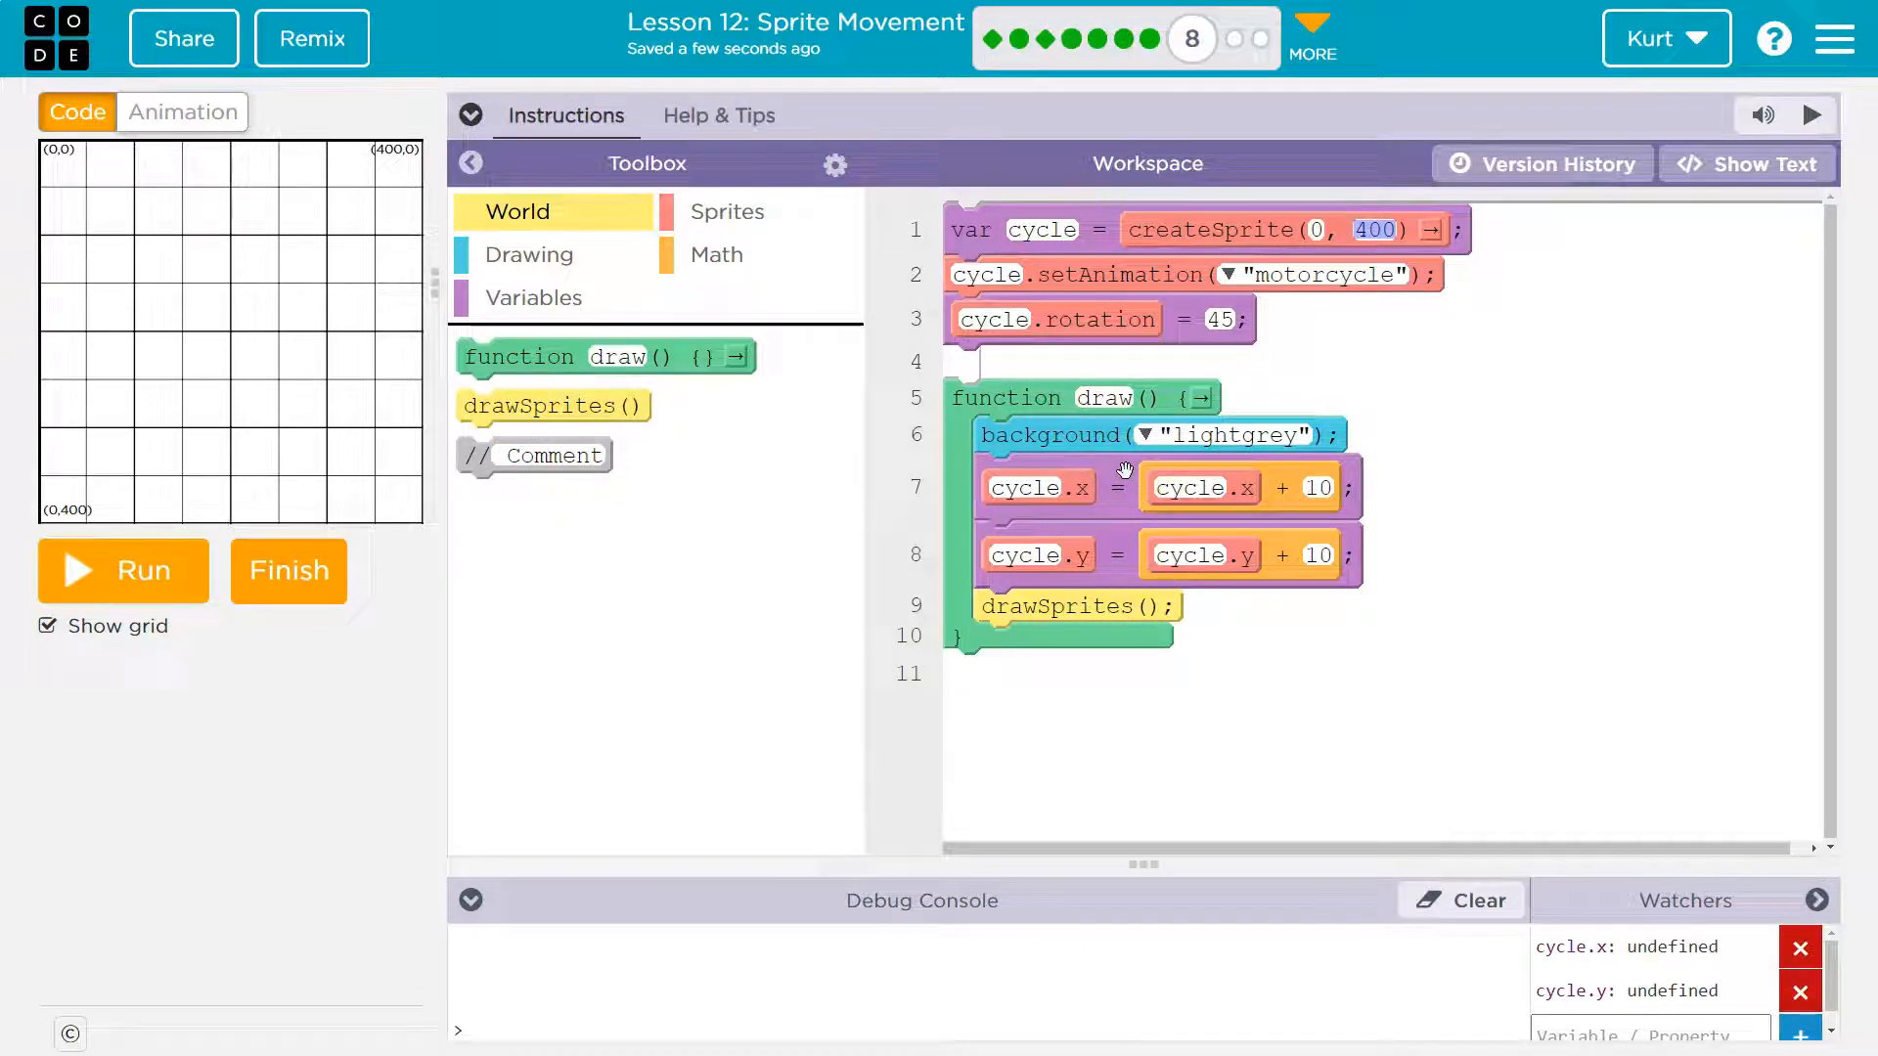
{"action": "mouse_move", "coordinate": [1210, 656]}
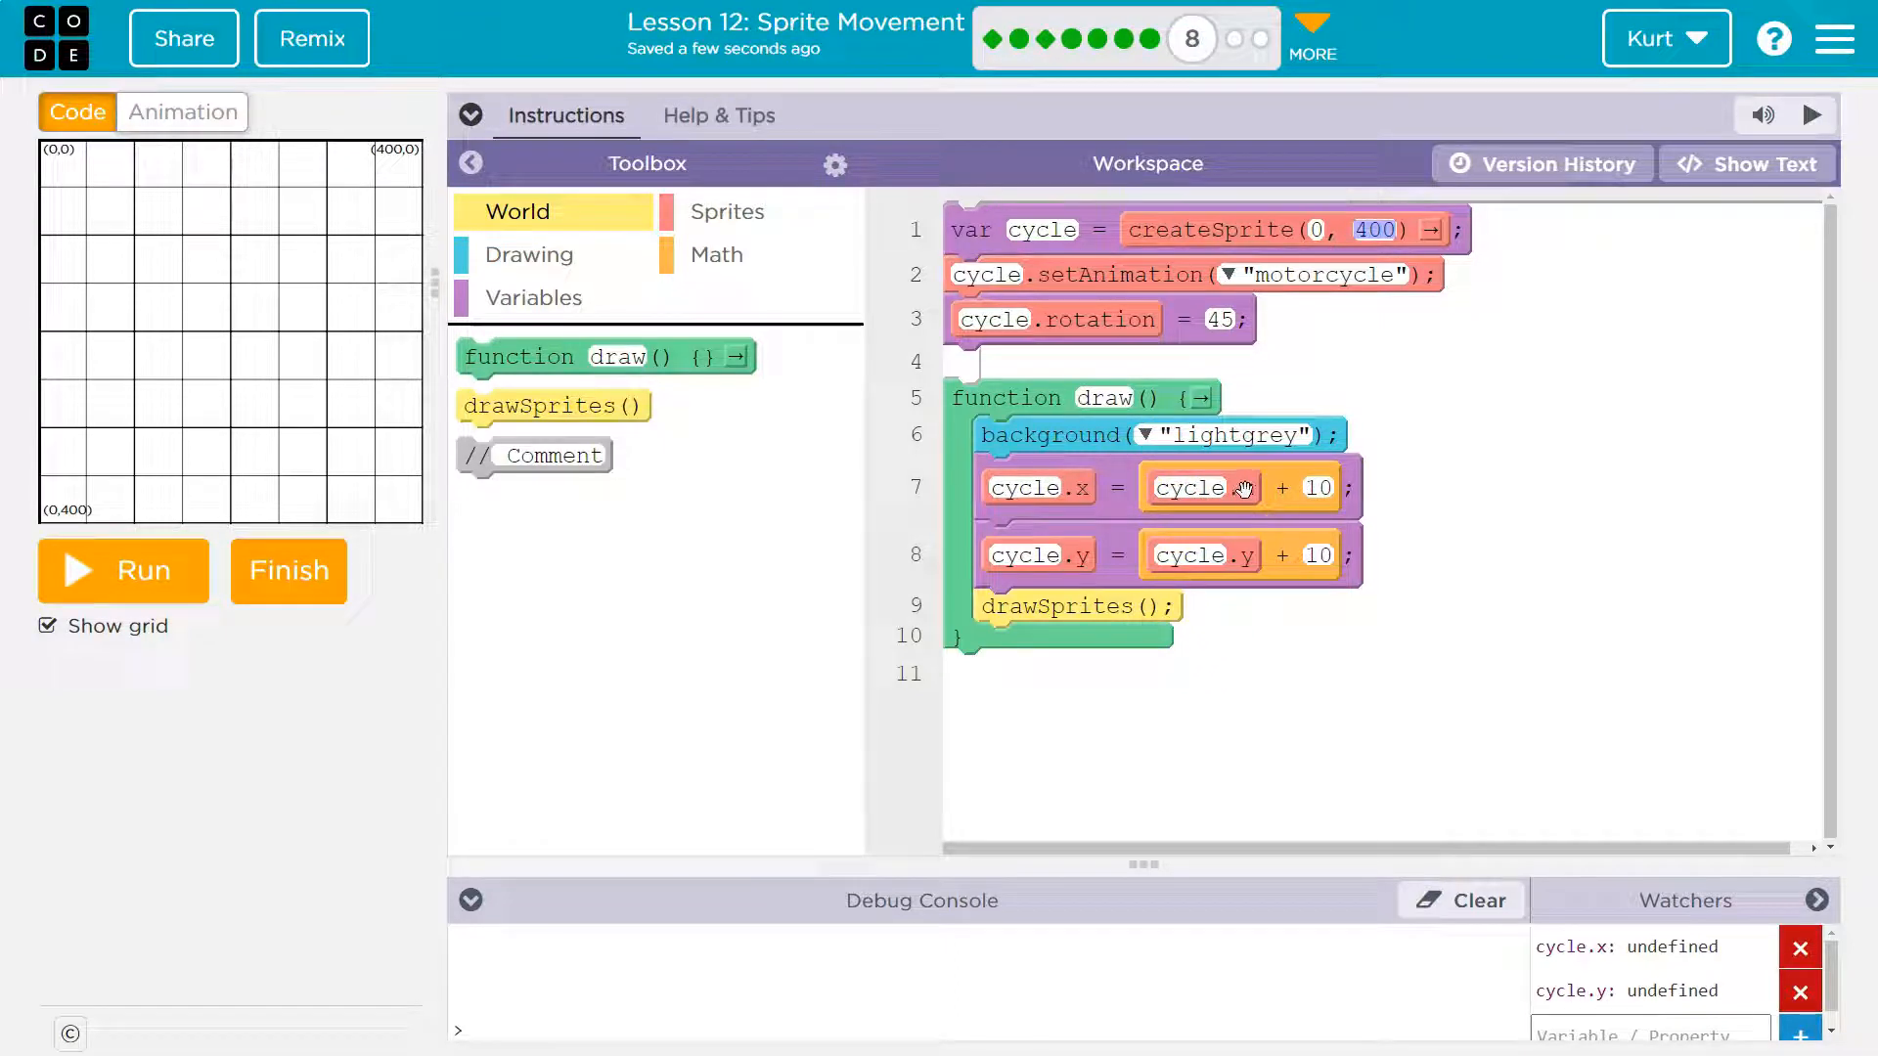
{"action": "mouse_move", "coordinate": [1270, 228]}
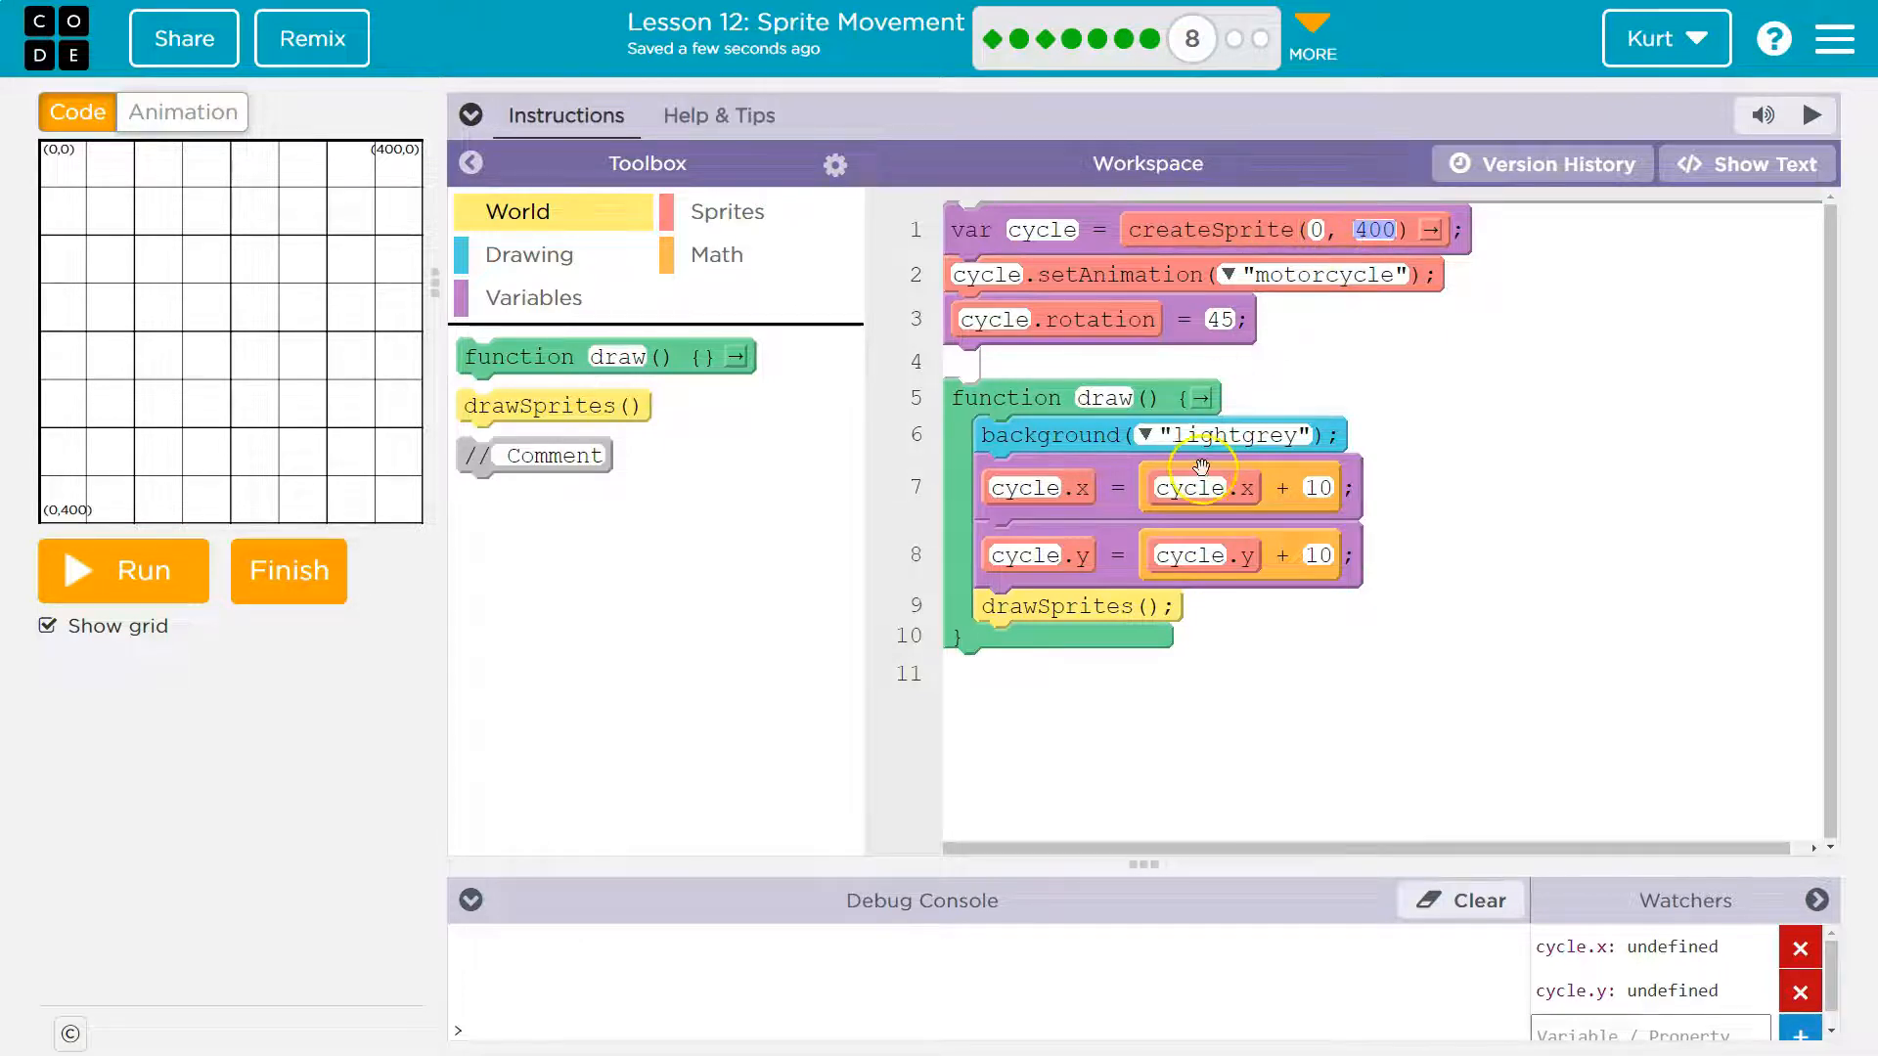
{"action": "mouse_move", "coordinate": [1215, 491]}
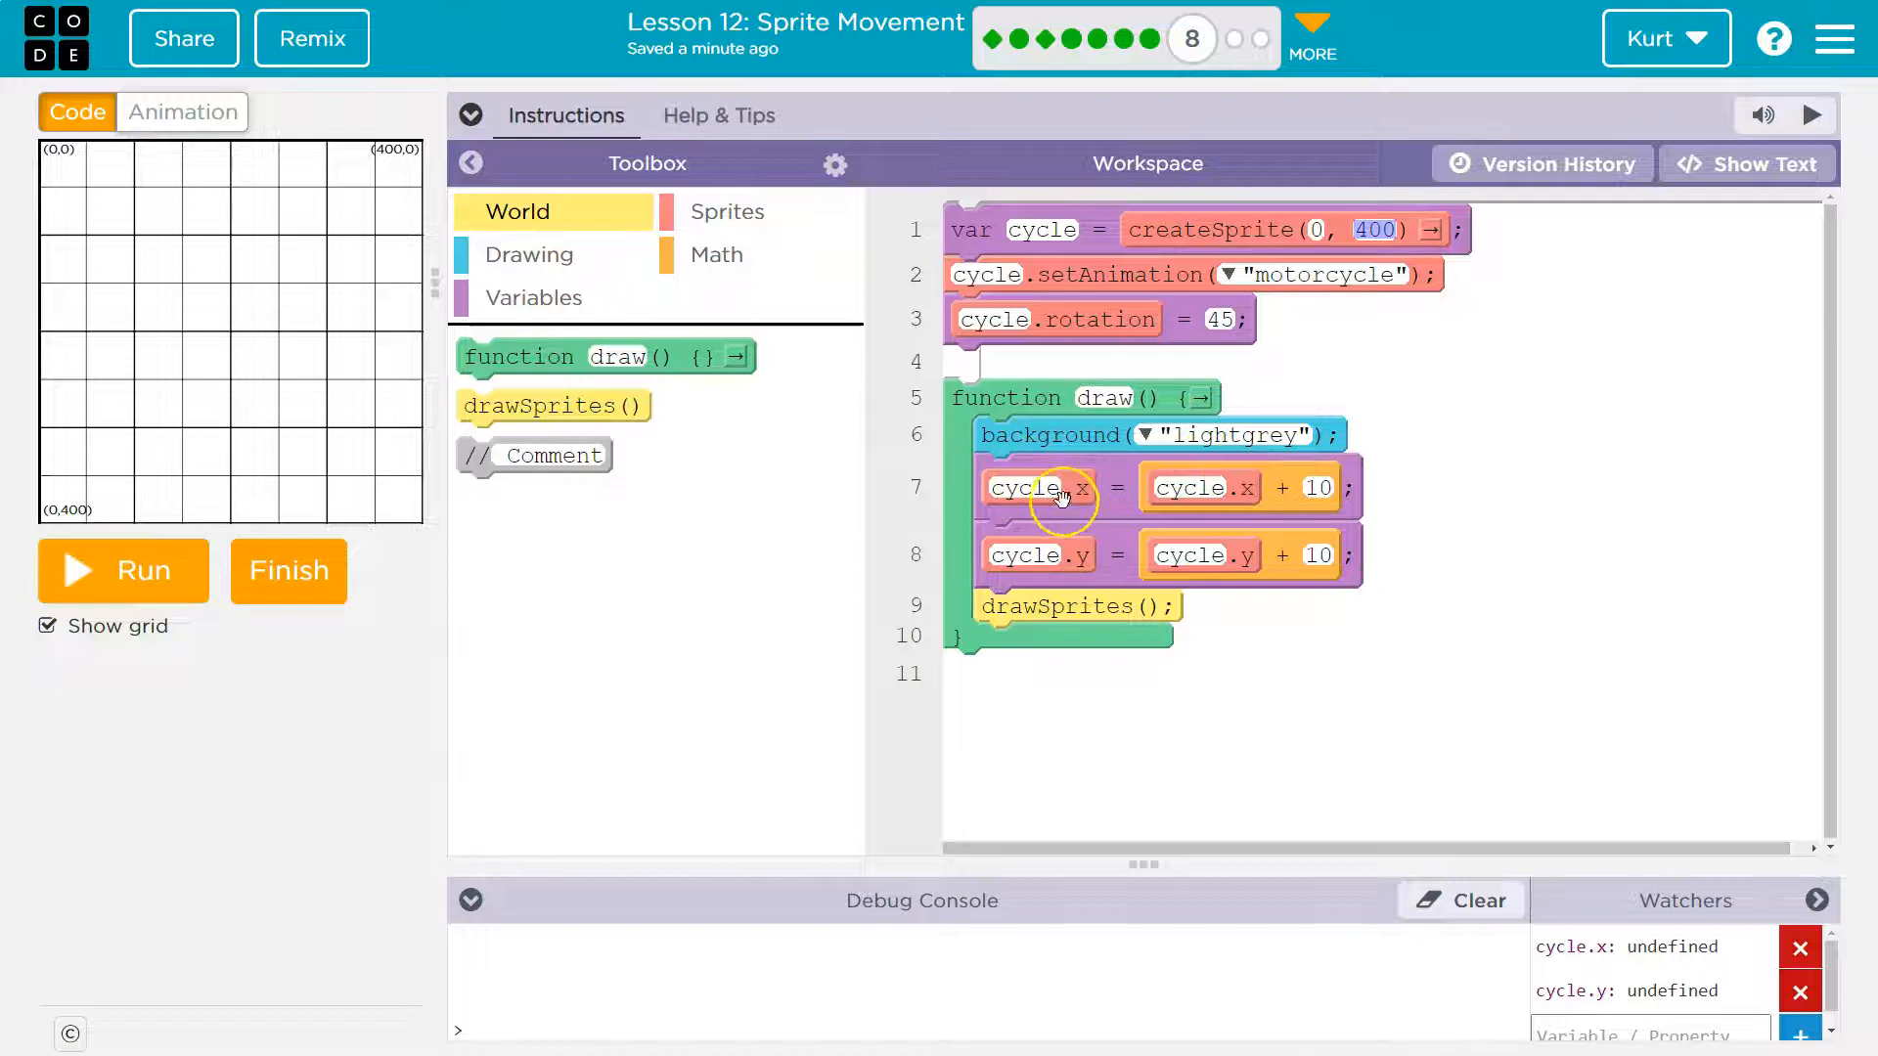
{"action": "mouse_move", "coordinate": [71, 512]}
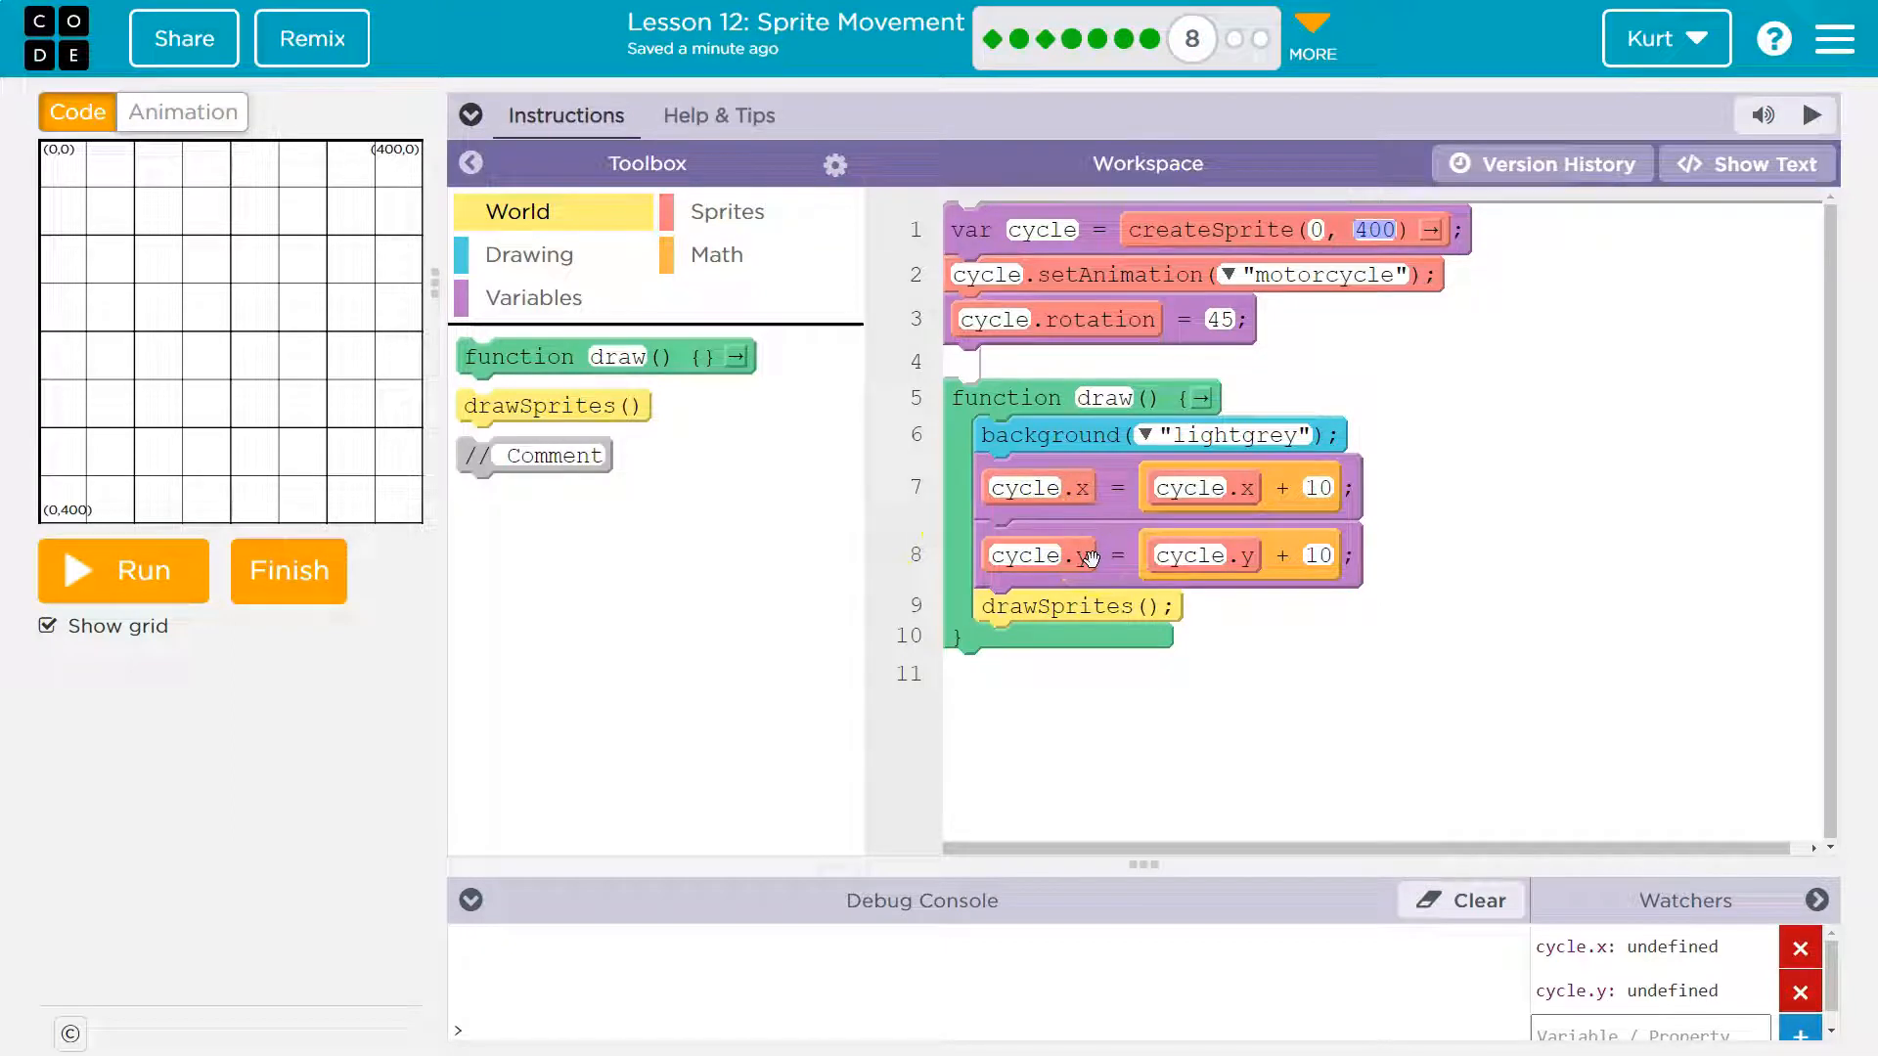
{"action": "mouse_move", "coordinate": [1377, 291]}
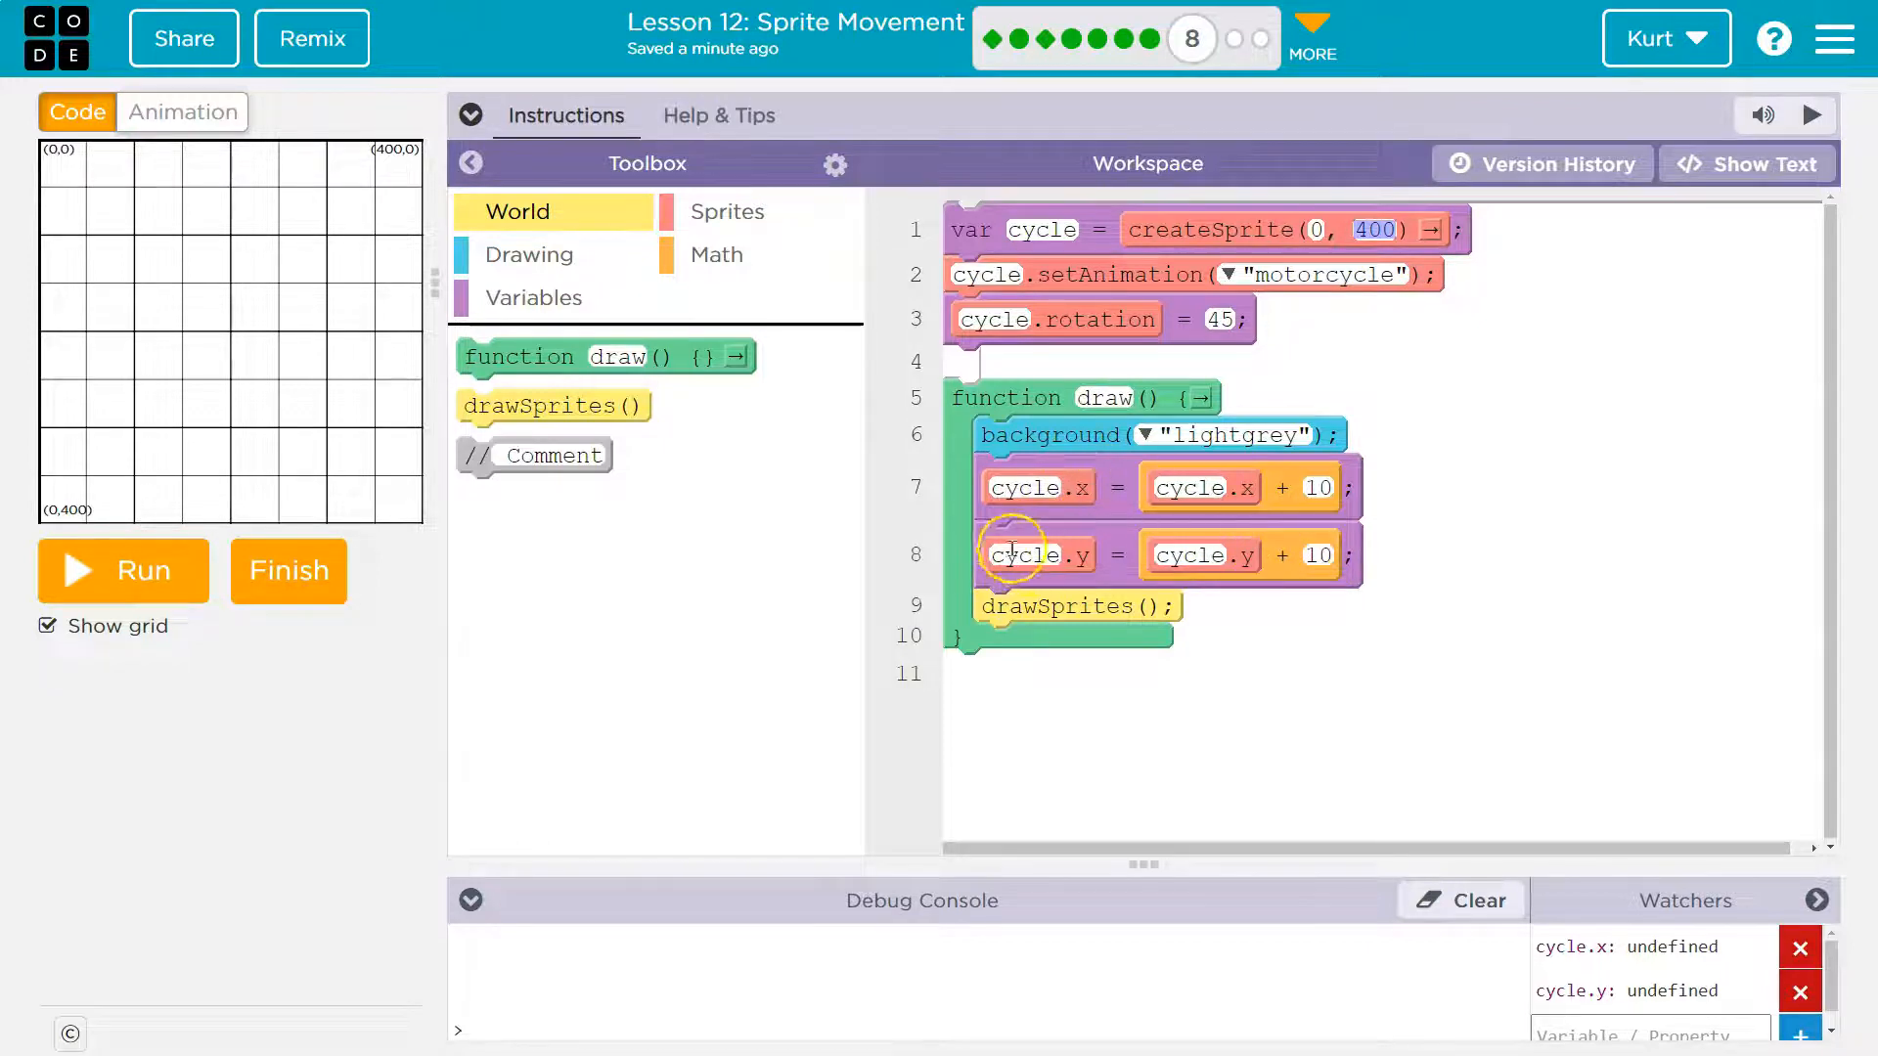
{"action": "mouse_move", "coordinate": [69, 540]}
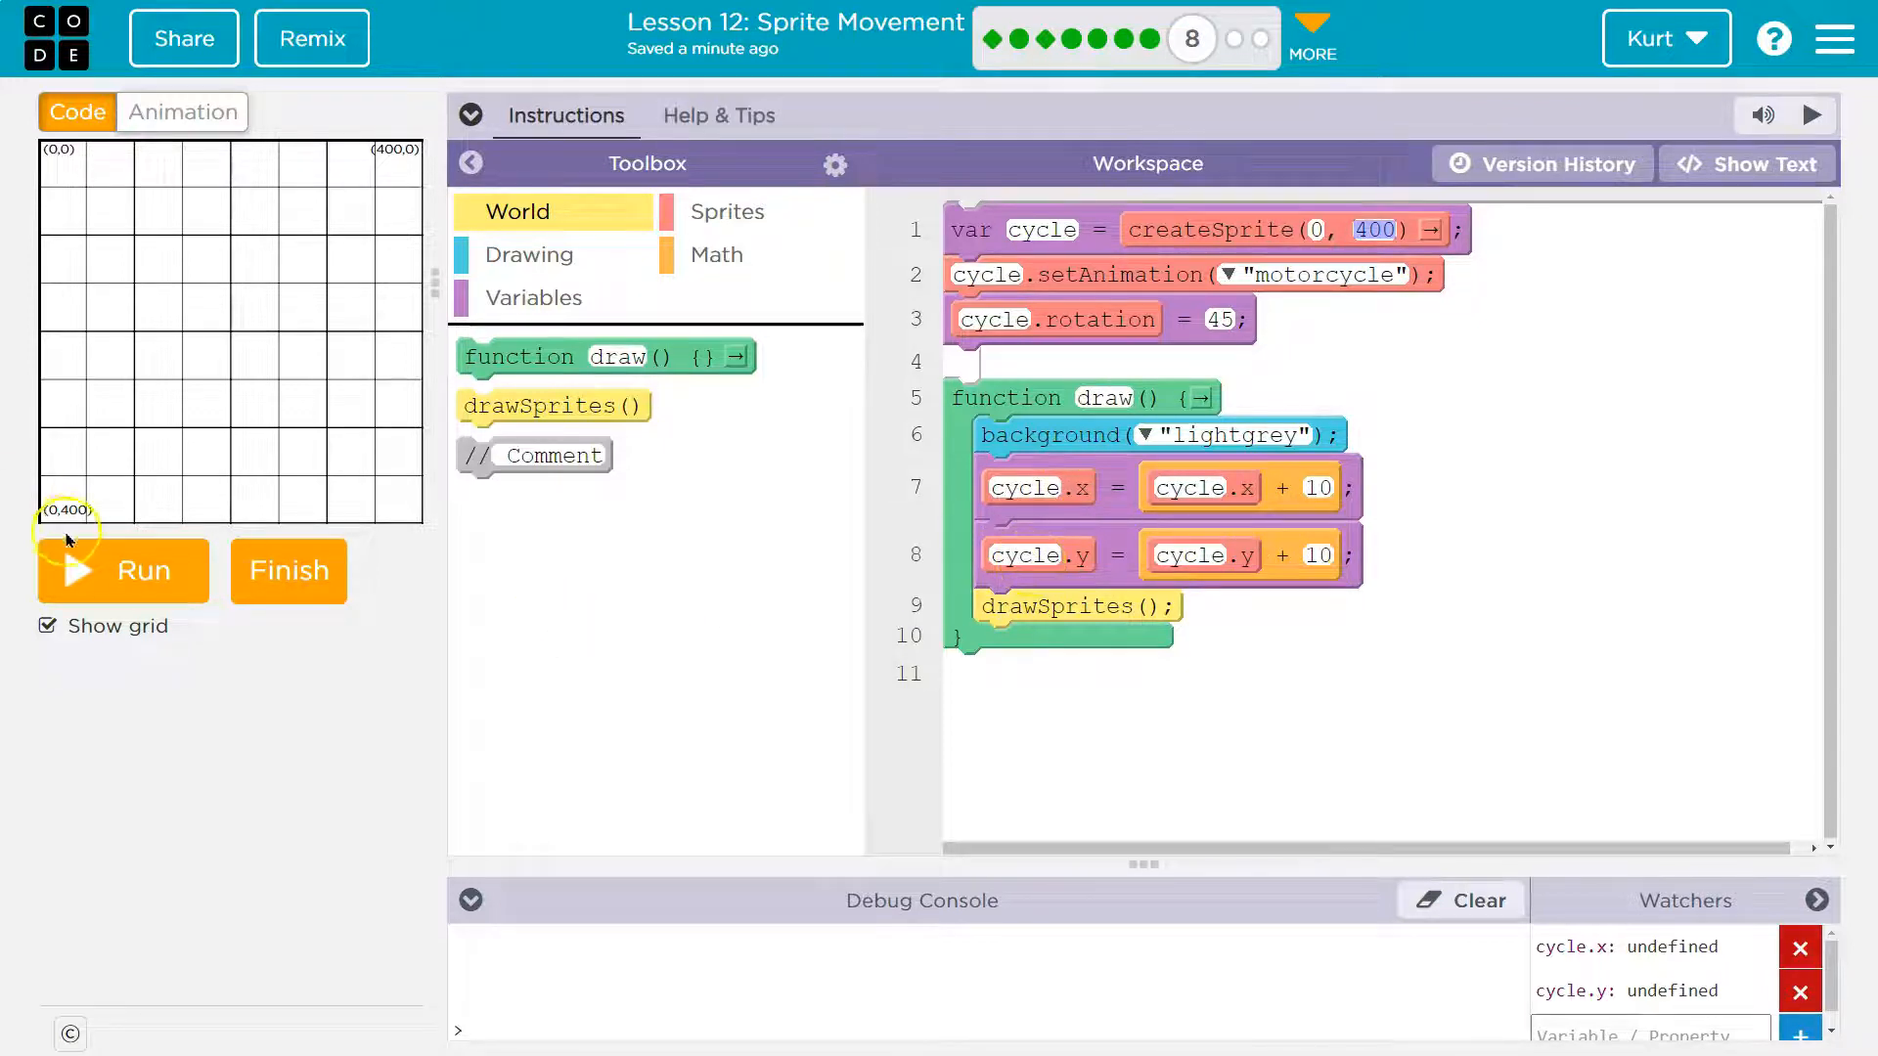
{"action": "mouse_move", "coordinate": [1100, 699]}
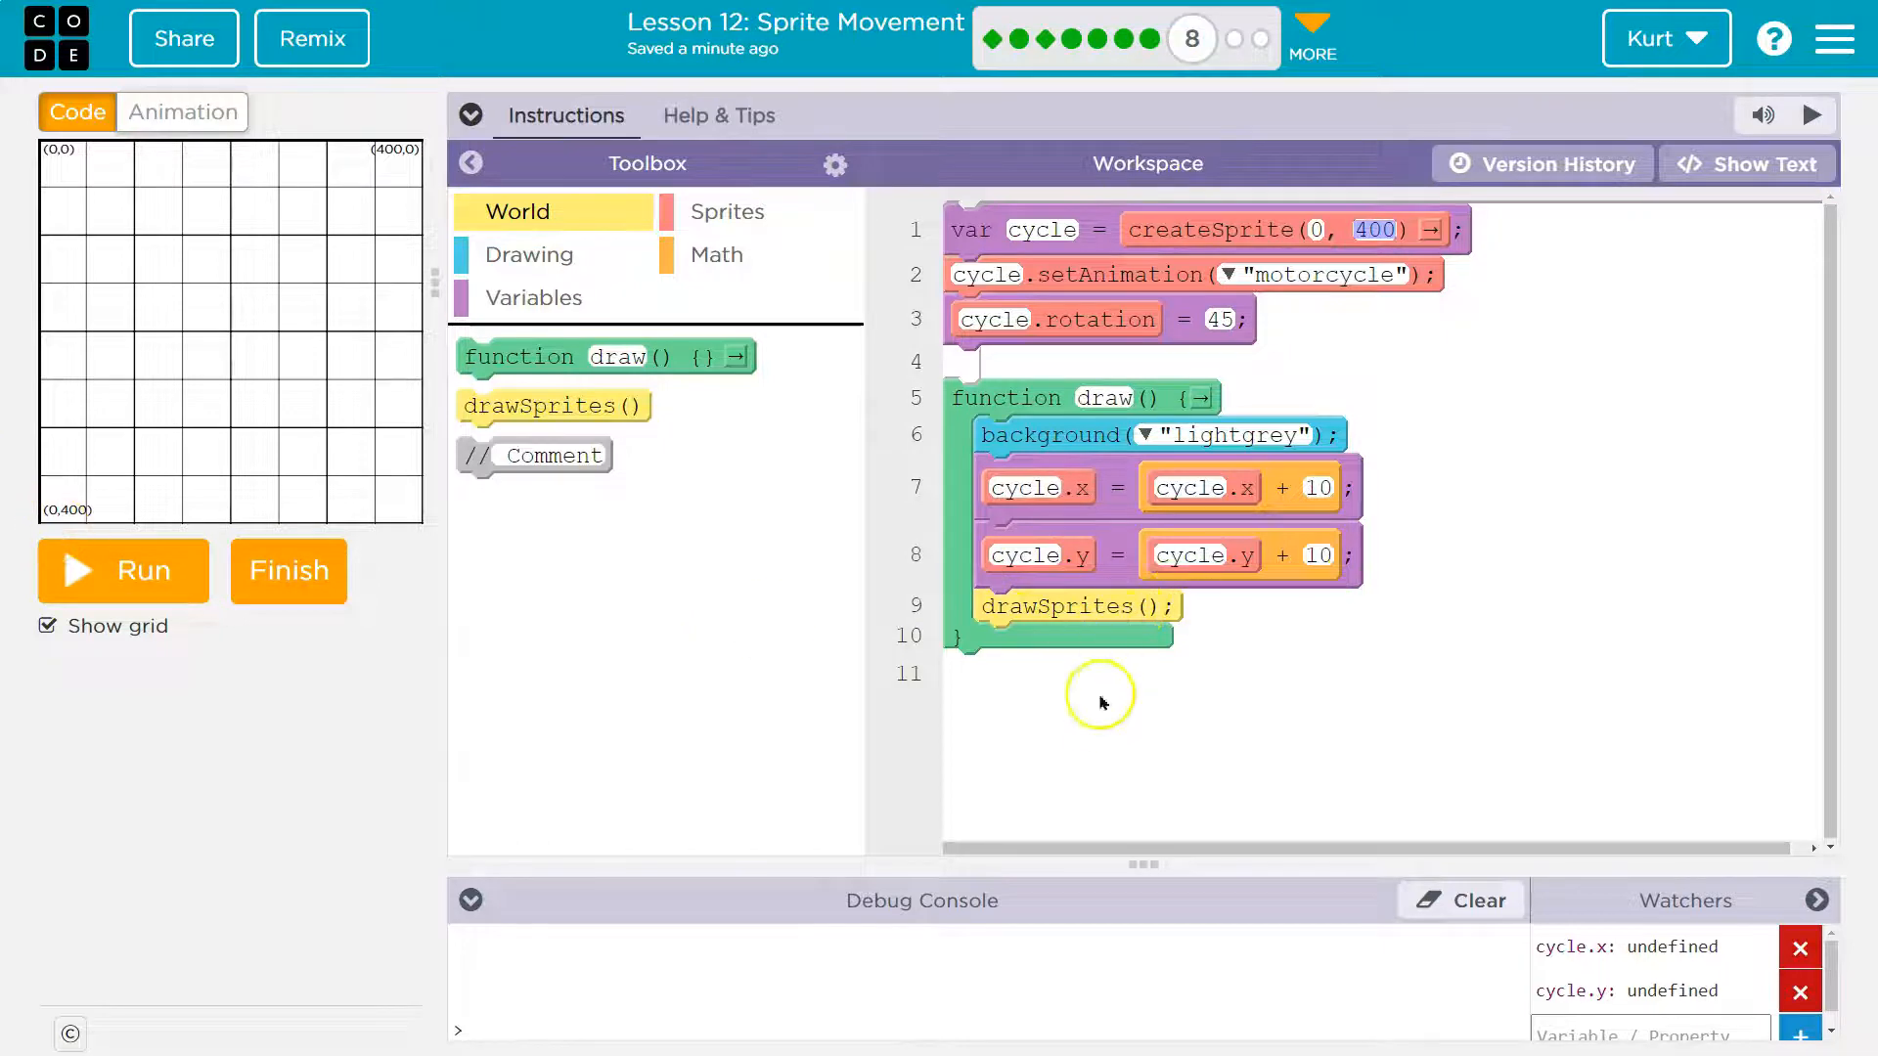
{"action": "mouse_move", "coordinate": [955, 419]}
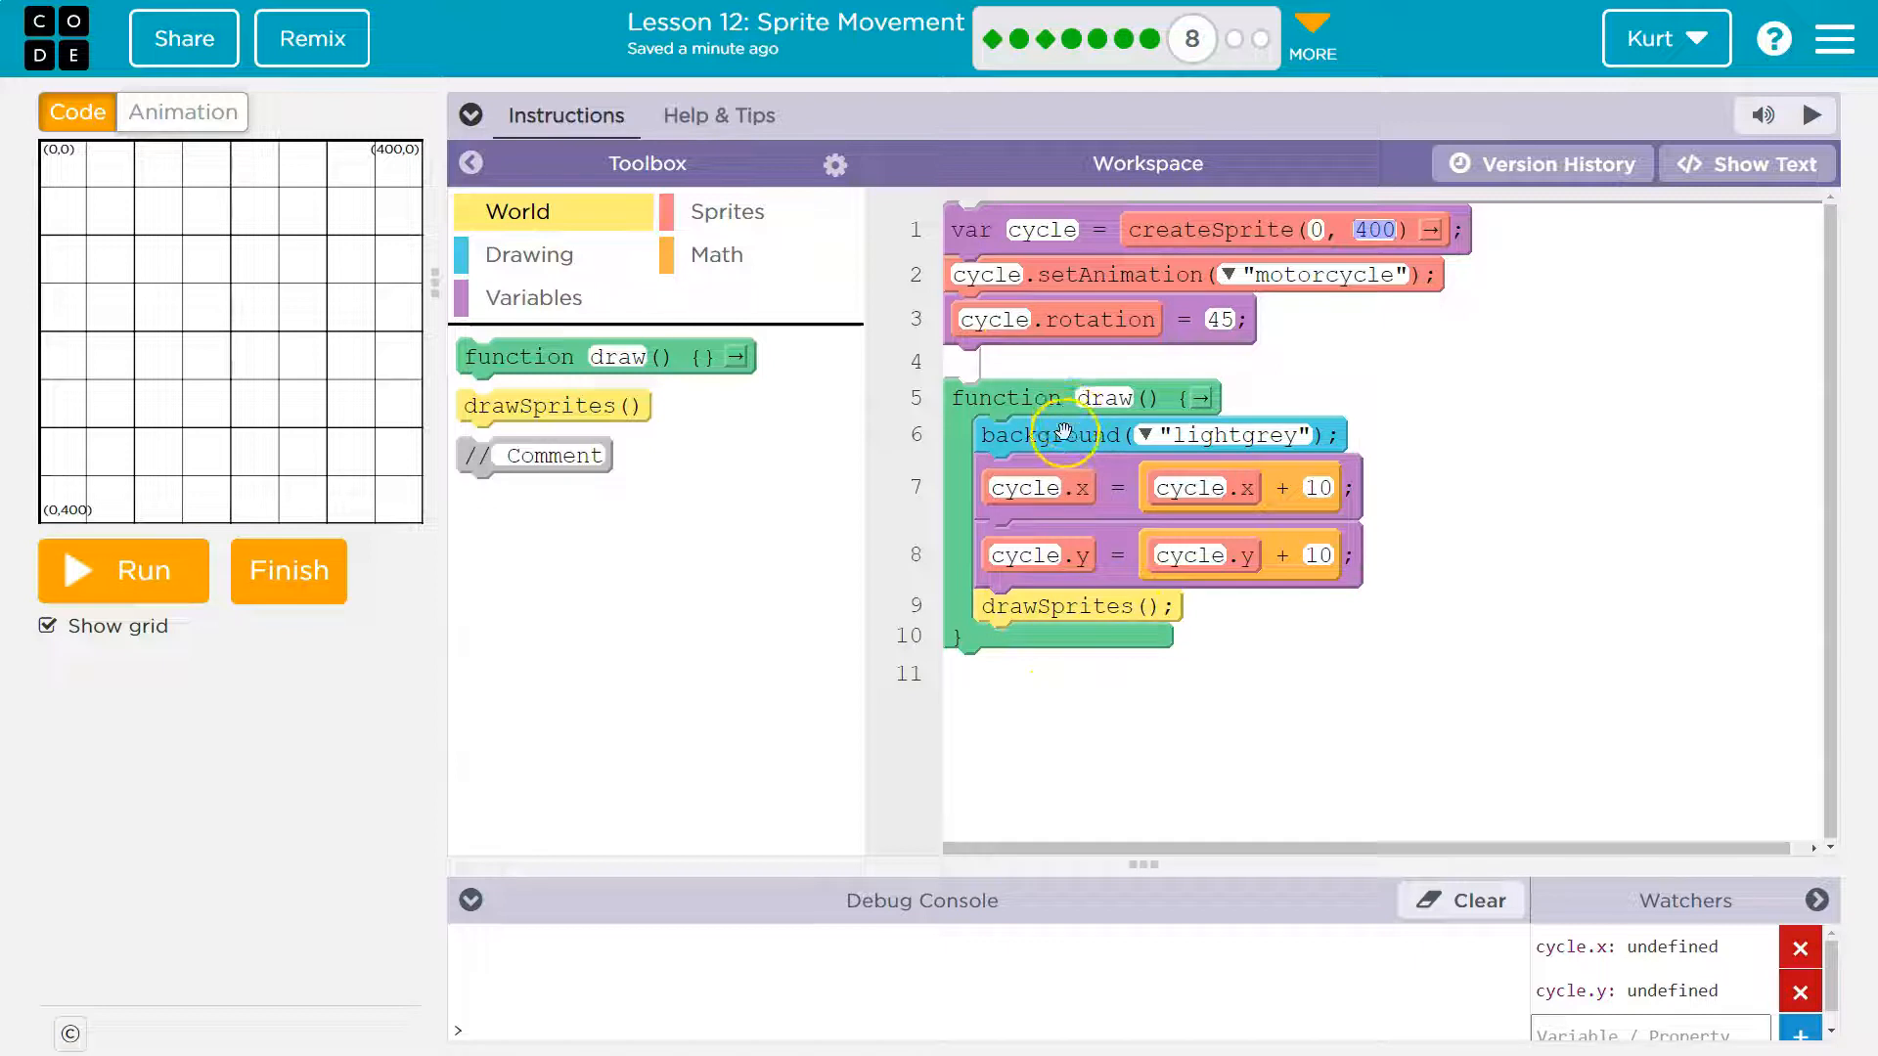
{"action": "mouse_move", "coordinate": [699, 695]}
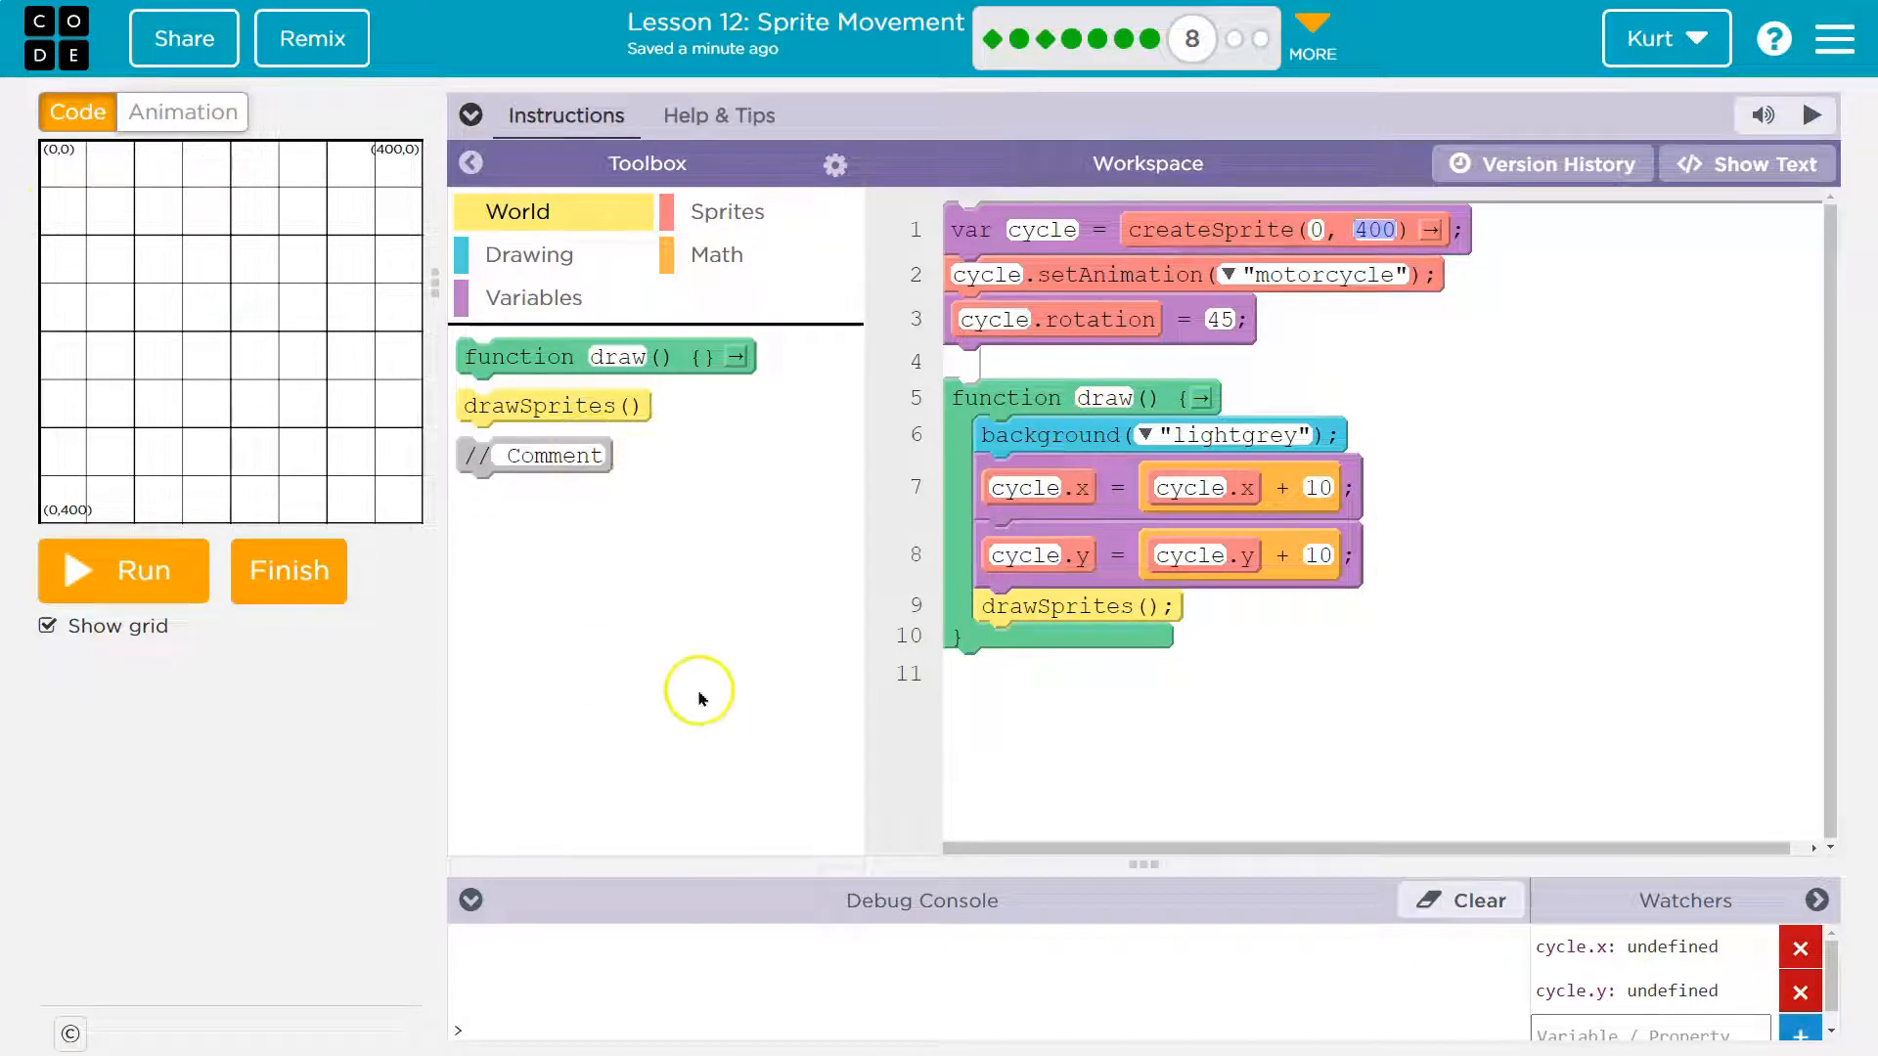
{"action": "mouse_move", "coordinate": [48, 501]}
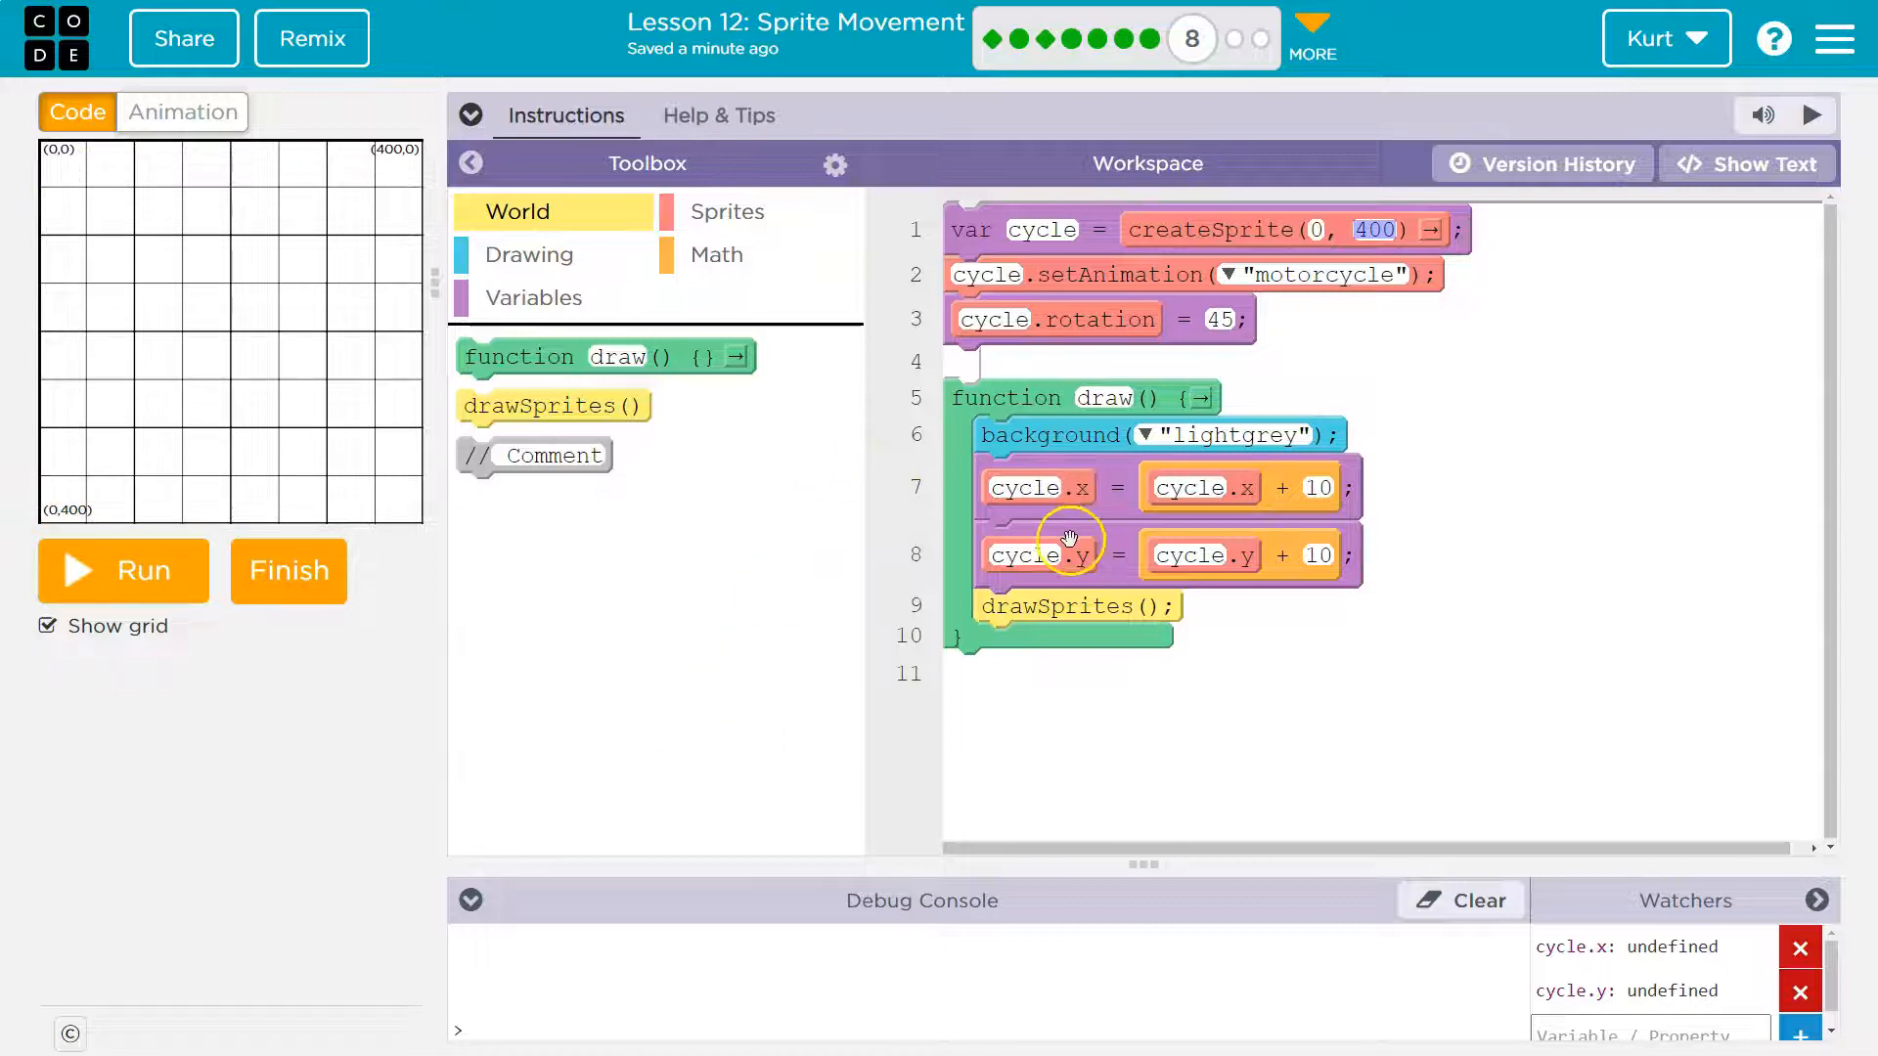
{"action": "mouse_move", "coordinate": [1143, 487]}
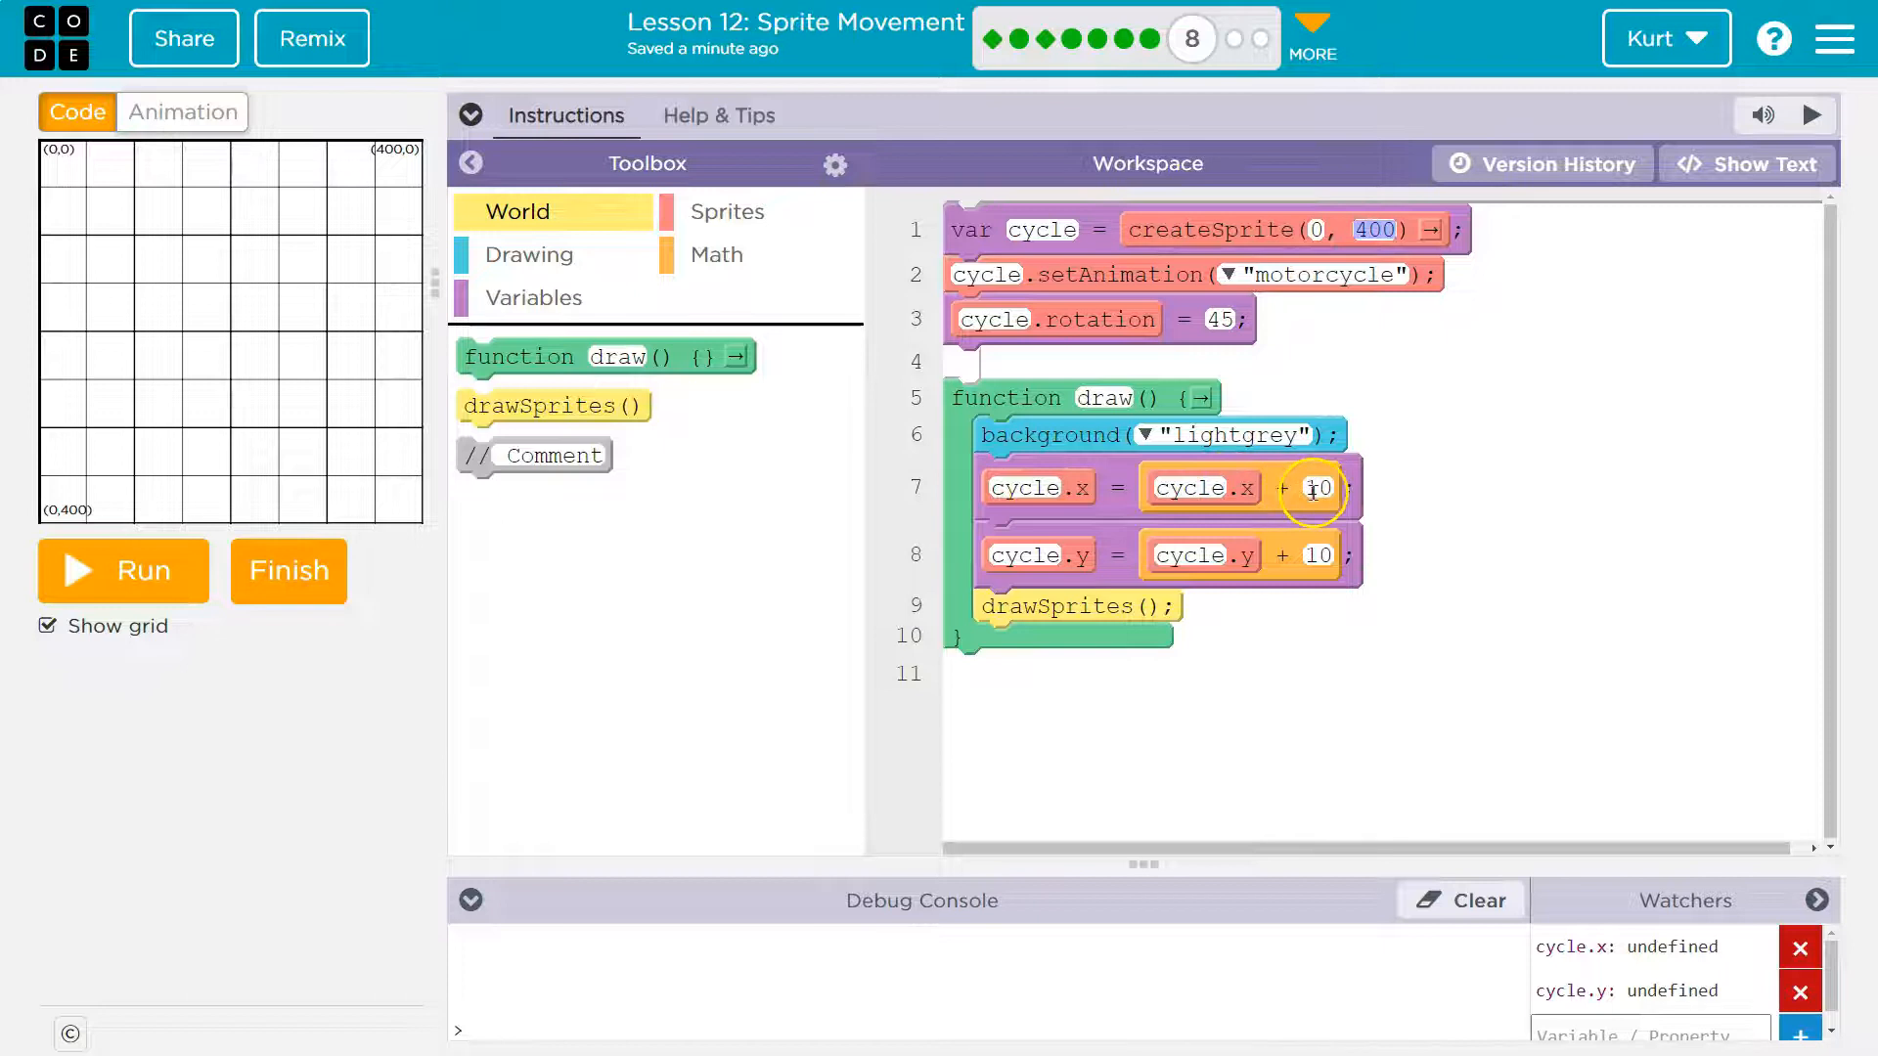
{"action": "mouse_move", "coordinate": [1306, 479]}
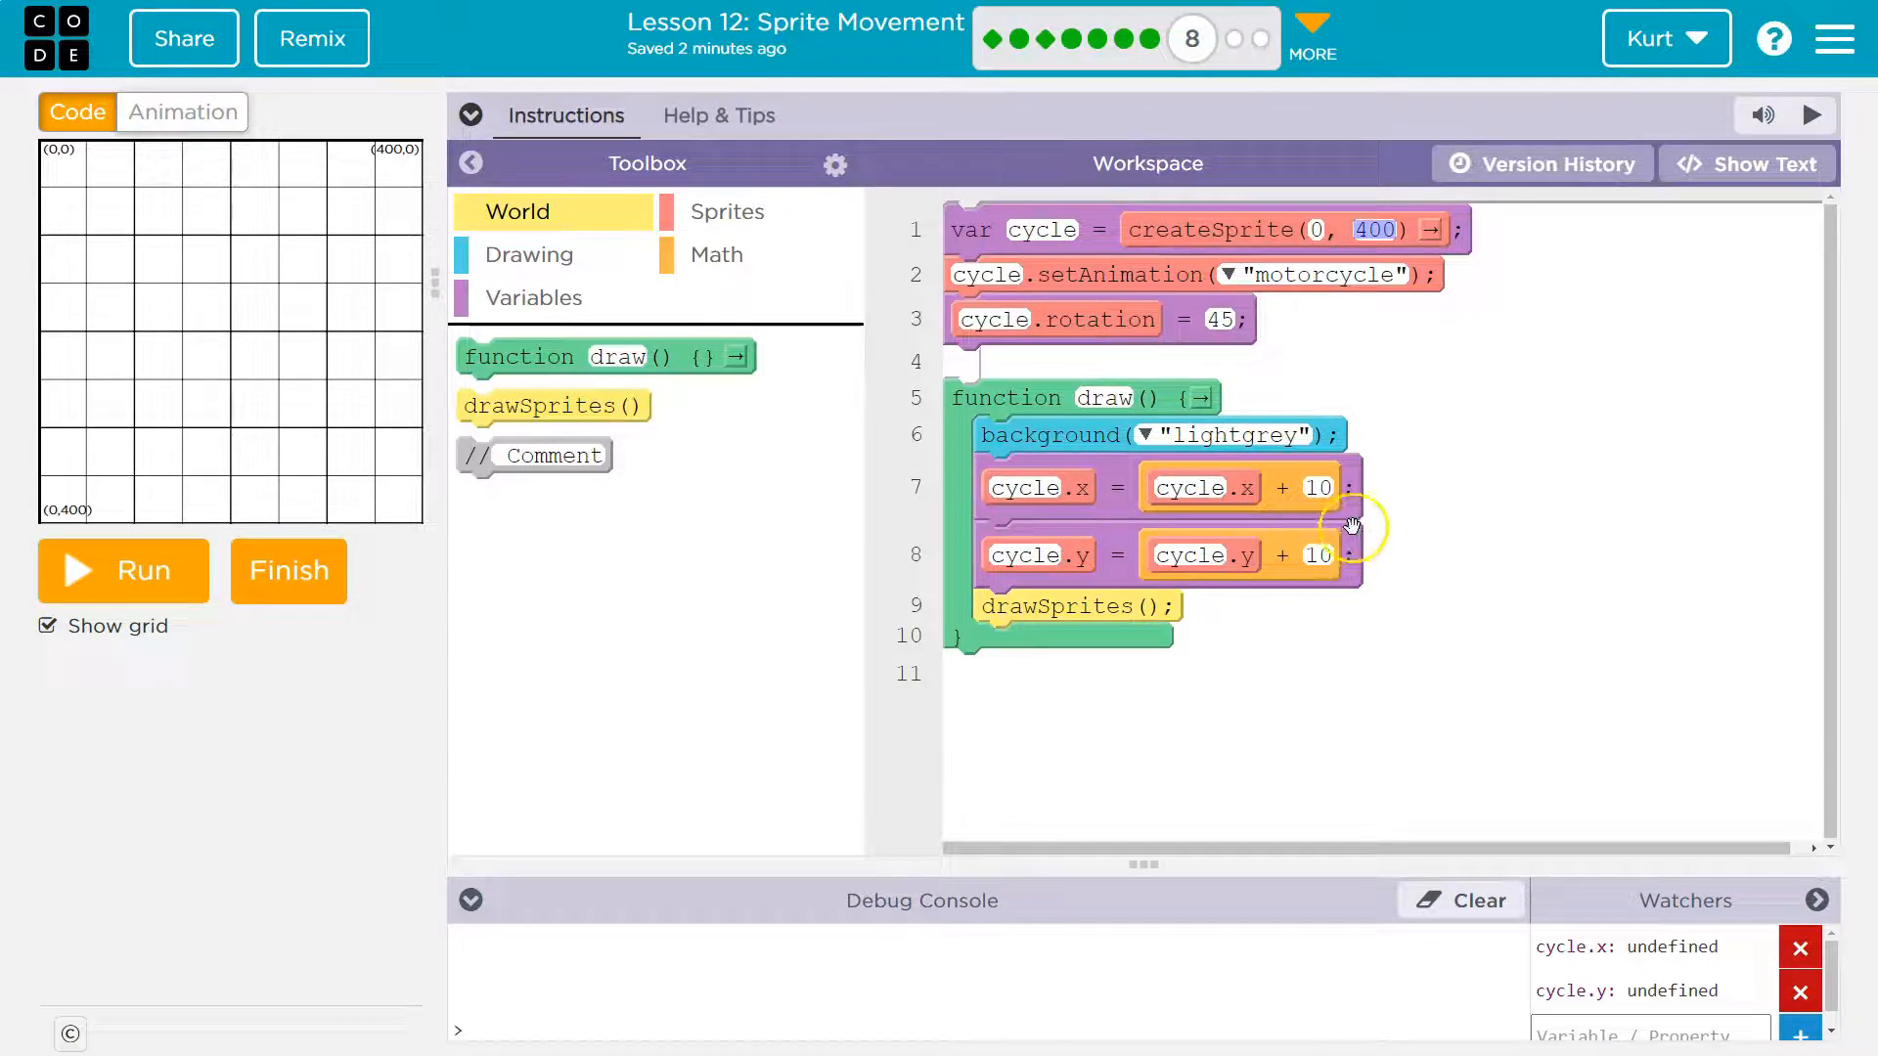
{"action": "mouse_move", "coordinate": [1305, 309]}
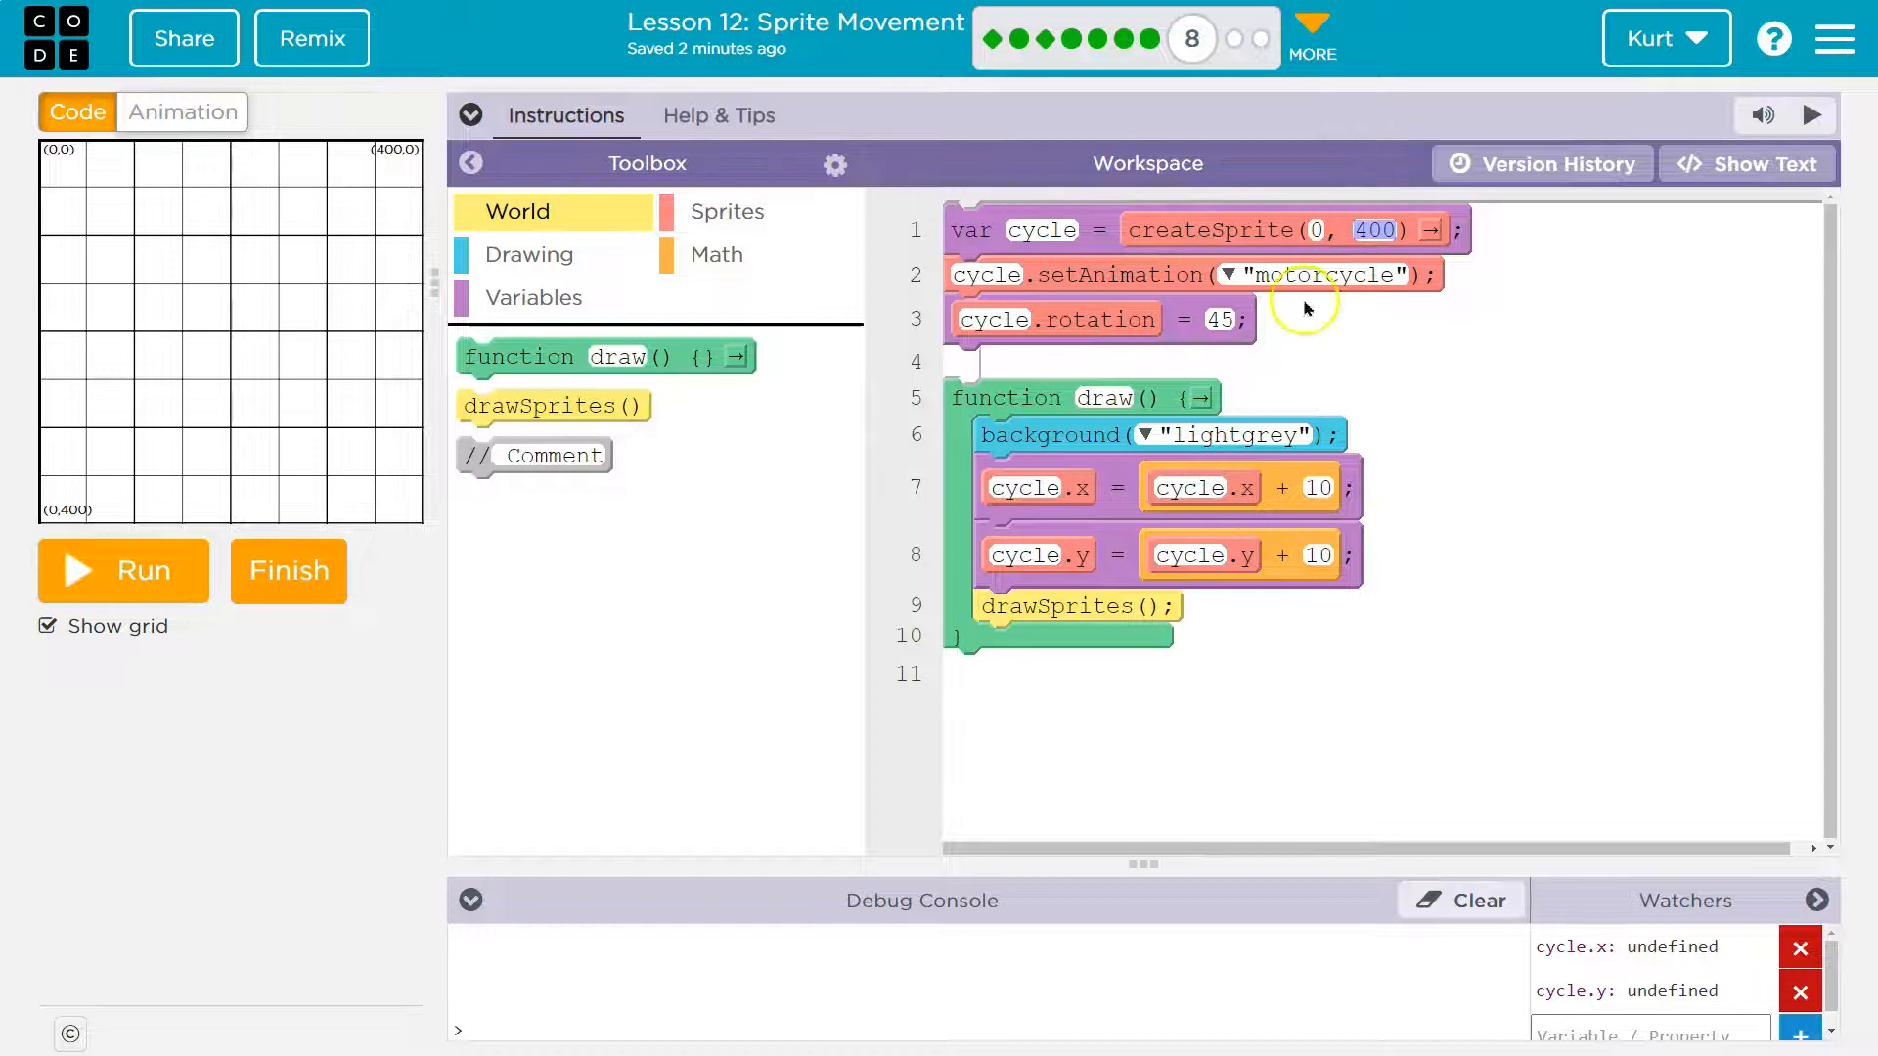
{"action": "mouse_move", "coordinate": [415, 587]}
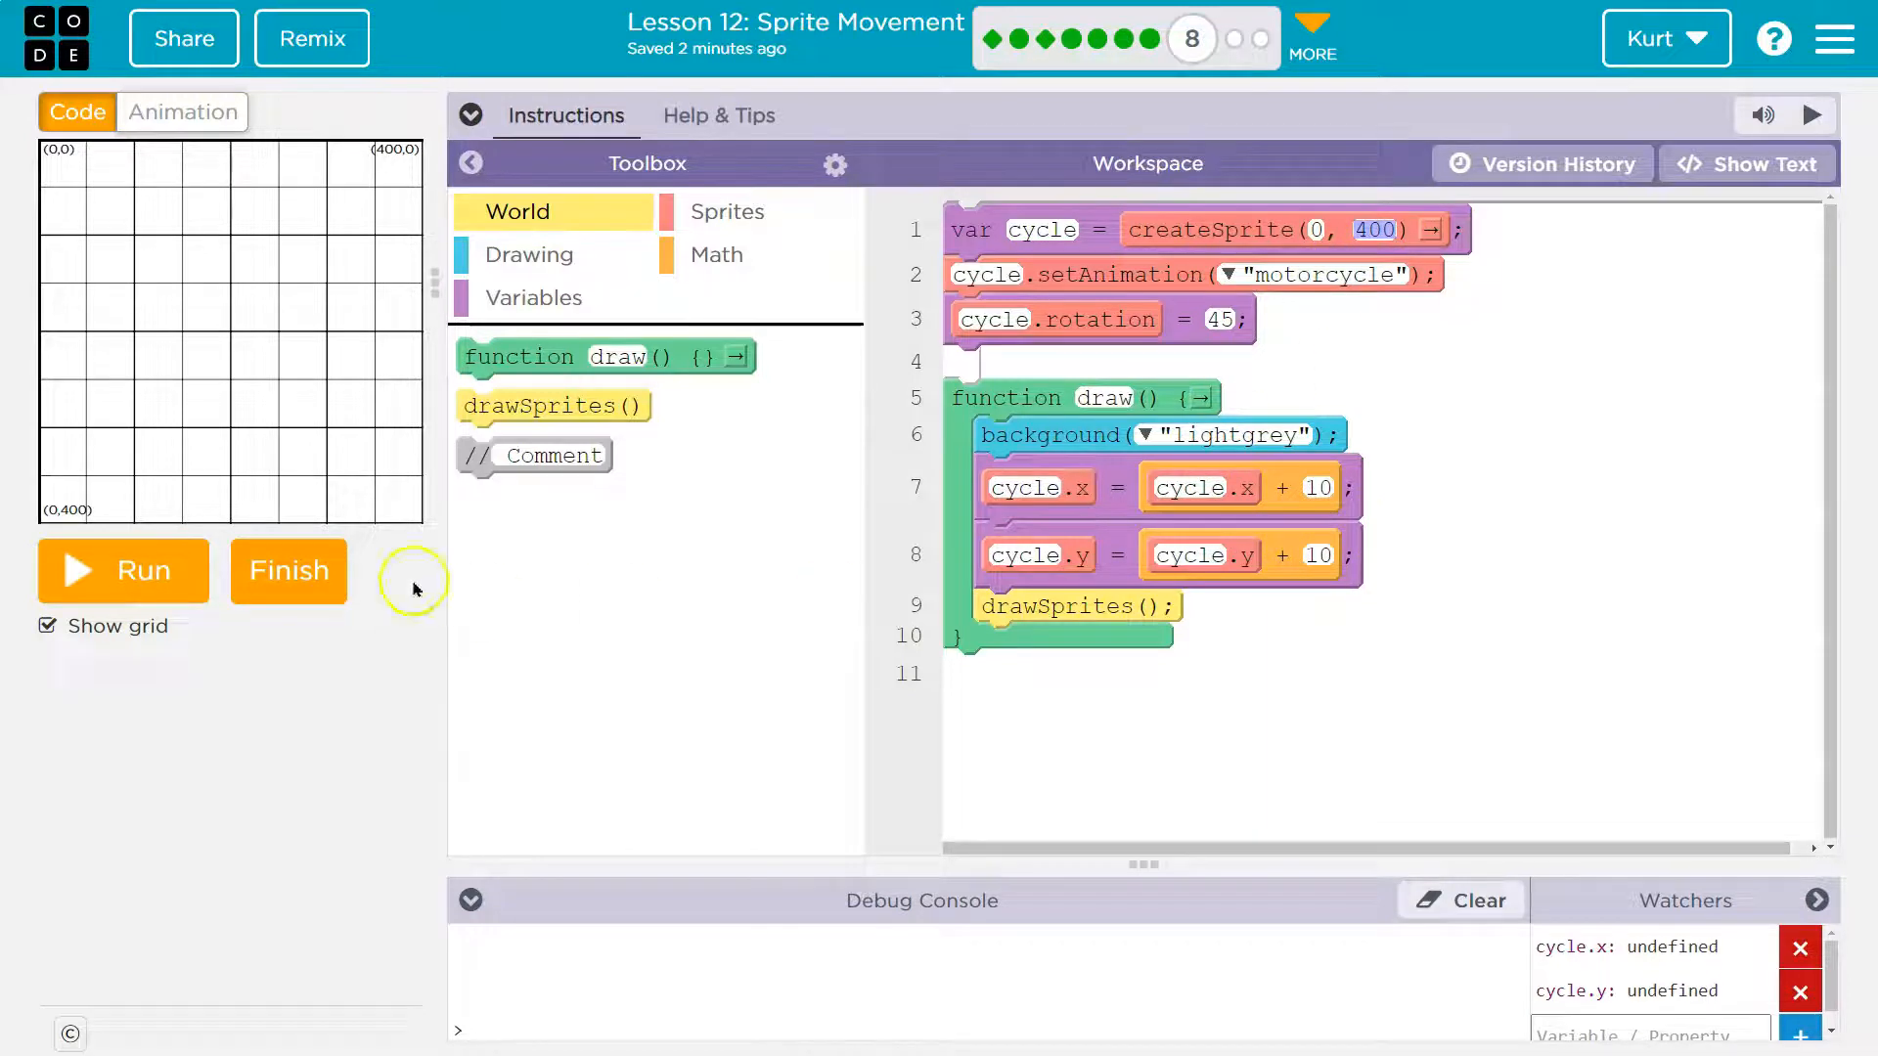
{"action": "mouse_move", "coordinate": [1339, 571]}
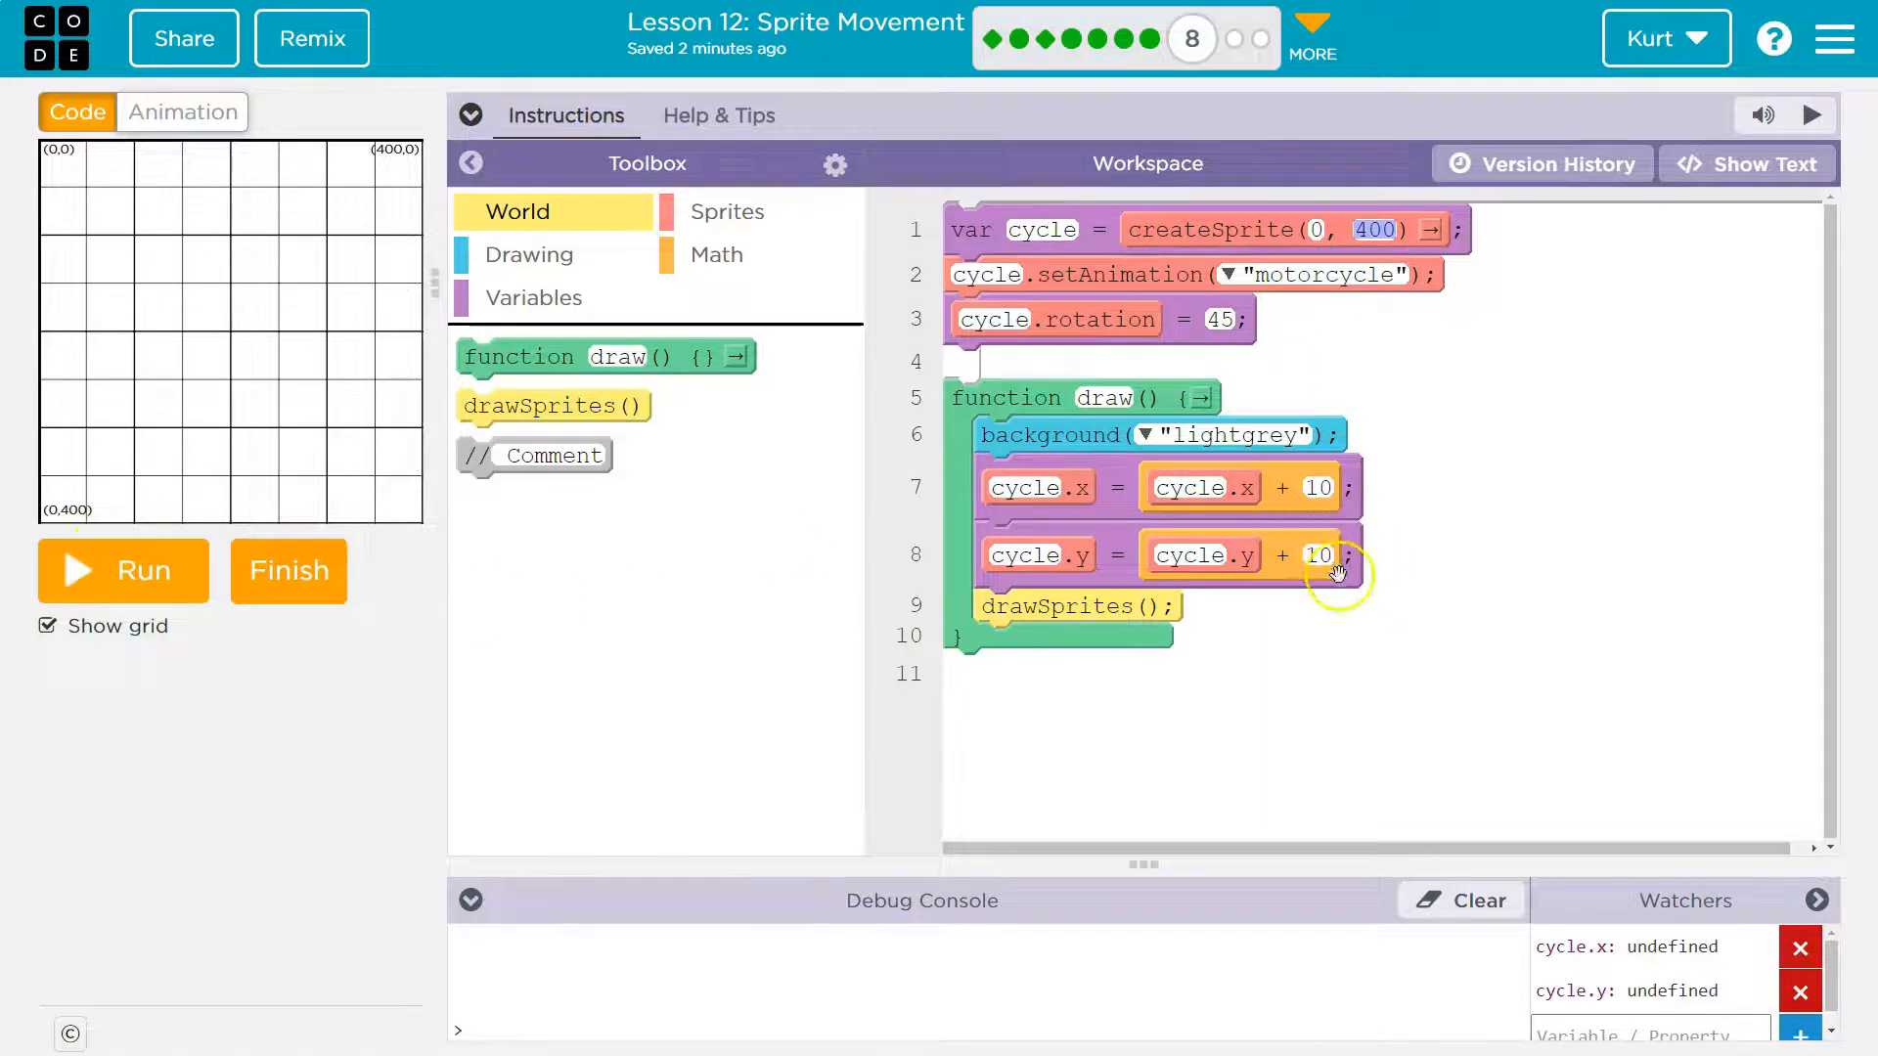
{"action": "mouse_move", "coordinate": [1093, 487]}
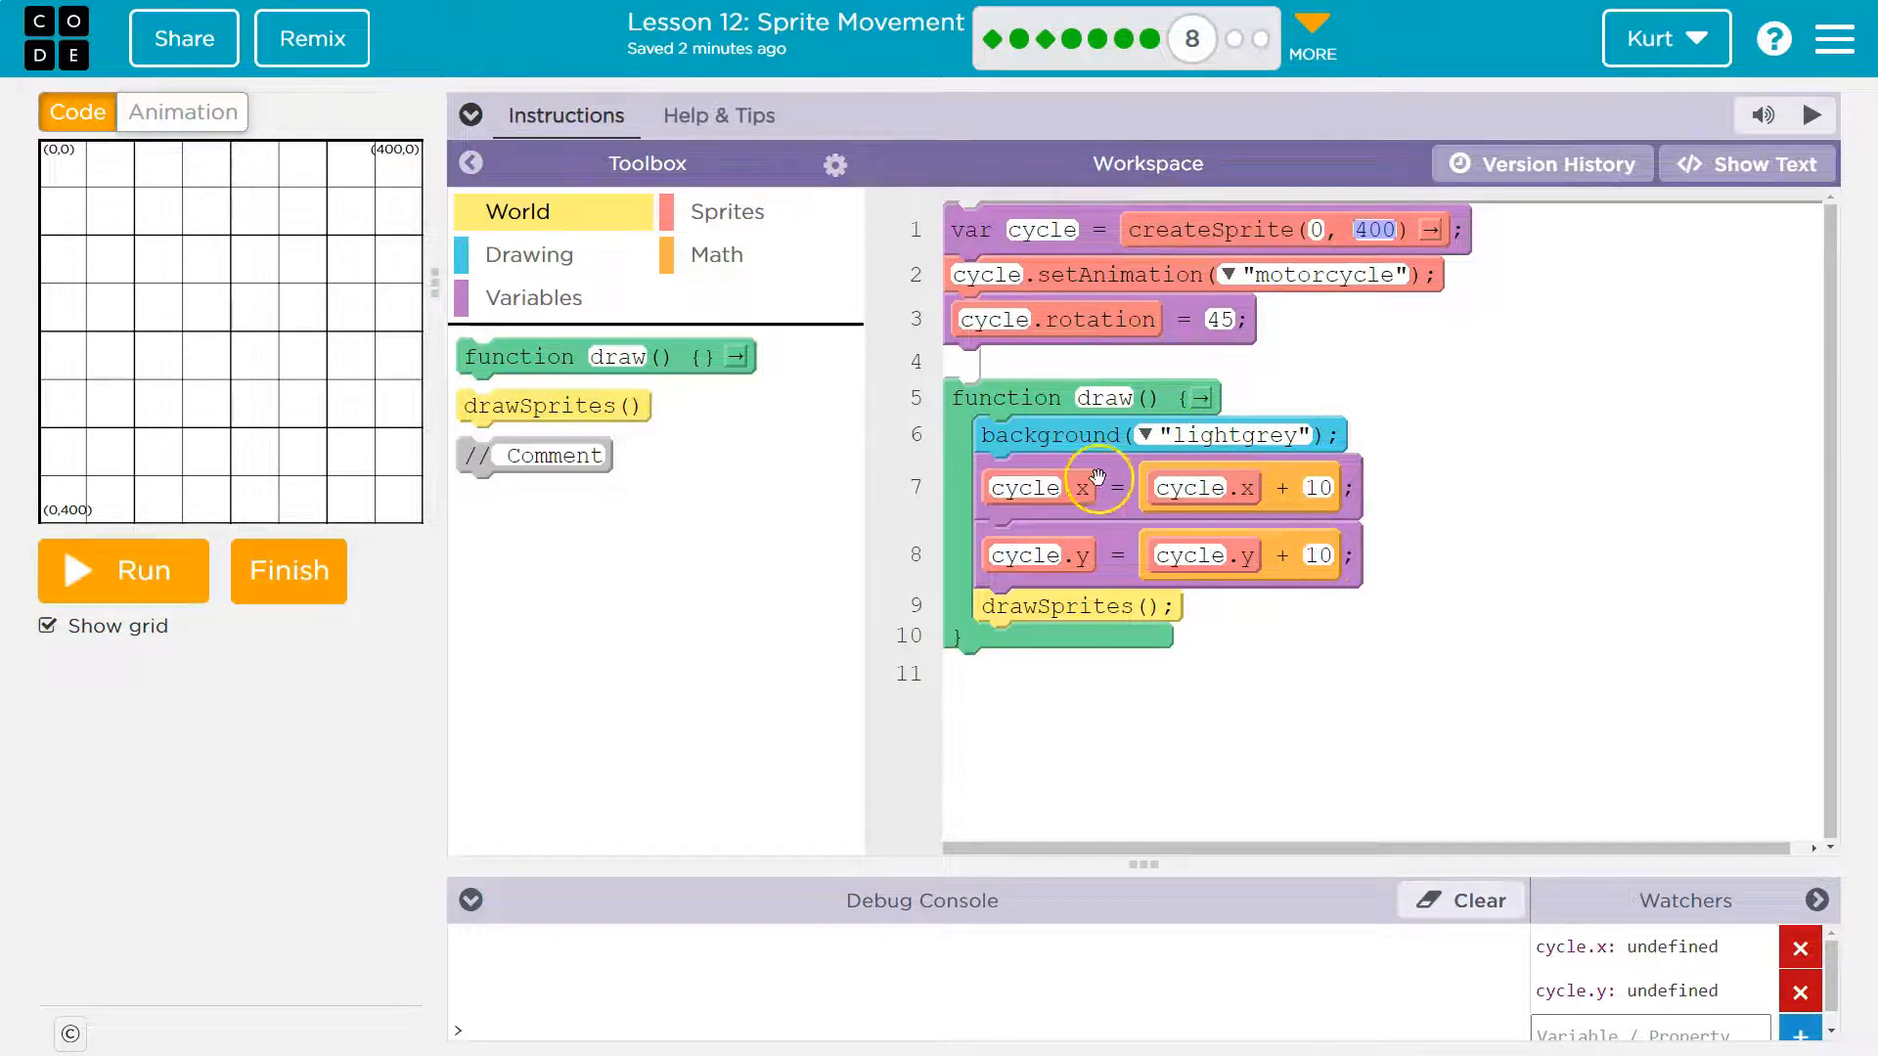
{"action": "mouse_move", "coordinate": [1180, 571]}
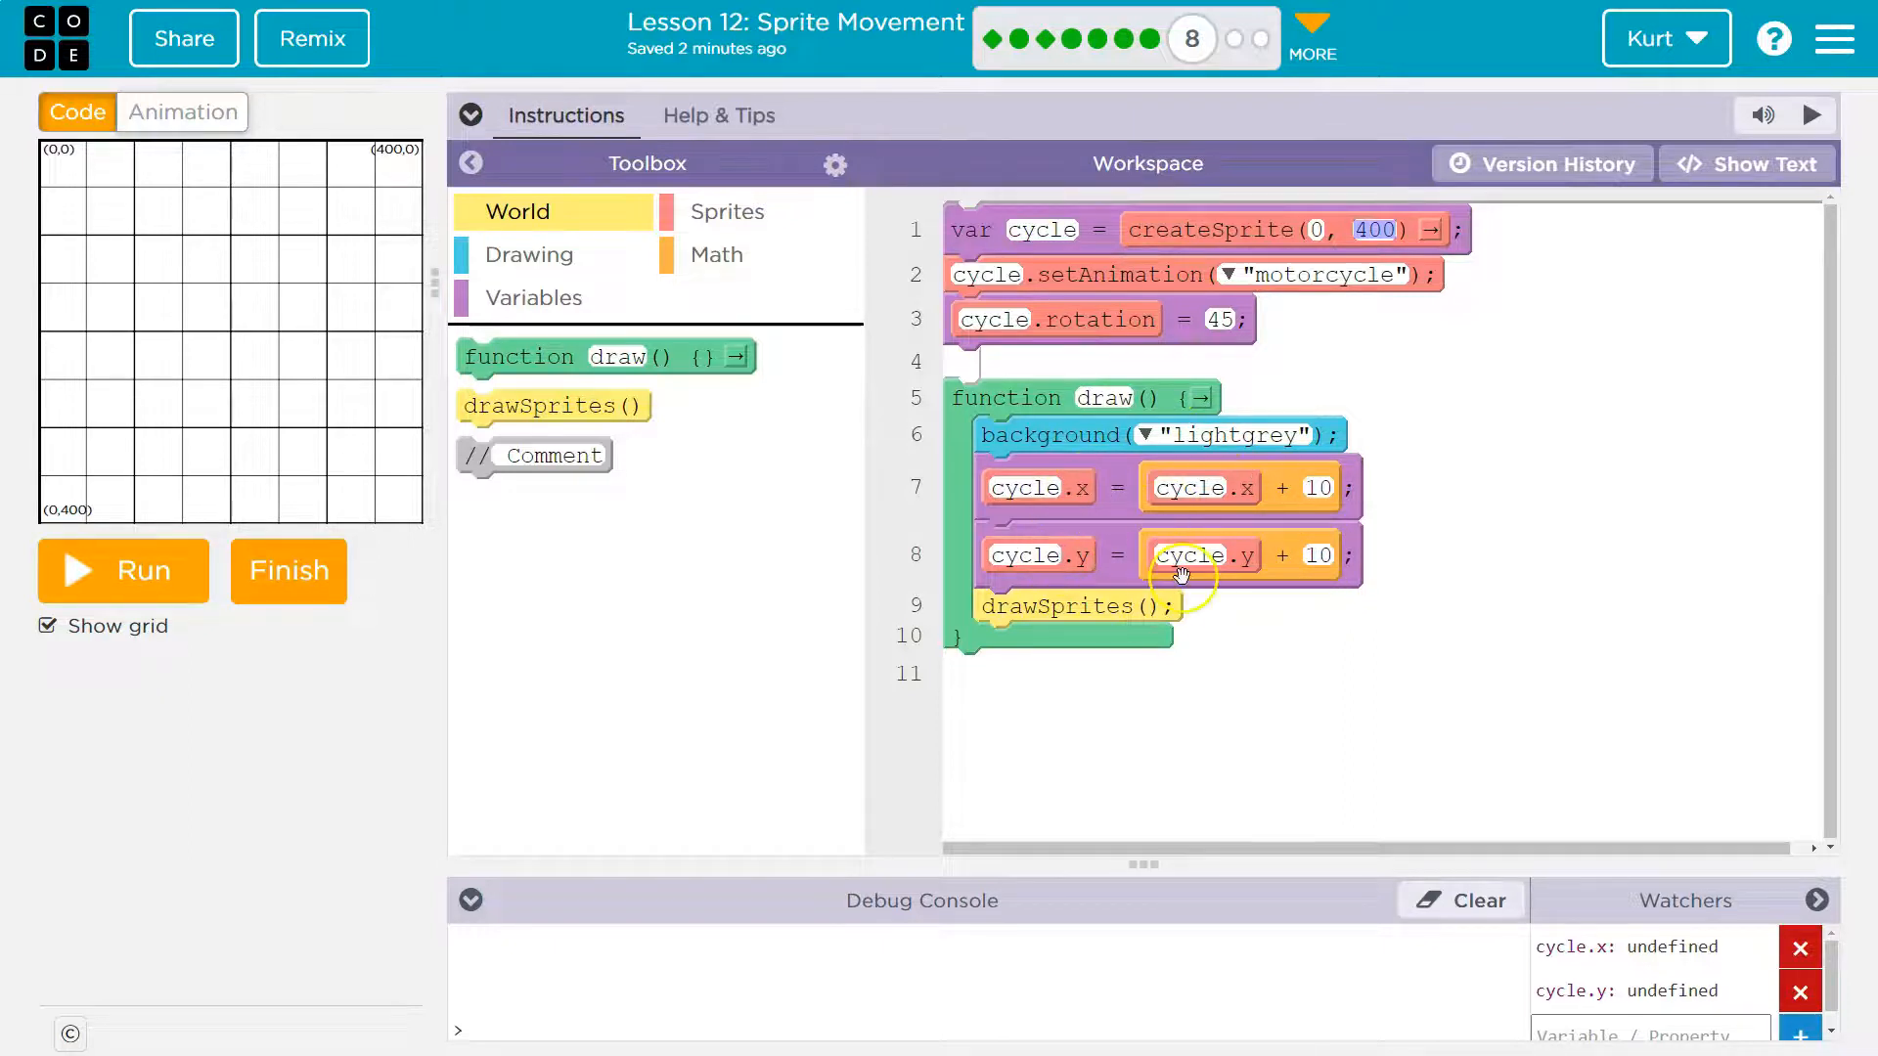
{"action": "mouse_move", "coordinate": [1220, 563]}
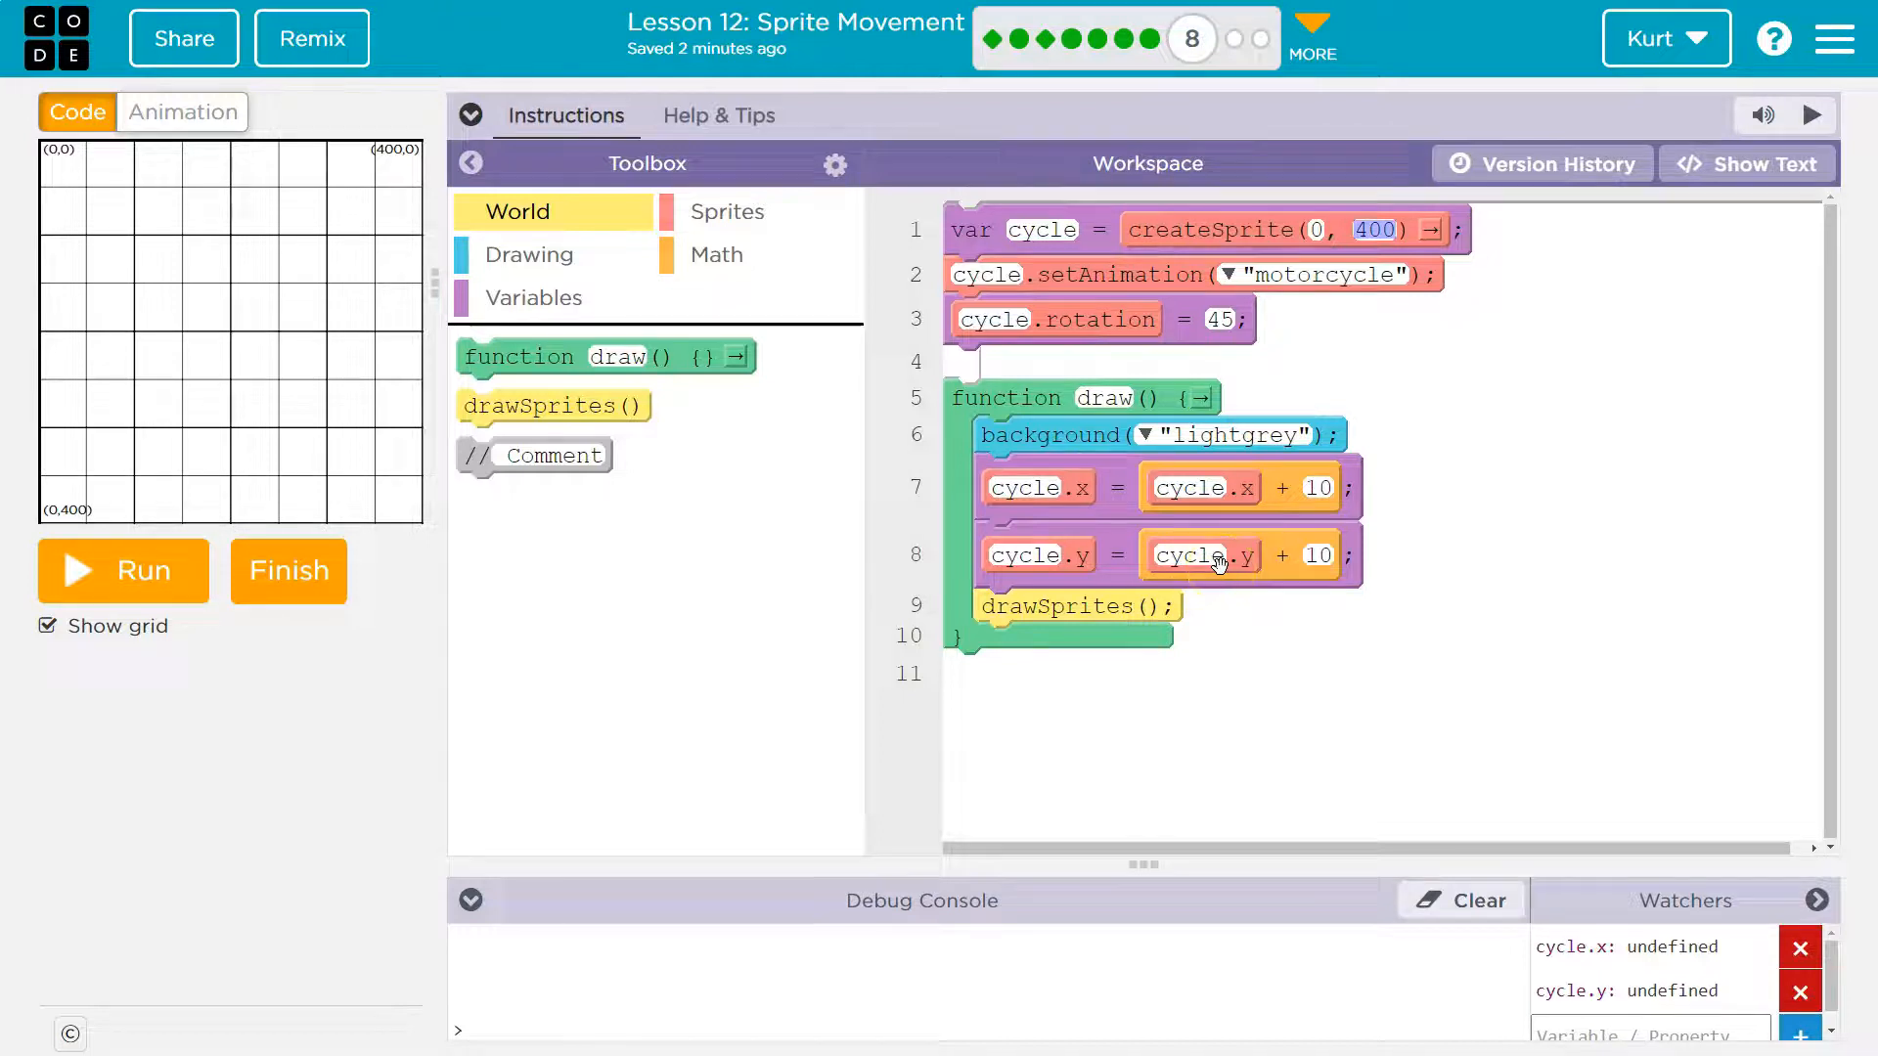
{"action": "mouse_move", "coordinate": [100, 209]}
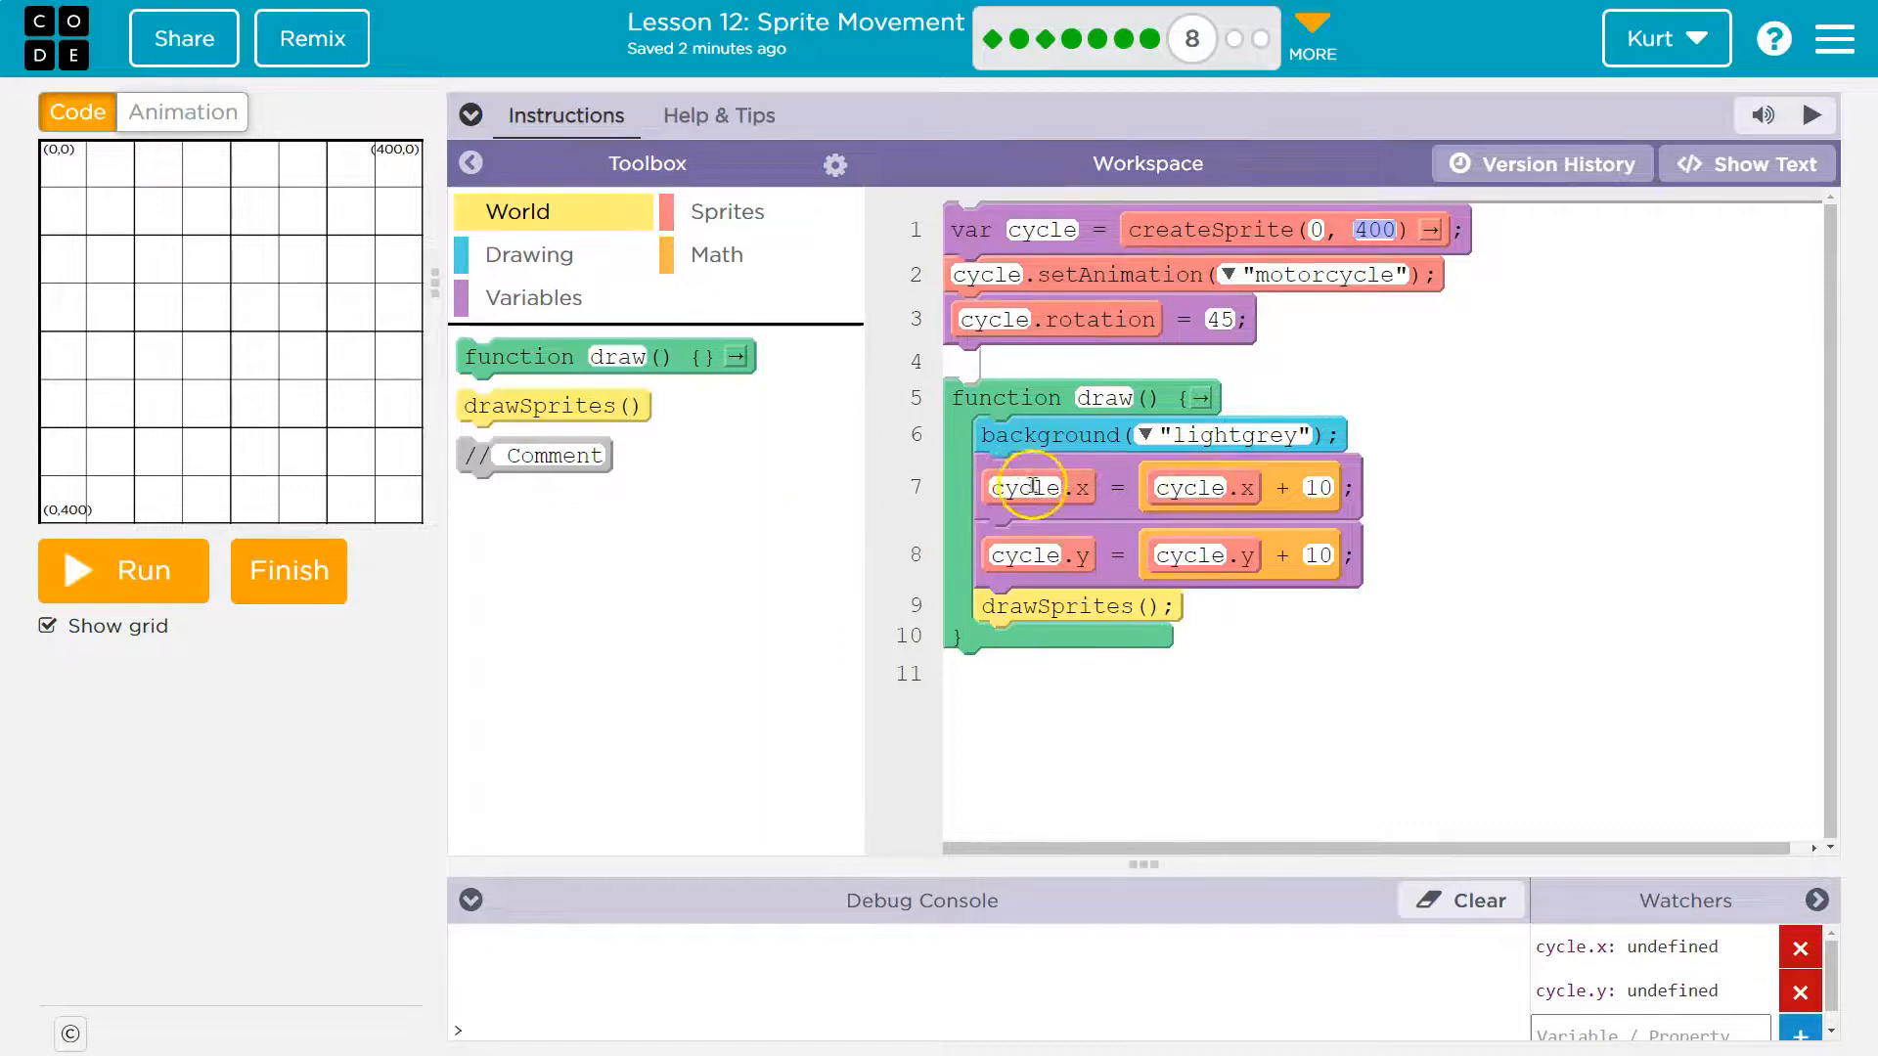
{"action": "mouse_move", "coordinate": [113, 459]}
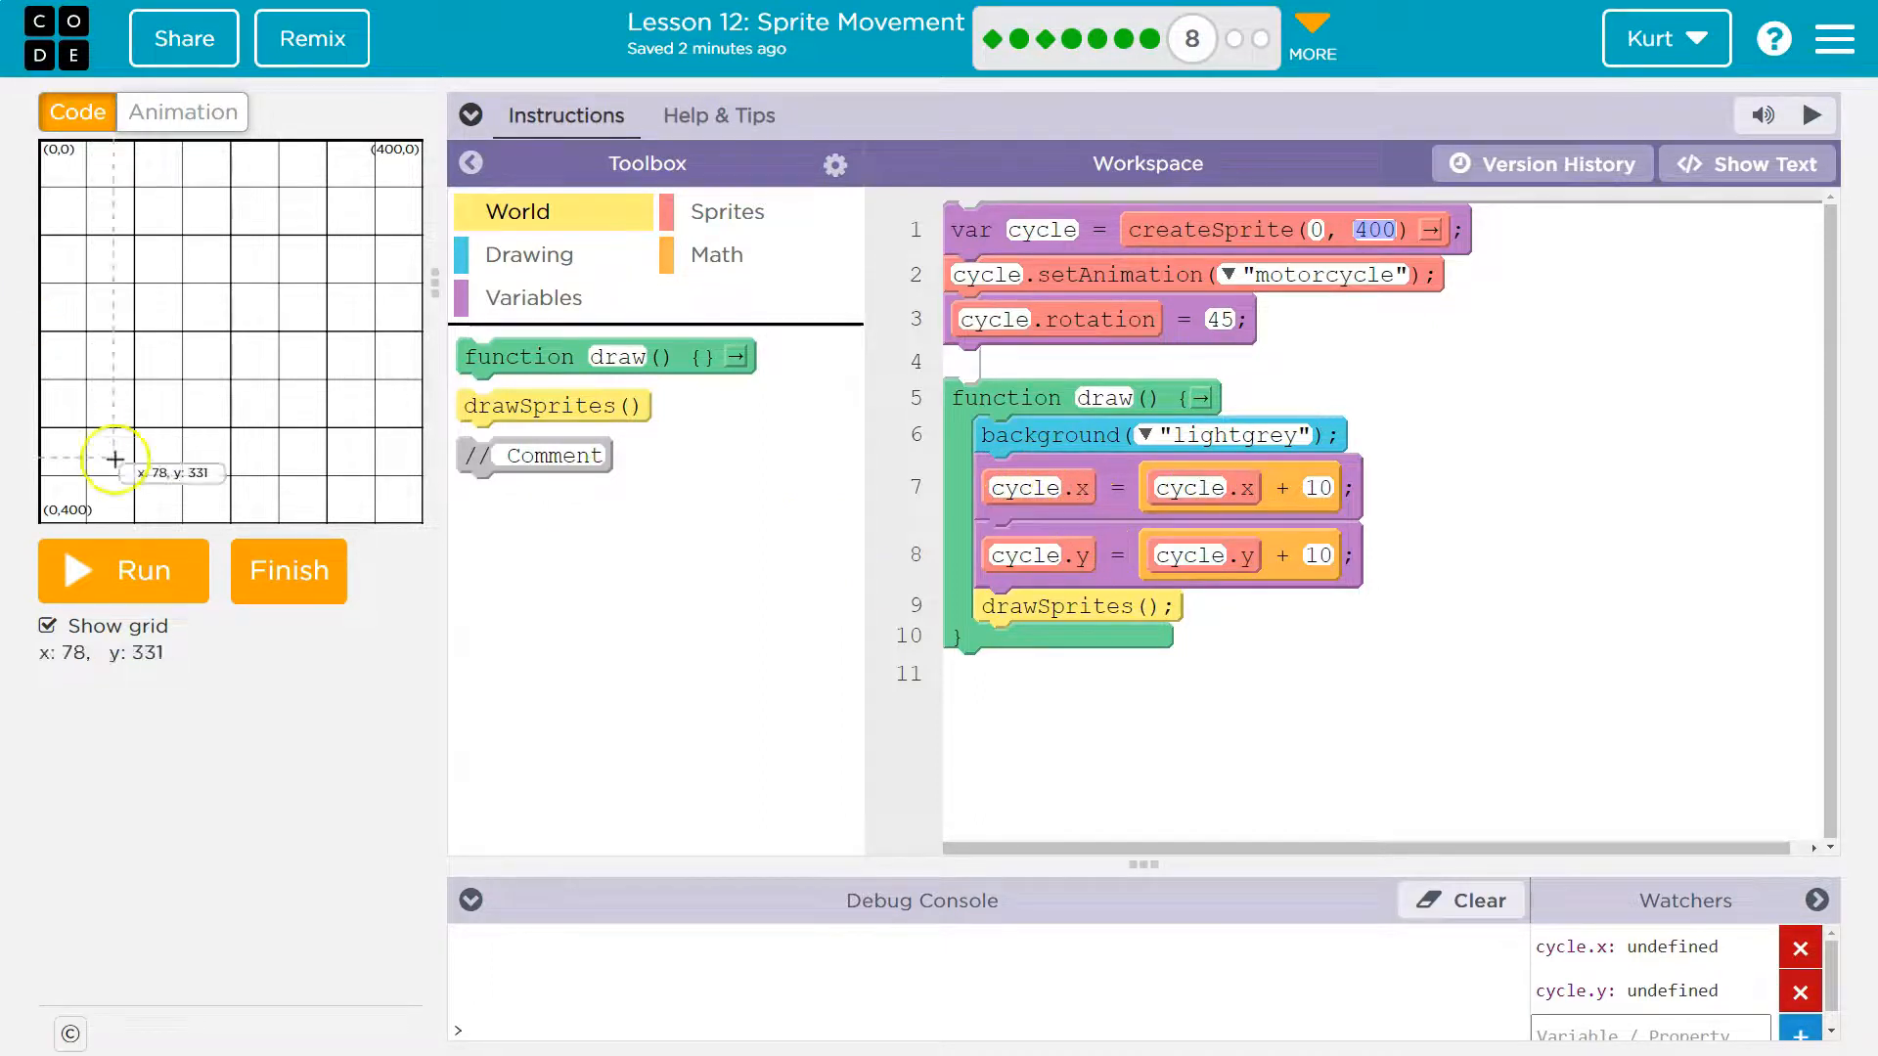
{"action": "mouse_move", "coordinate": [635, 433]}
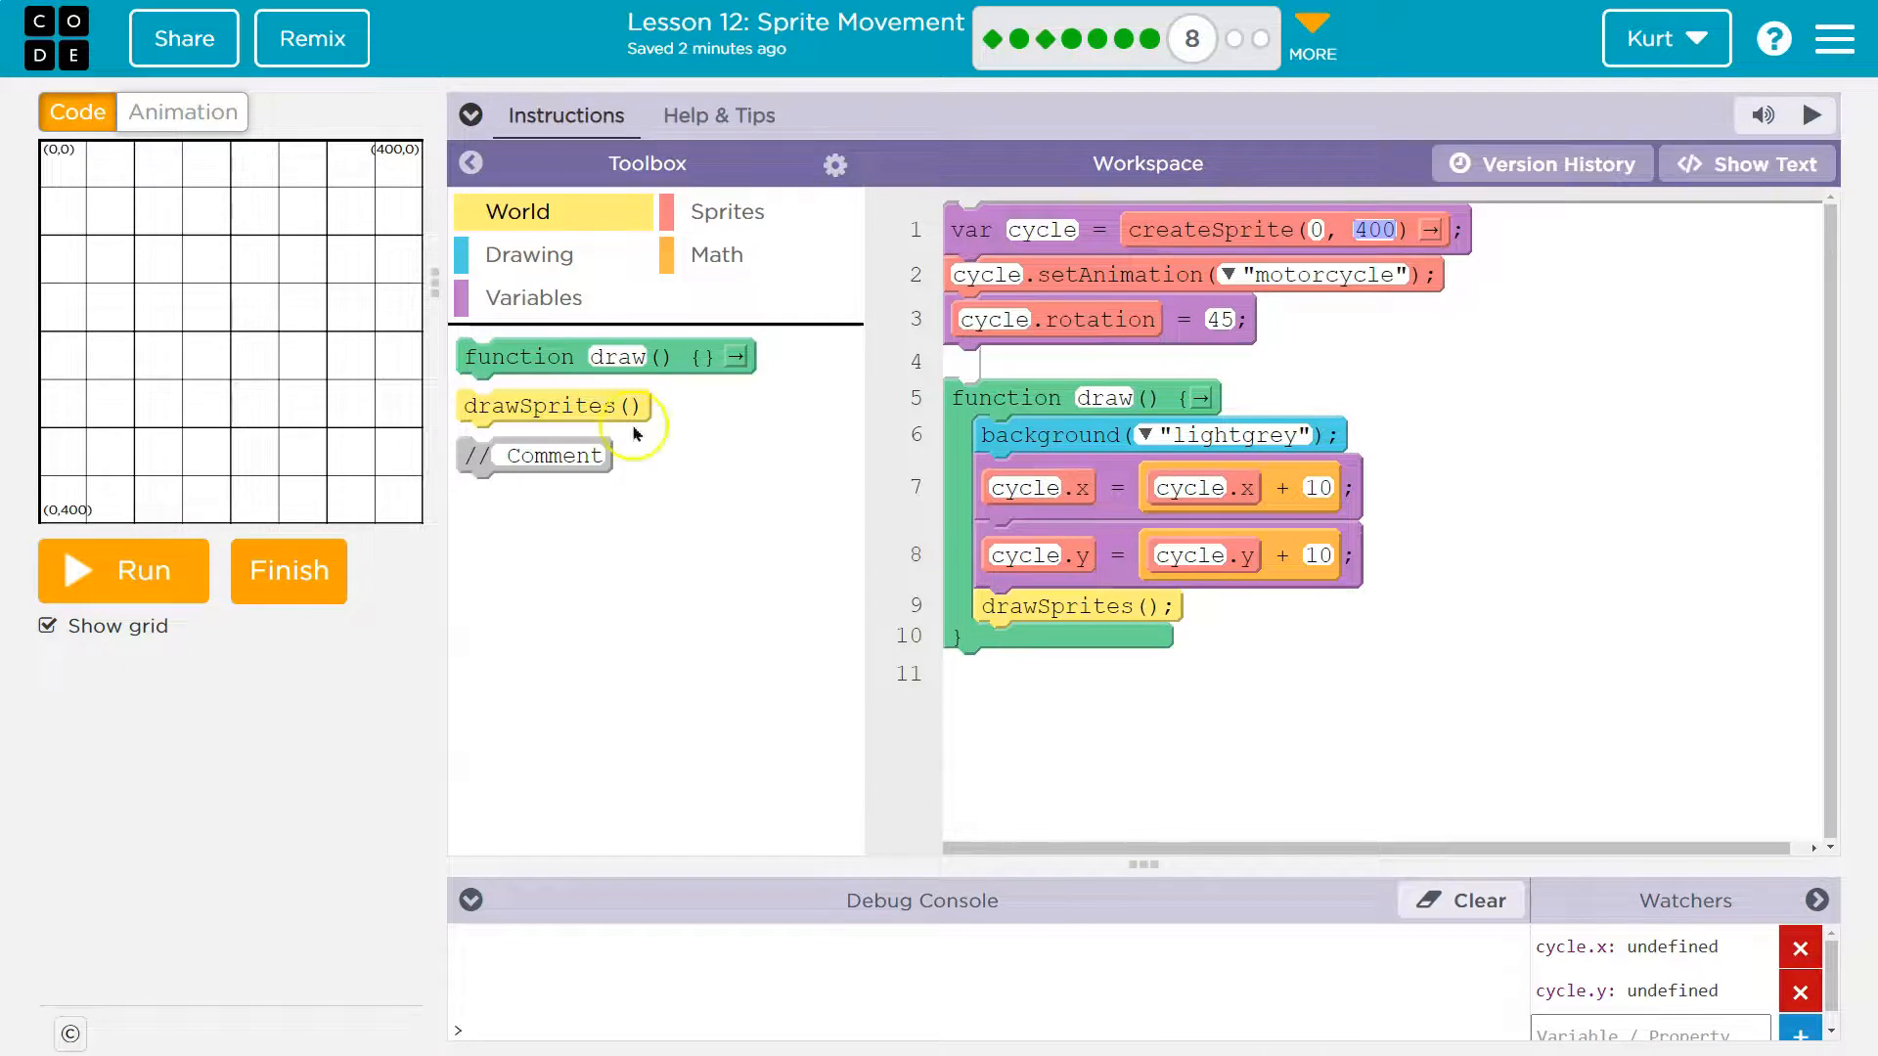
{"action": "mouse_move", "coordinate": [1285, 531]}
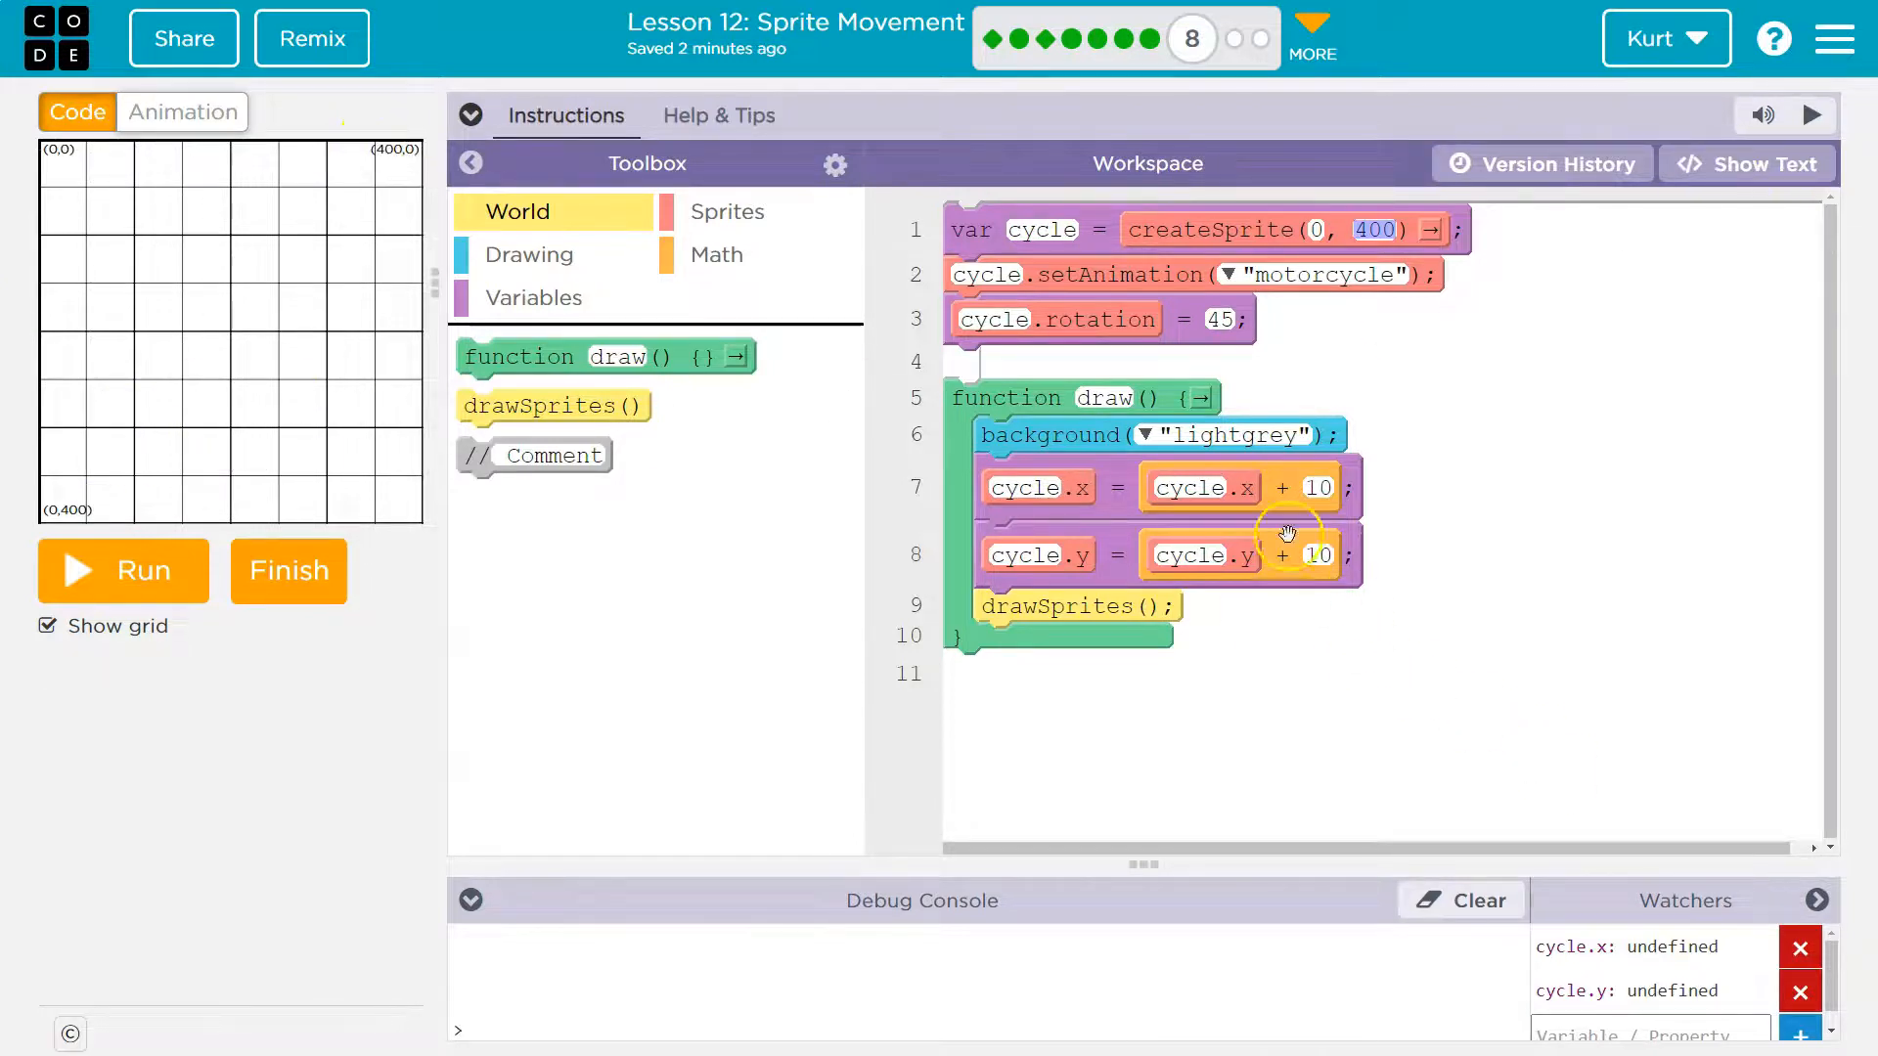
{"action": "mouse_move", "coordinate": [108, 516]}
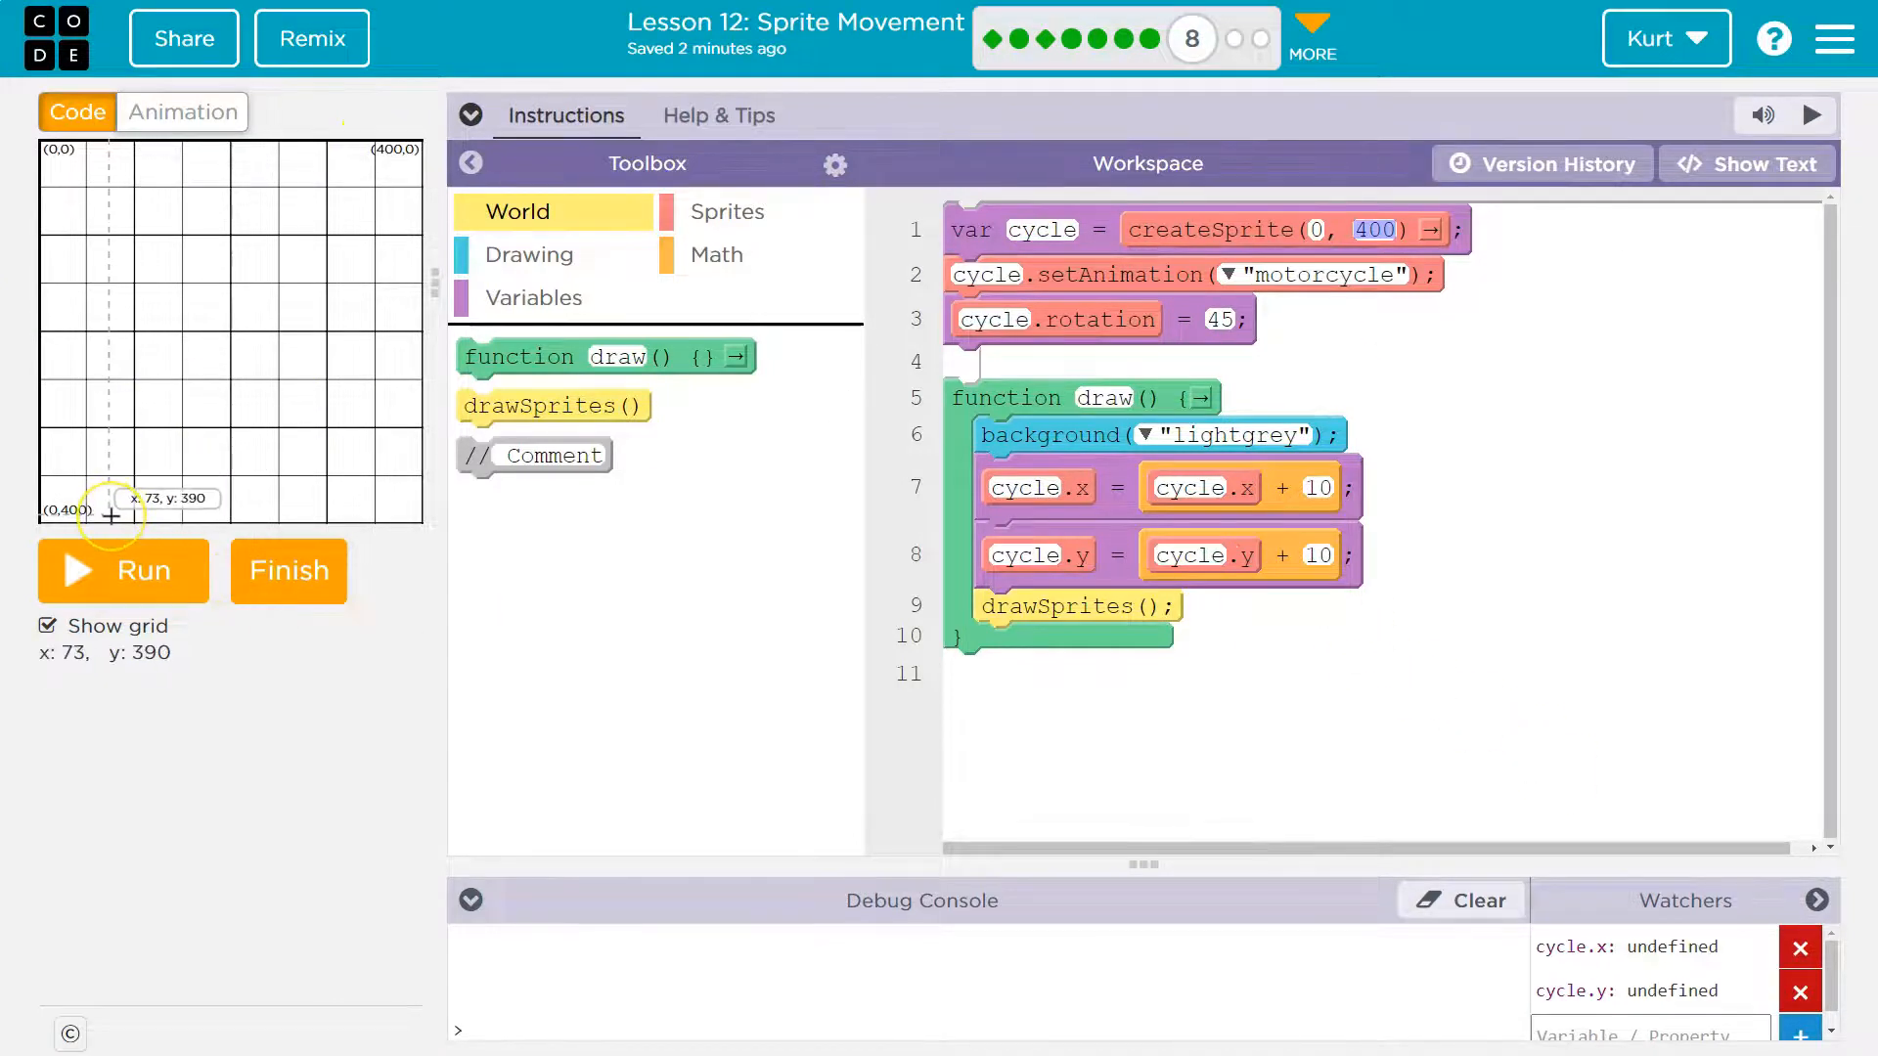
{"action": "mouse_move", "coordinate": [1650, 239]}
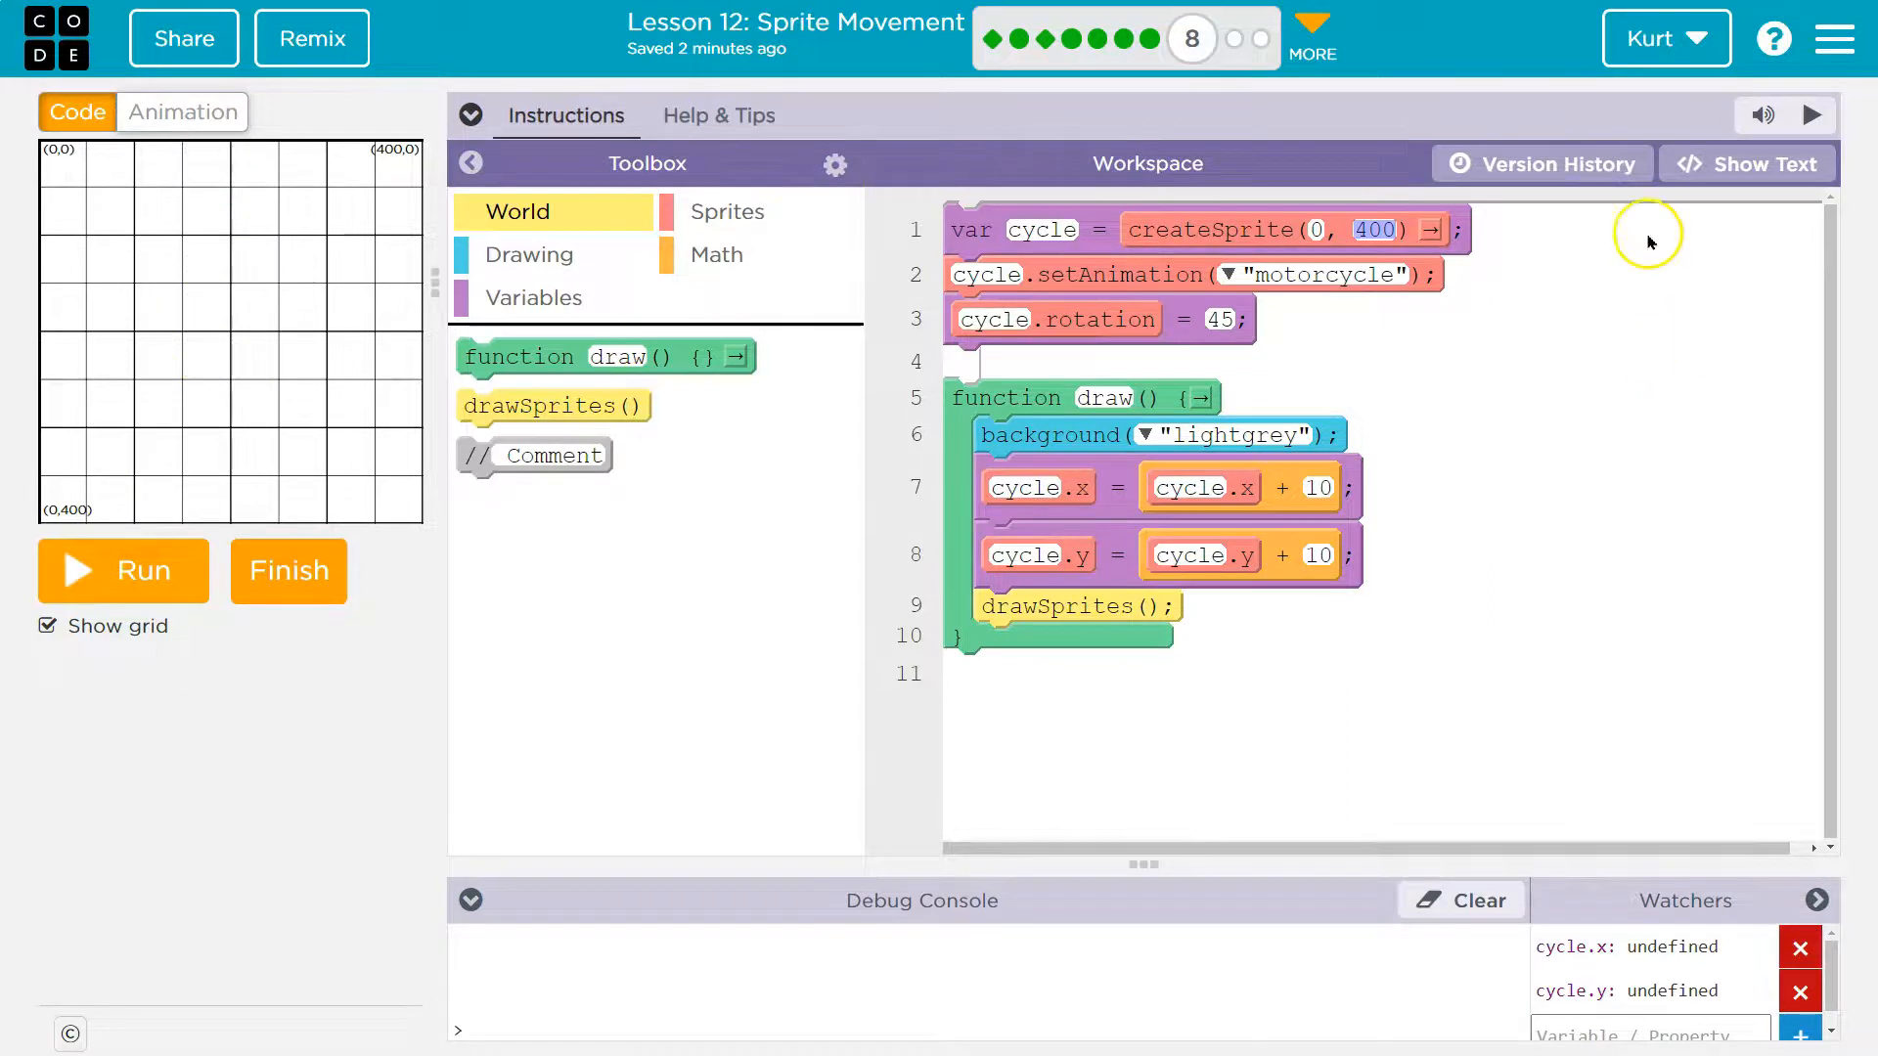
Change line 8 in text view to cycle.y = cycle.y - 10 and run the program
{"action": "left_click", "coordinate": [1748, 164]}
{"action": "type", "text": "-"}
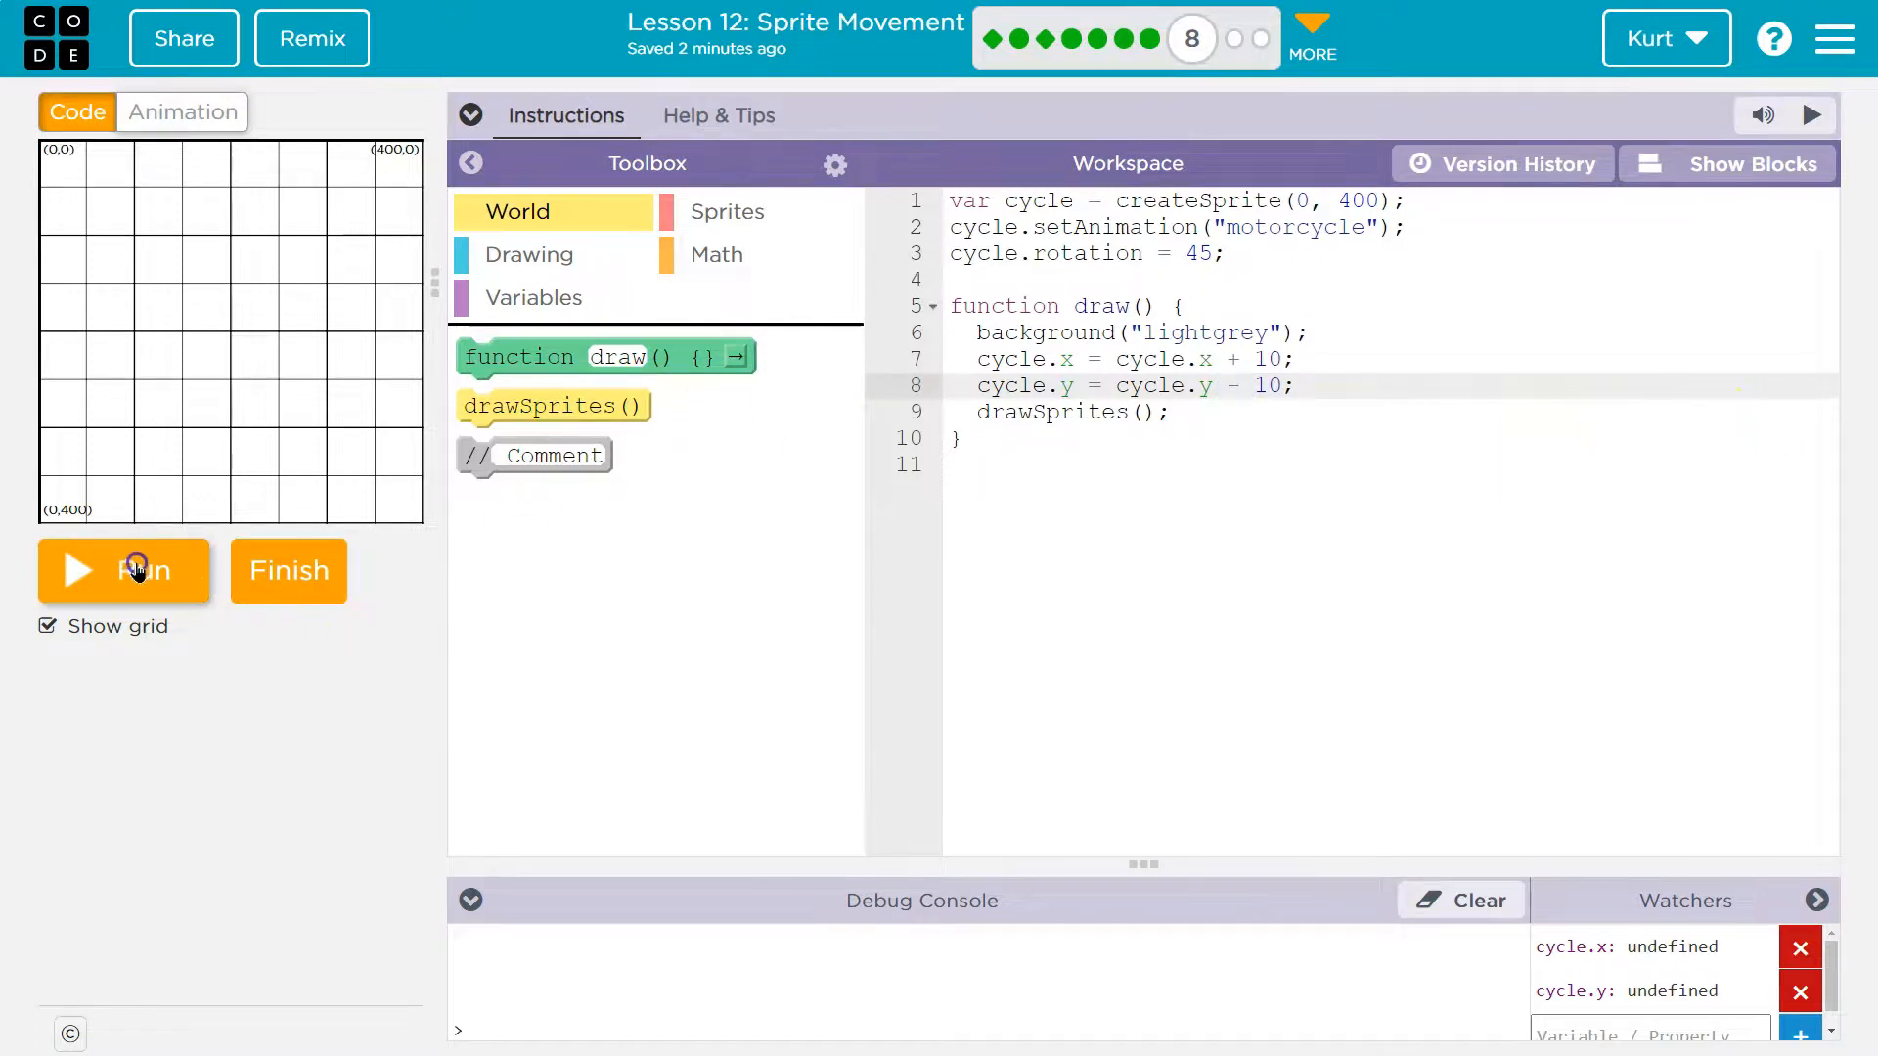
{"action": "left_click", "coordinate": [124, 571]}
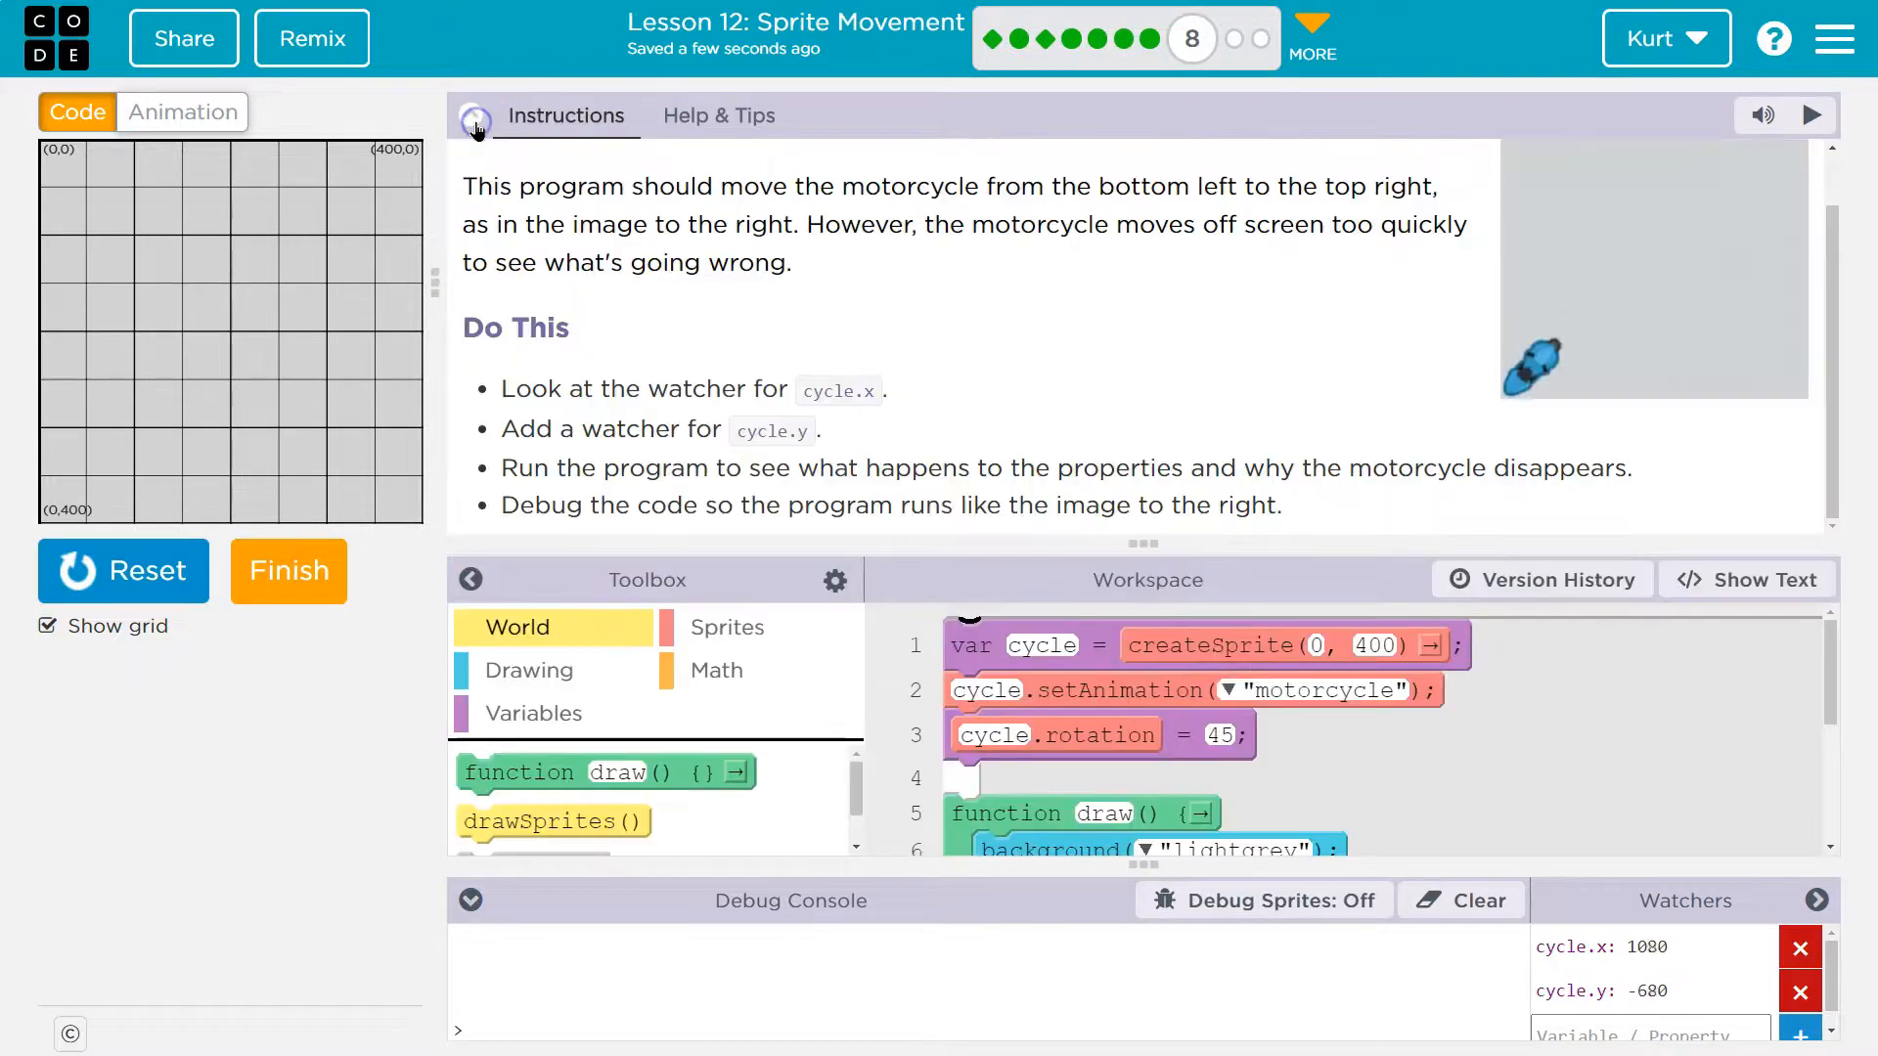
Reset and run again as the watchers reach cycle.x 1120 and cycle.y -720
{"action": "left_click", "coordinate": [123, 571]}
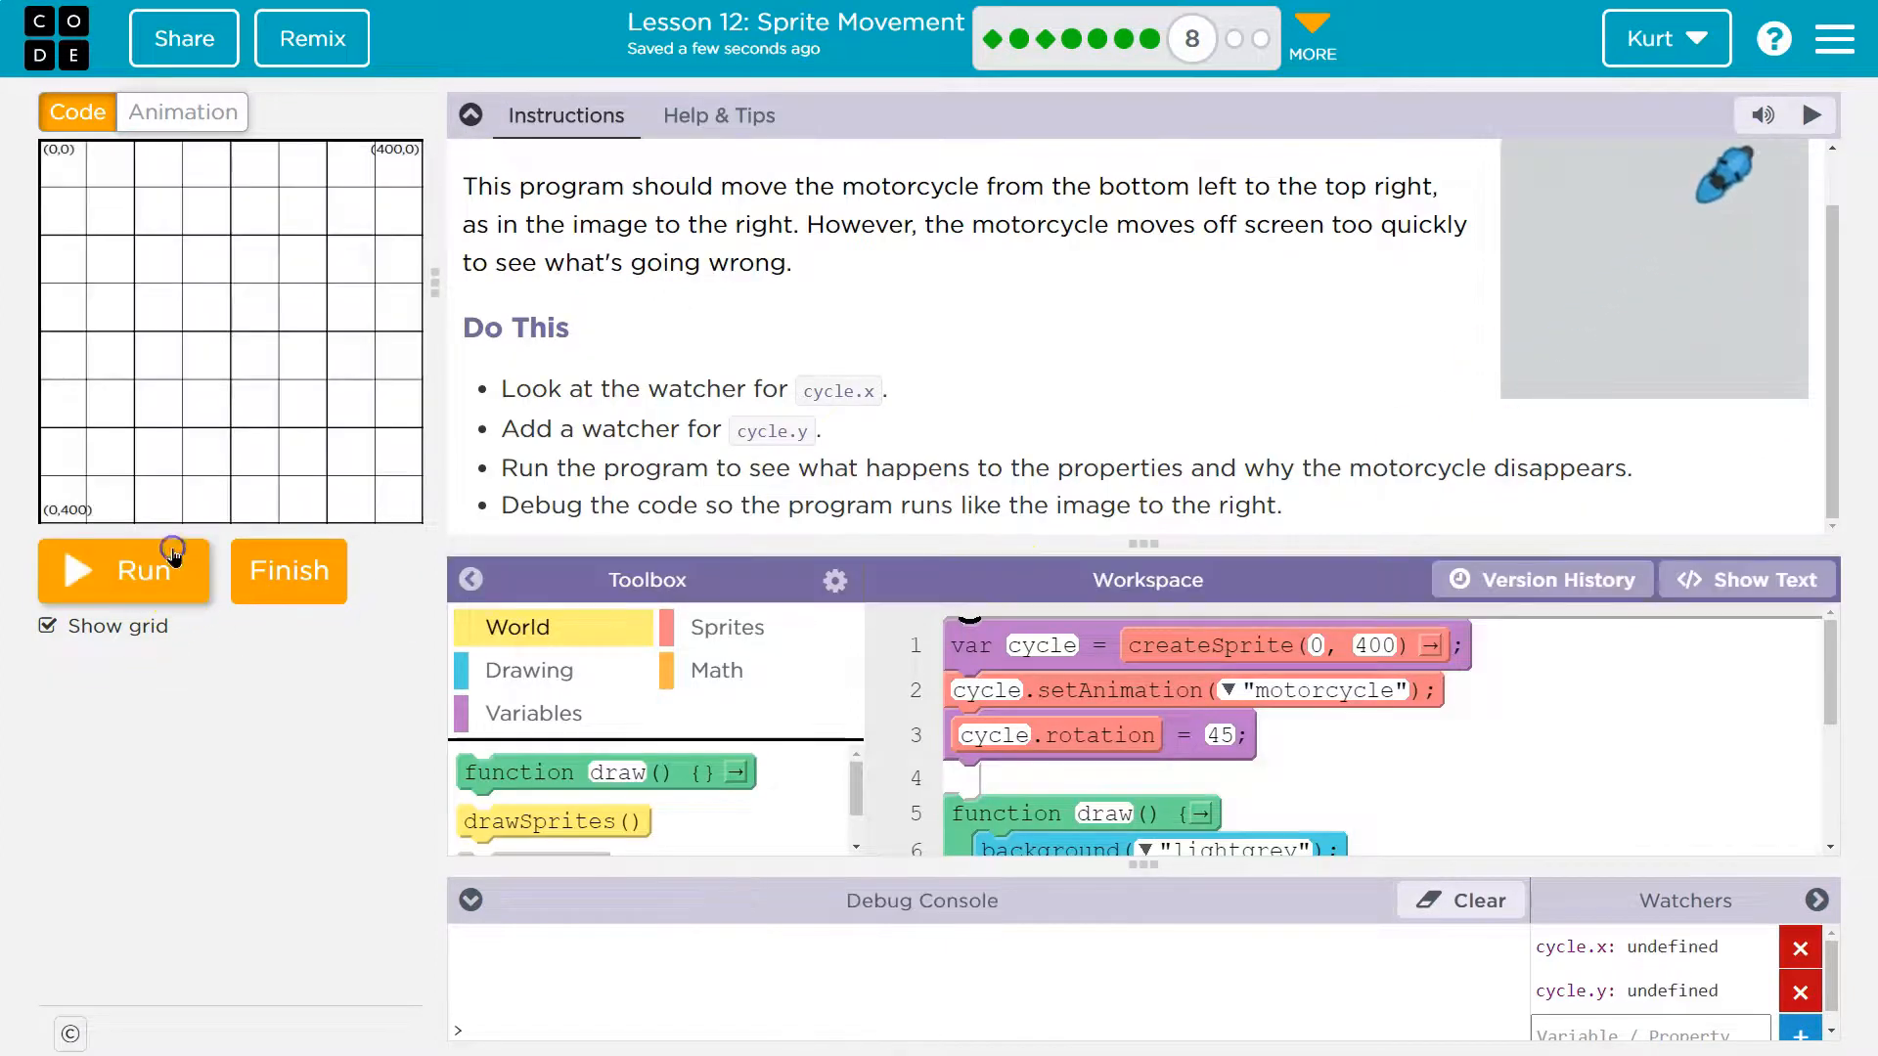
{"action": "left_click", "coordinate": [124, 570]}
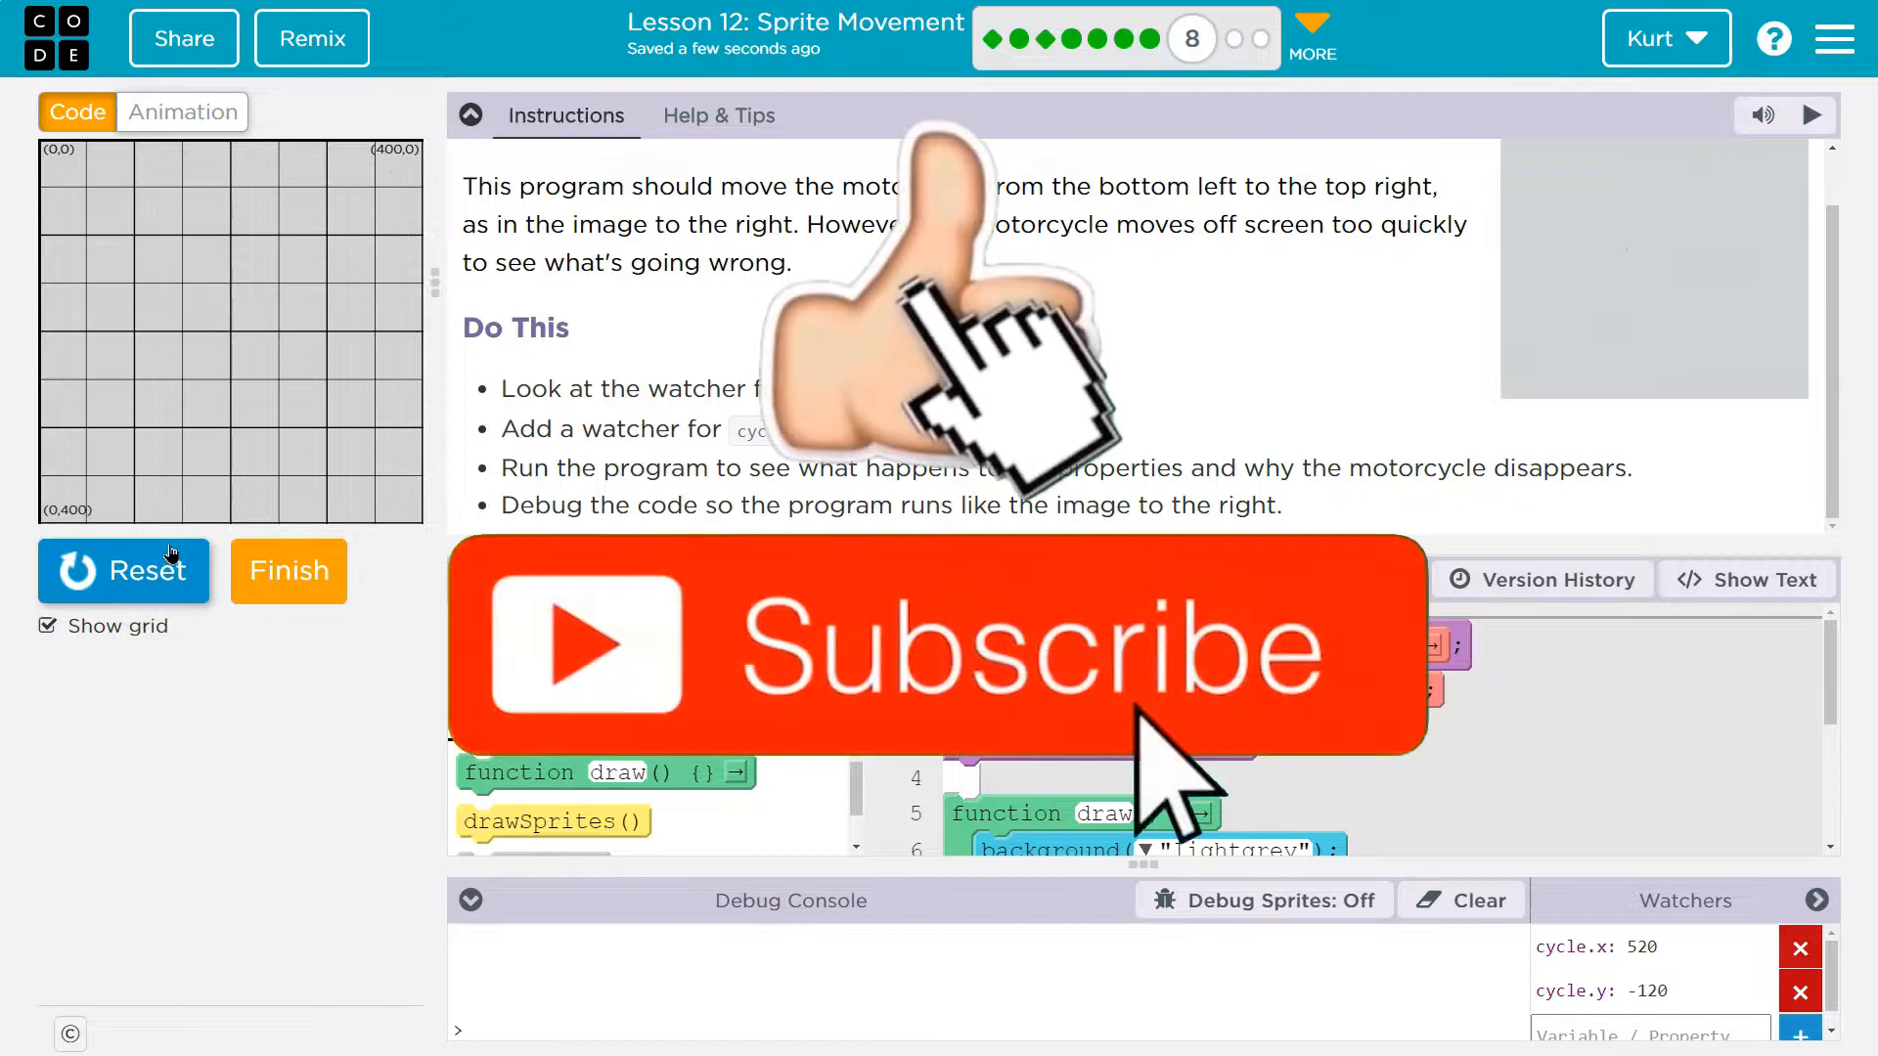
{"action": "left_click", "coordinate": [1816, 117]}
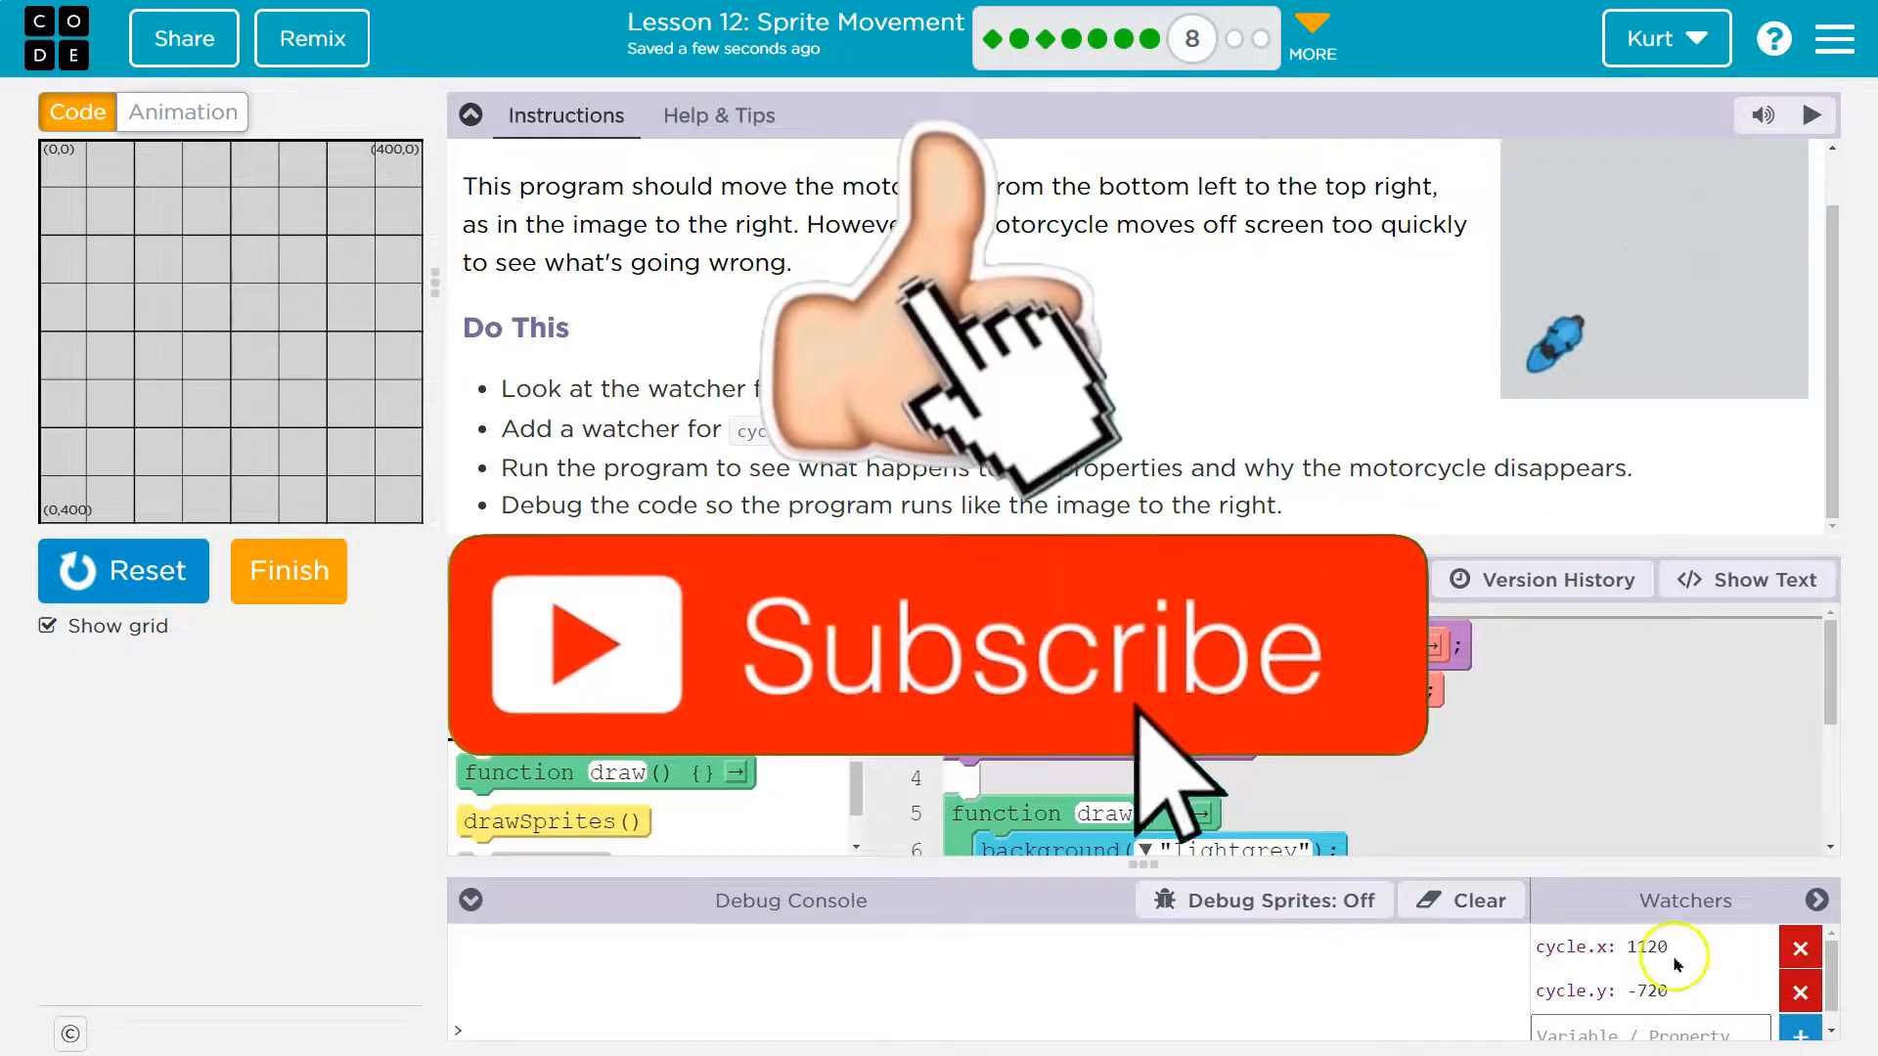